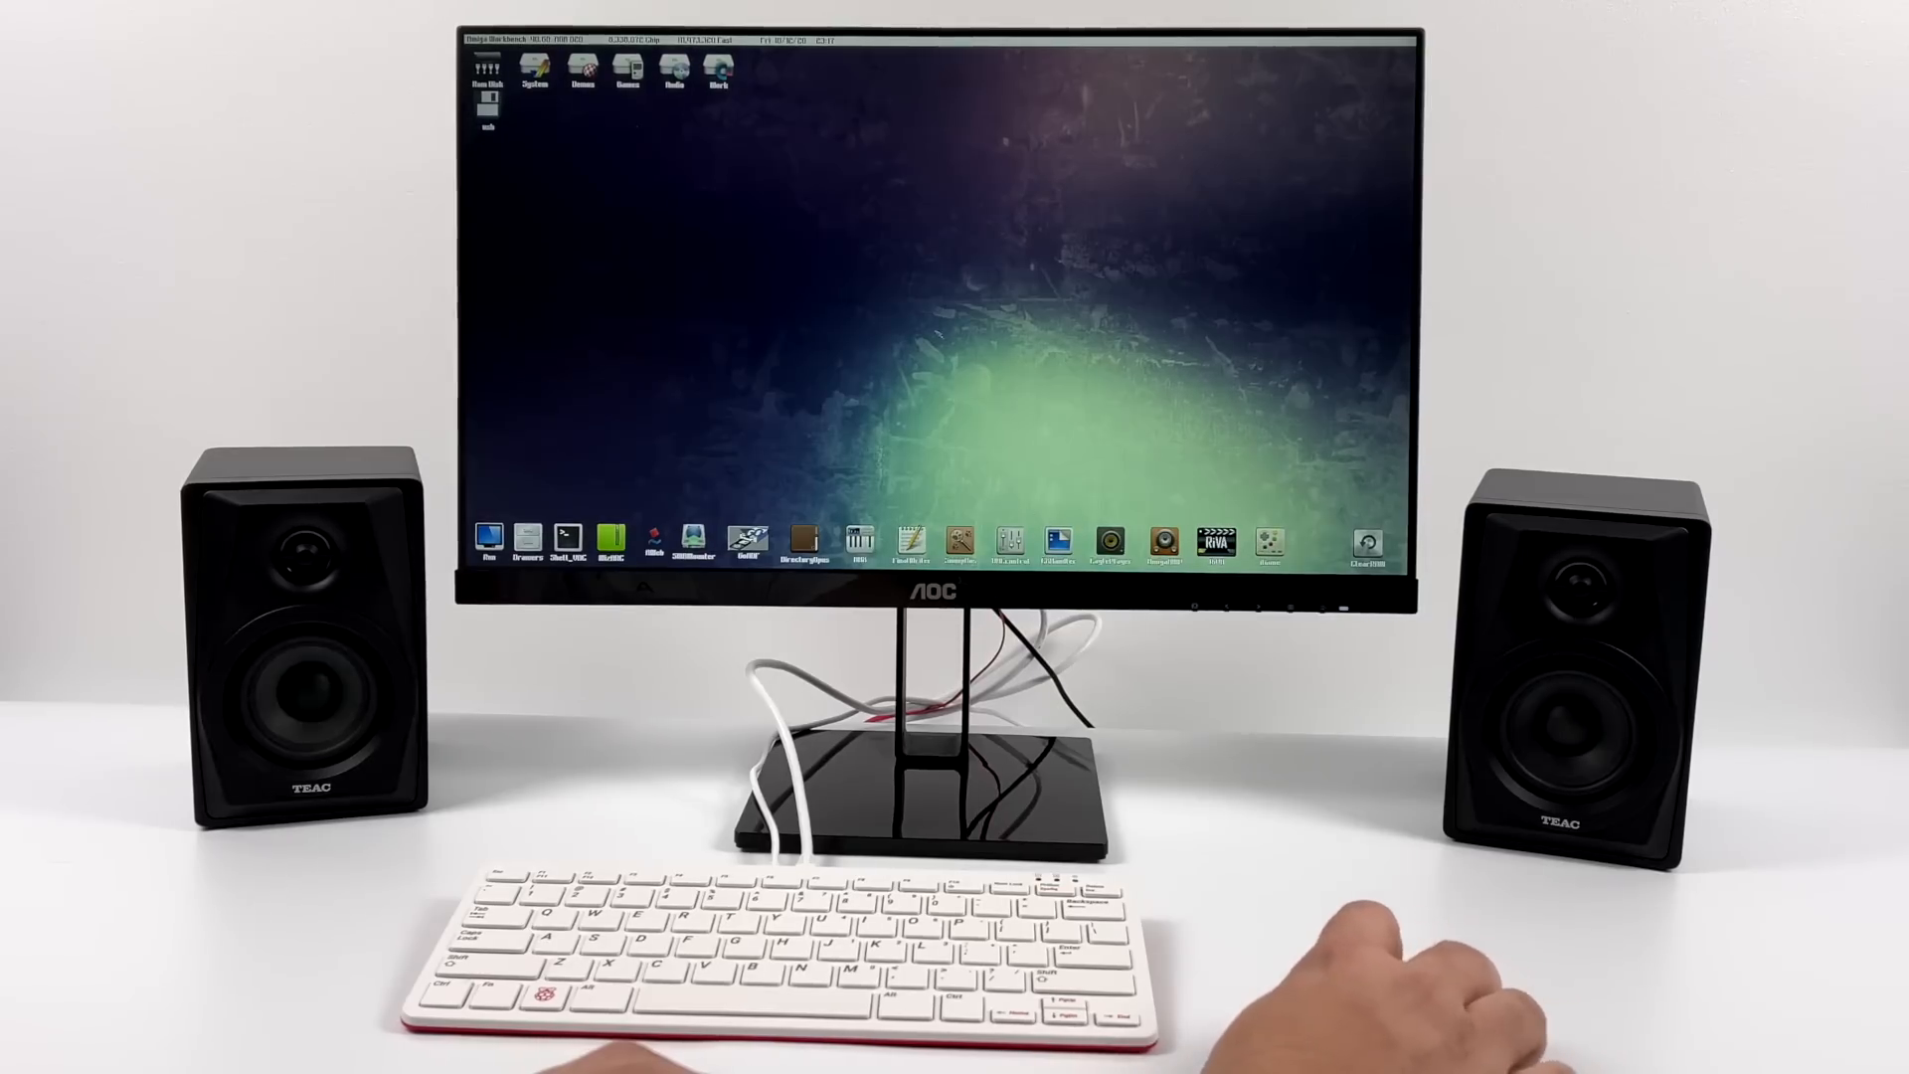
Browse the demos, docs and graphics drawers in the Pimiga preview.
double_click(718, 67)
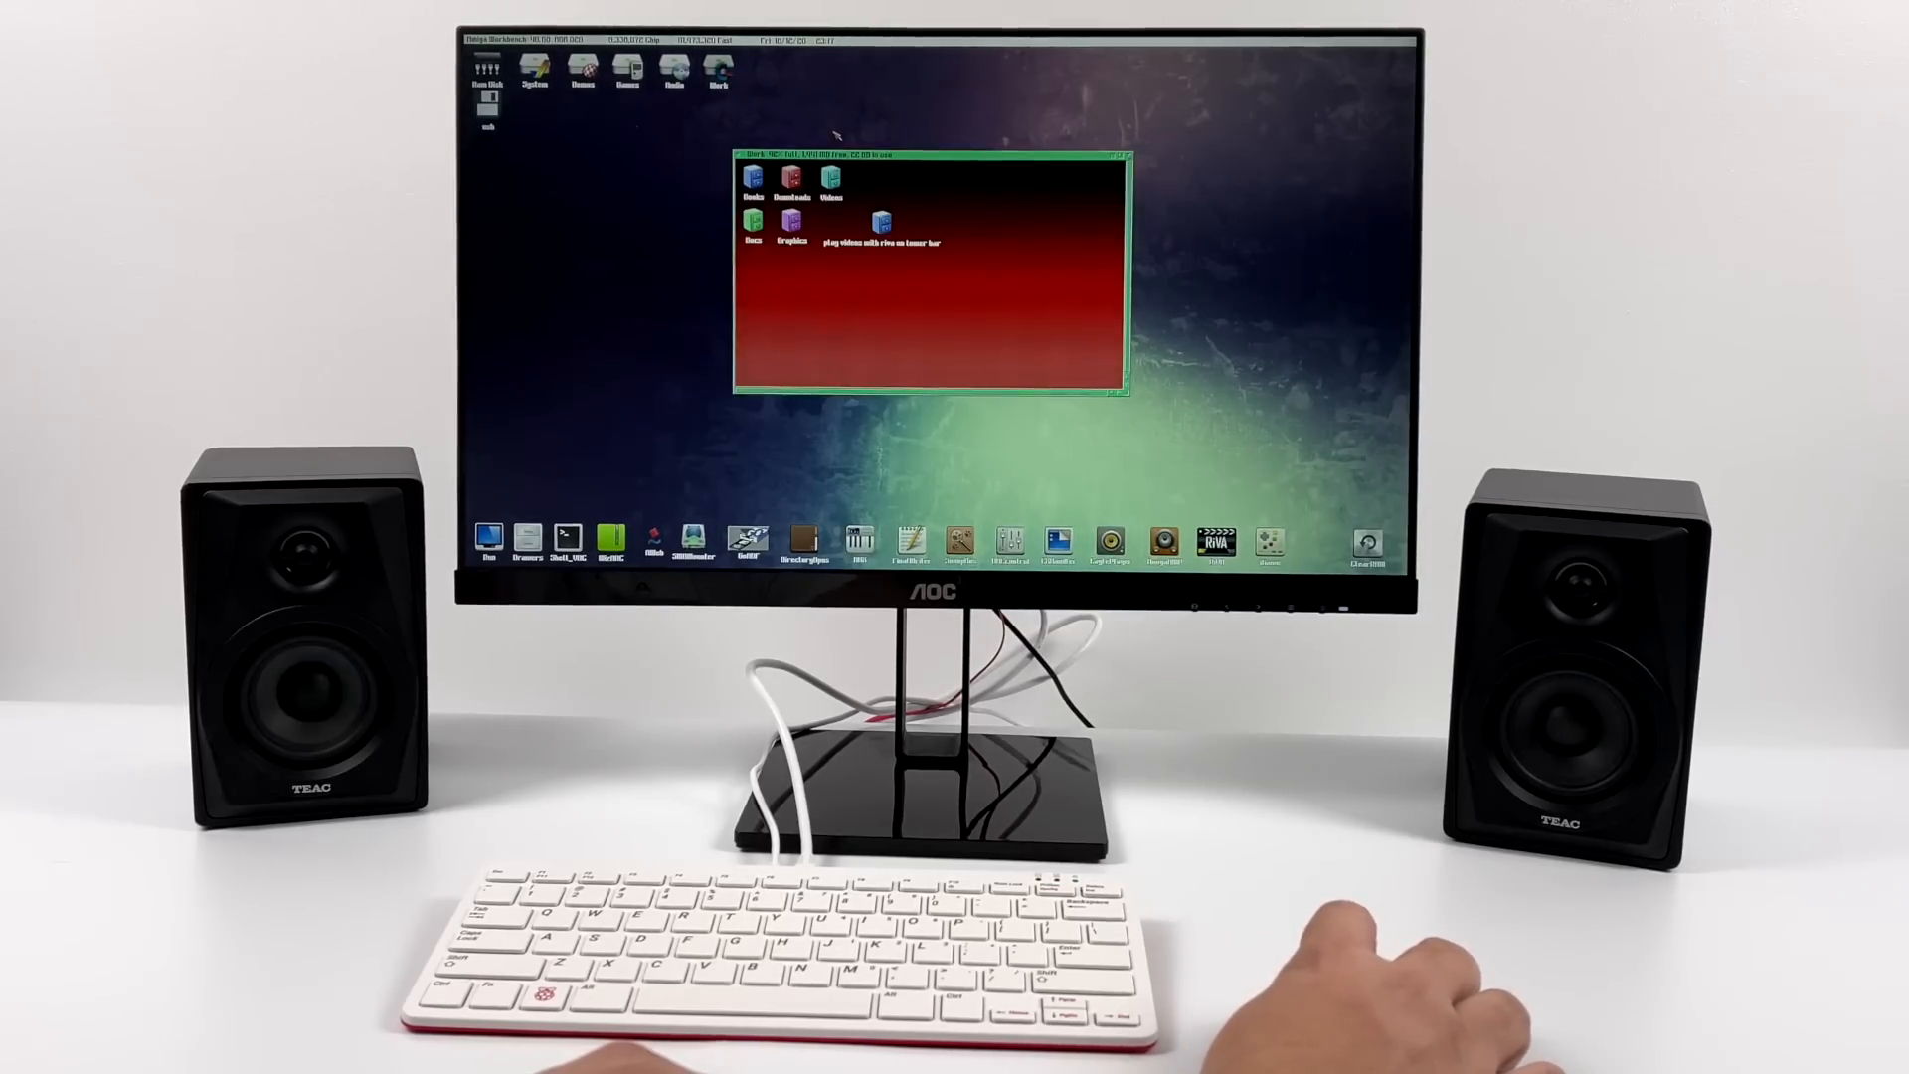
double_click(831, 191)
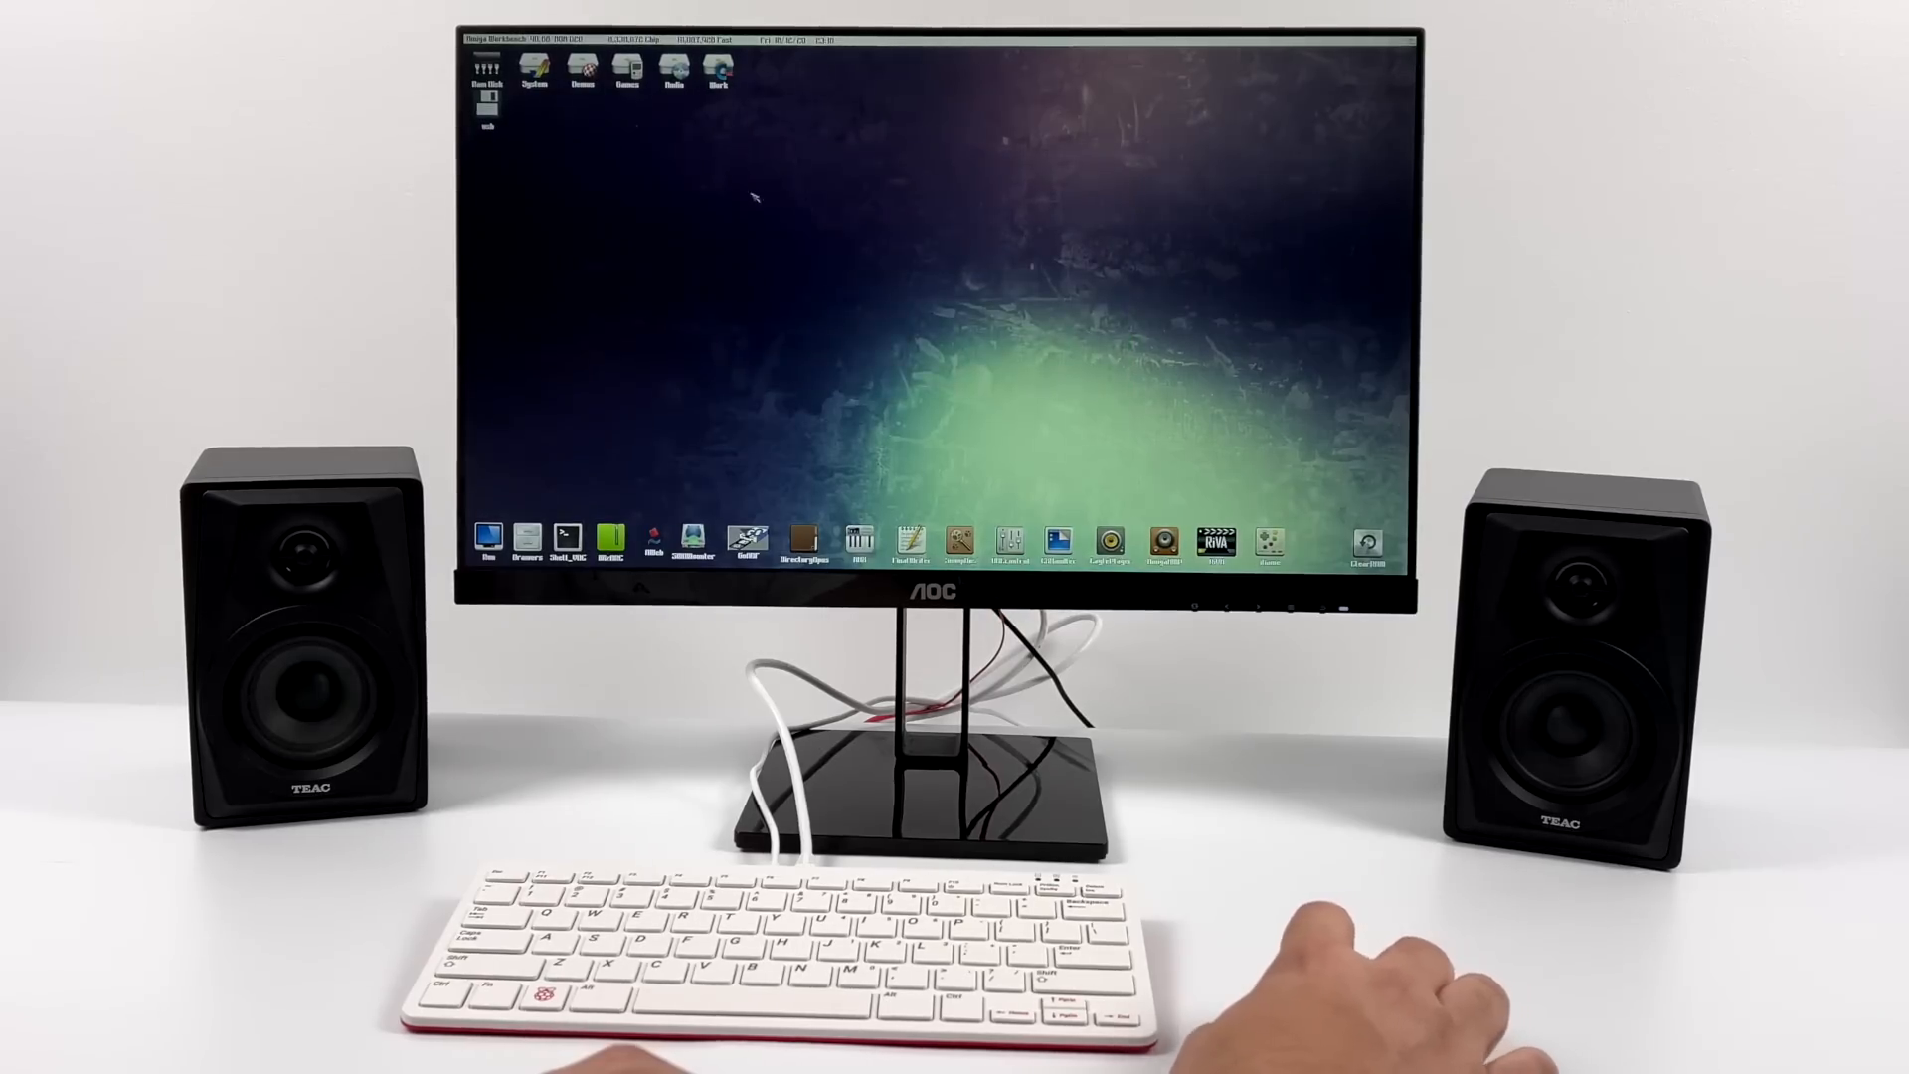
double_click(626, 65)
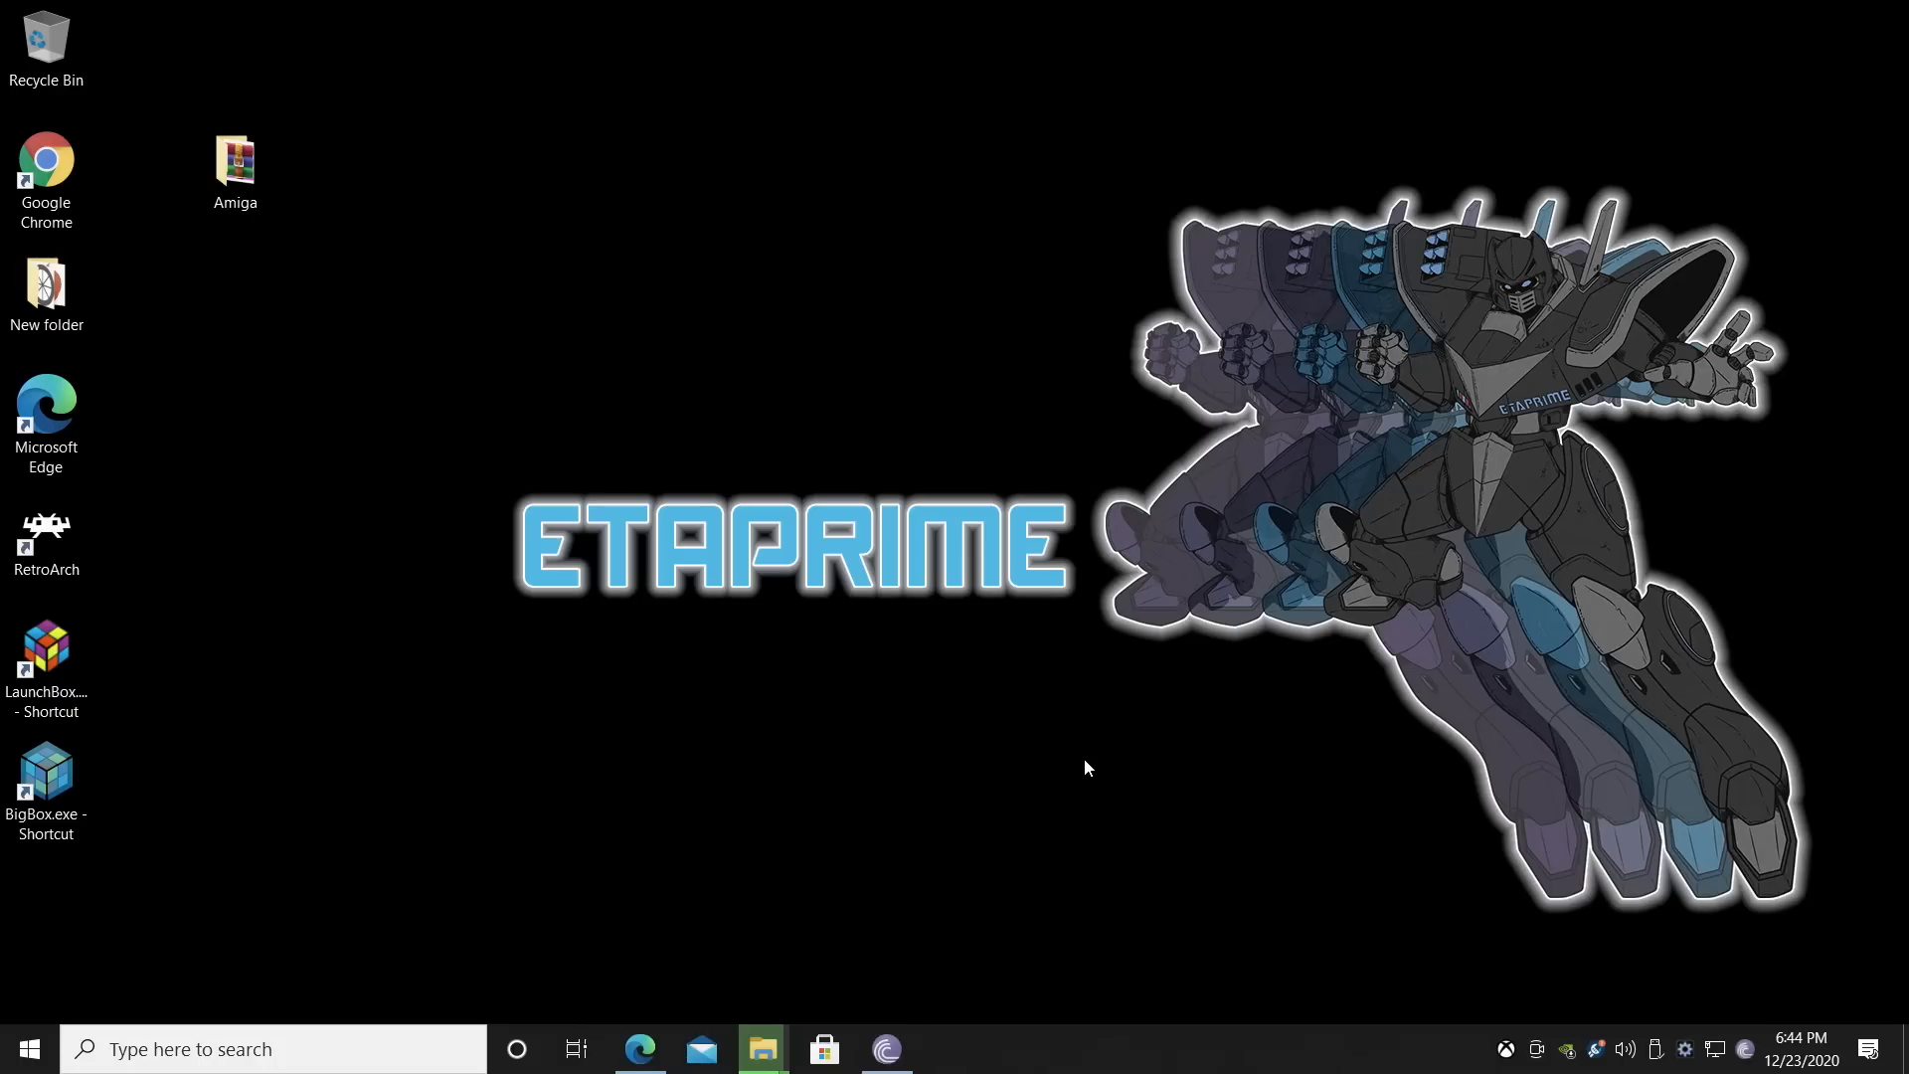
mouse_move(1090, 771)
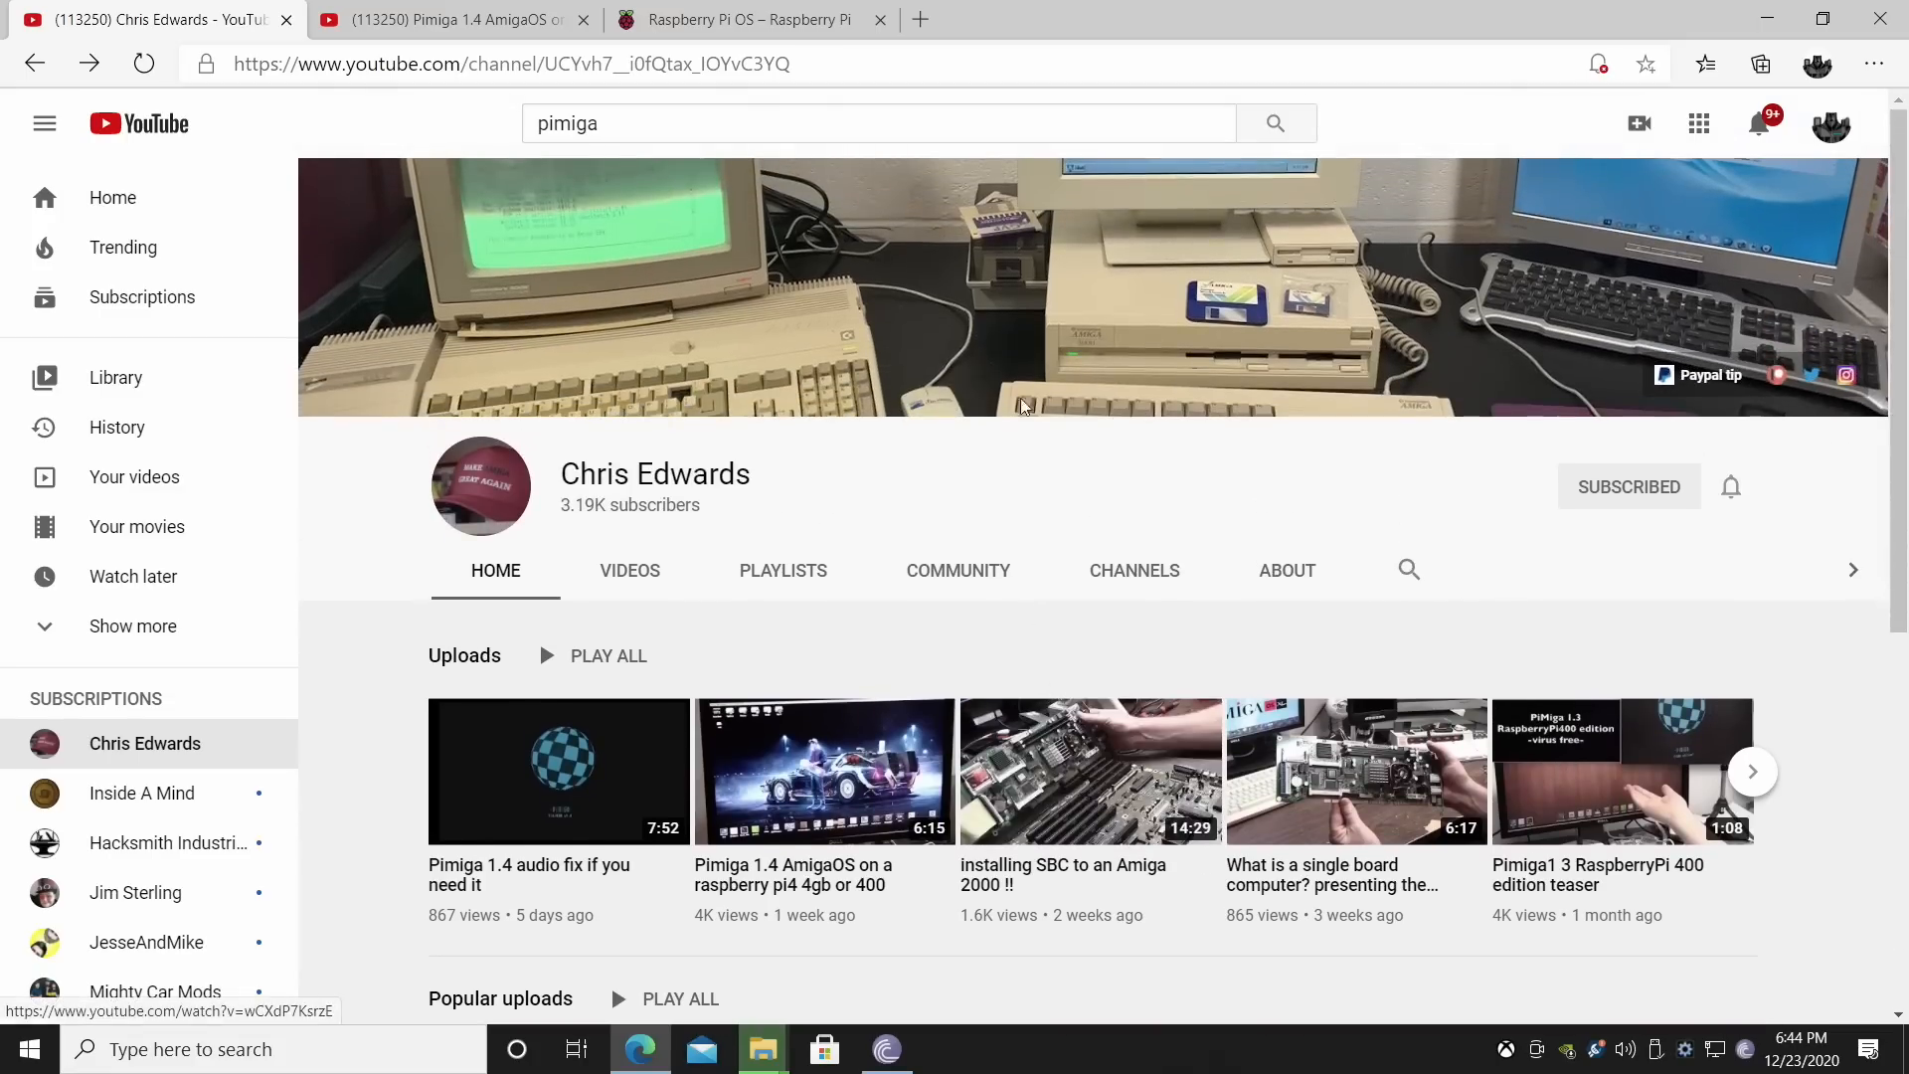
Pause the Pimiga 1.4 AmigaOS video and follow the bit.ly download link in its description.
click(823, 769)
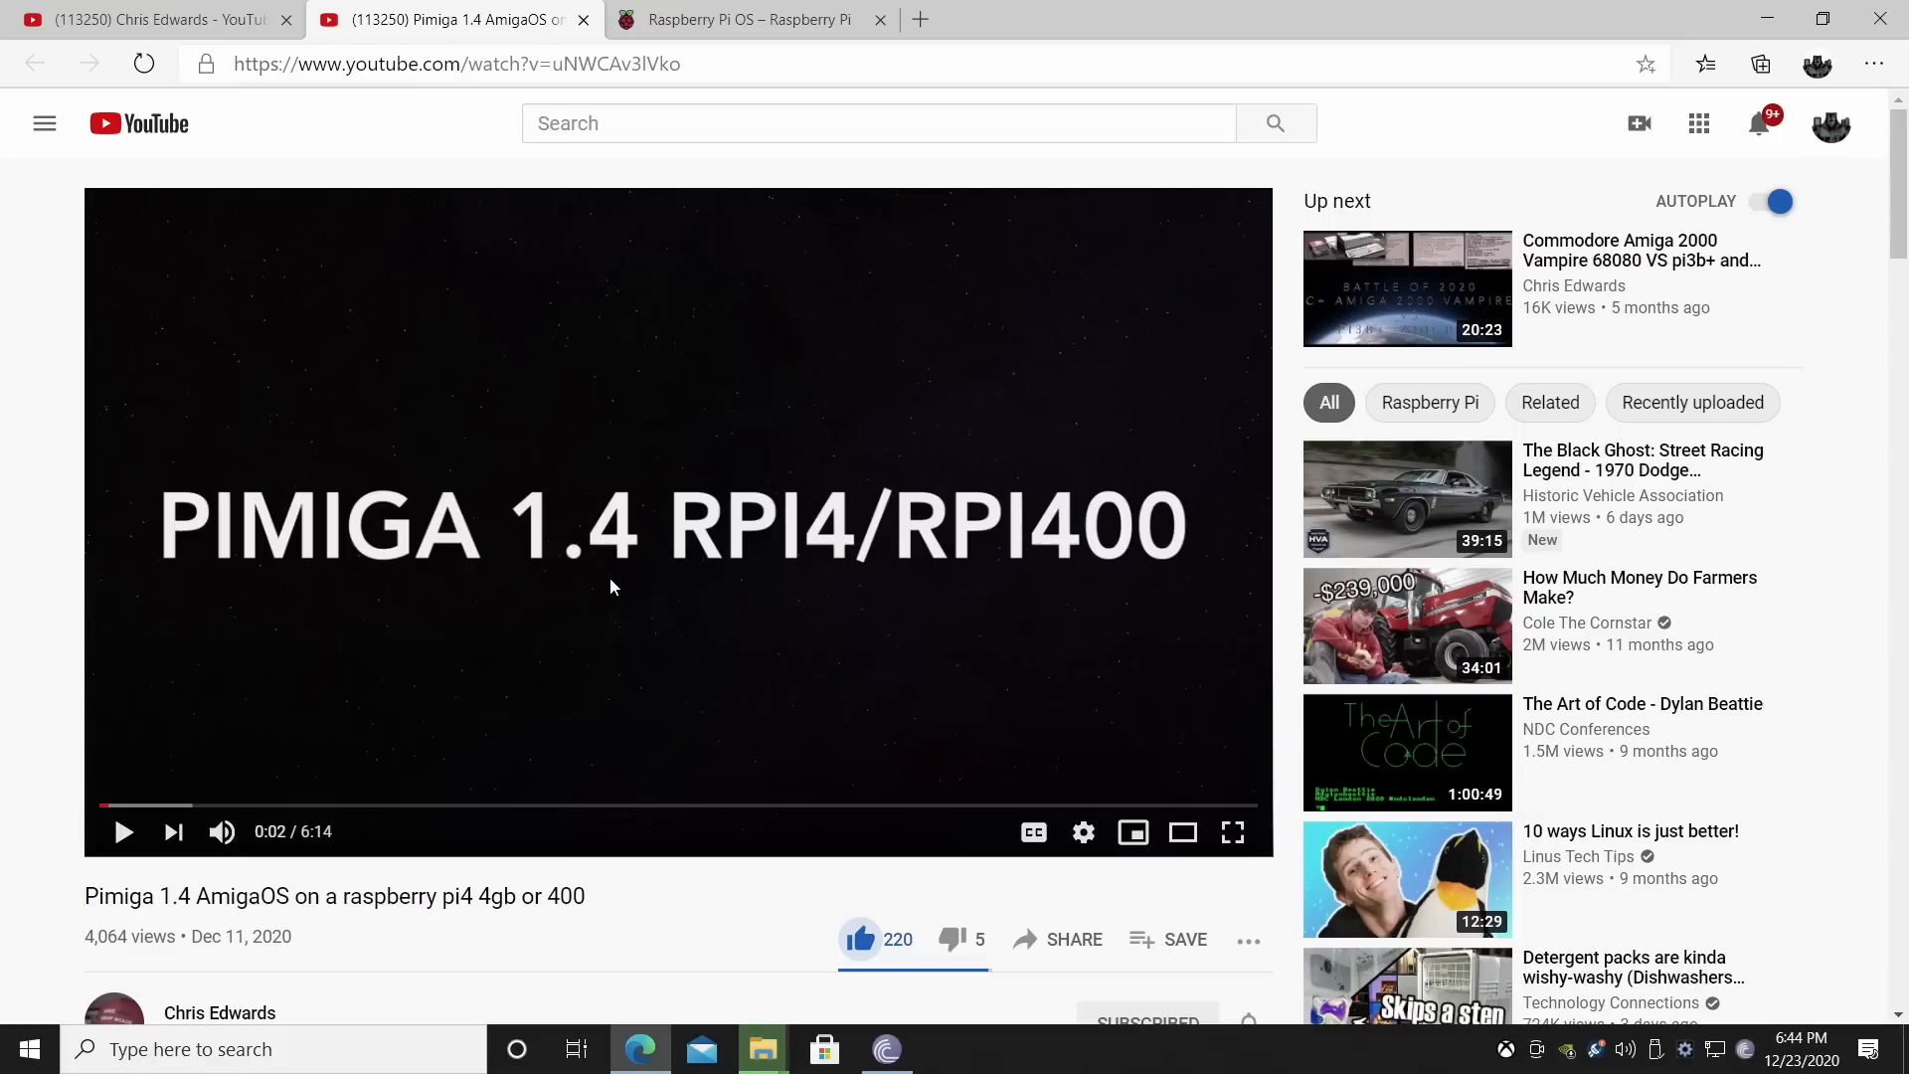
click(219, 1012)
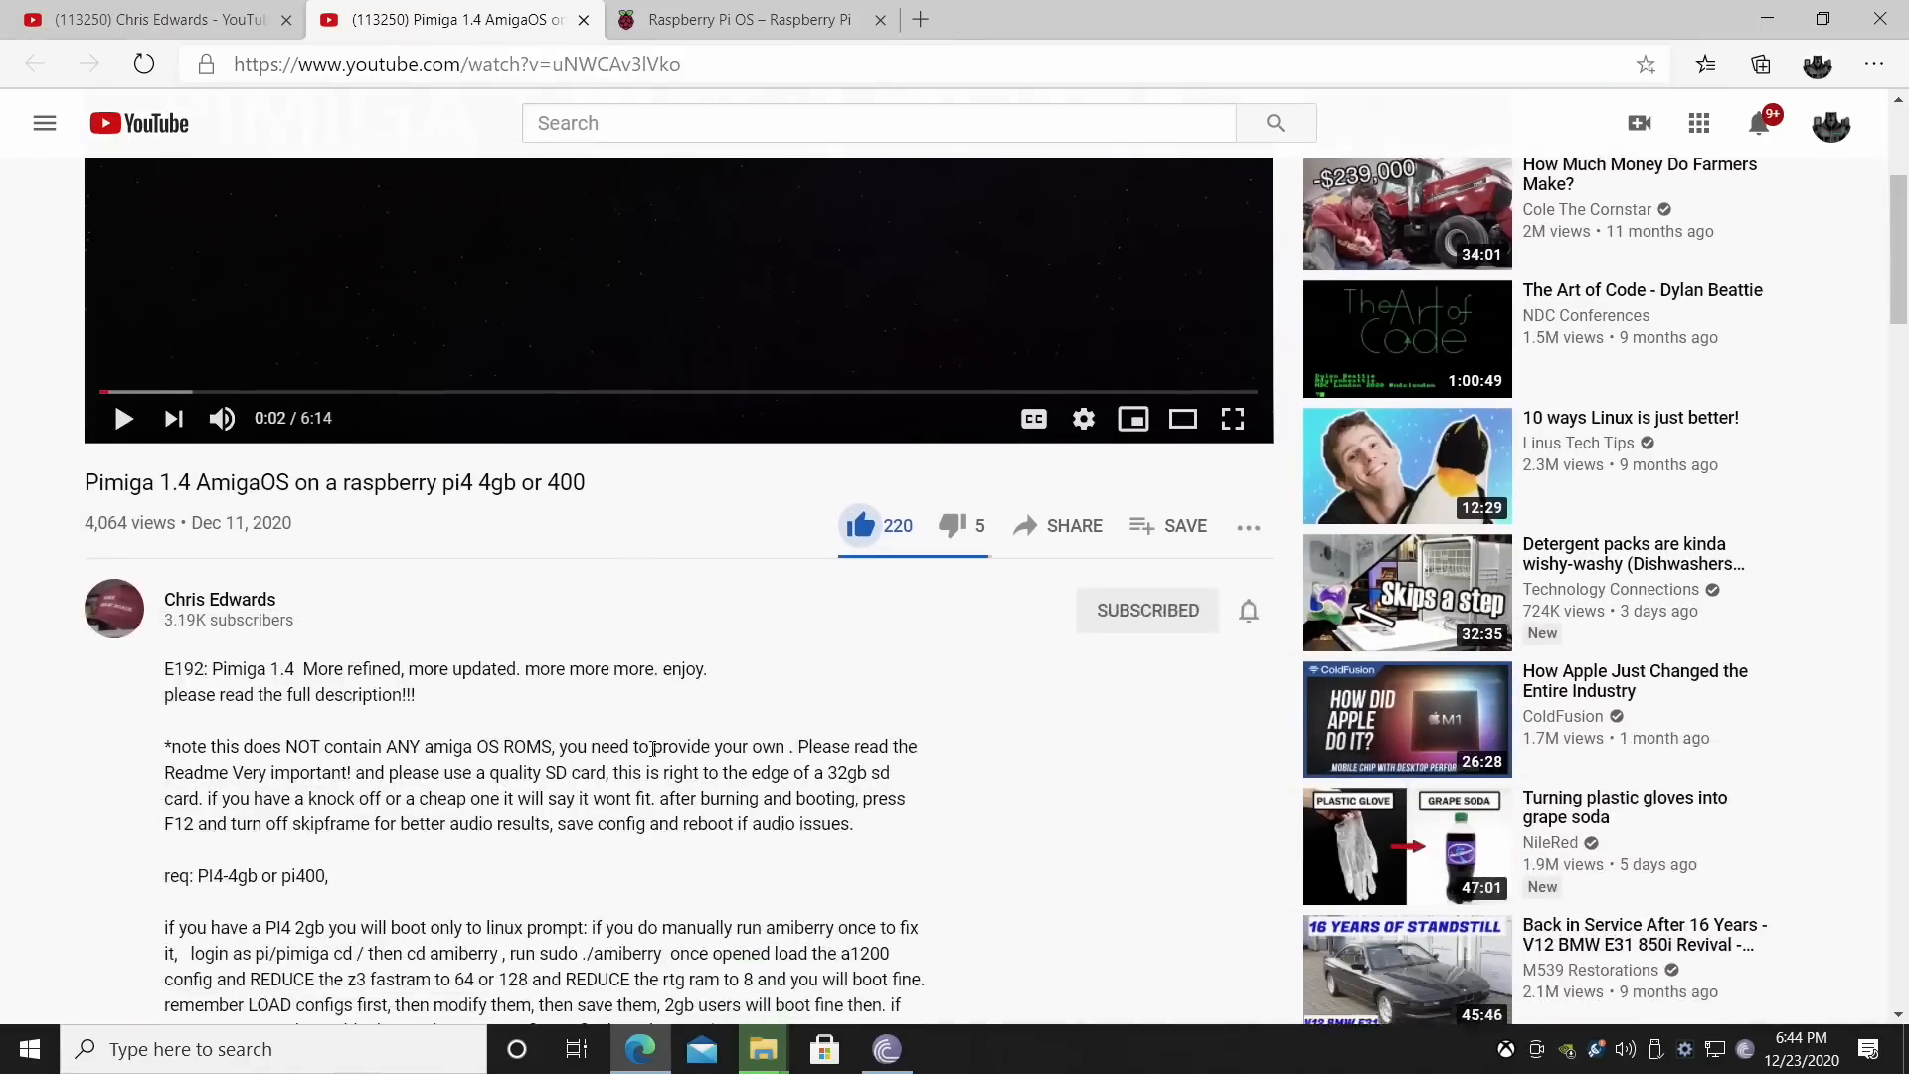
scroll(down, 3)
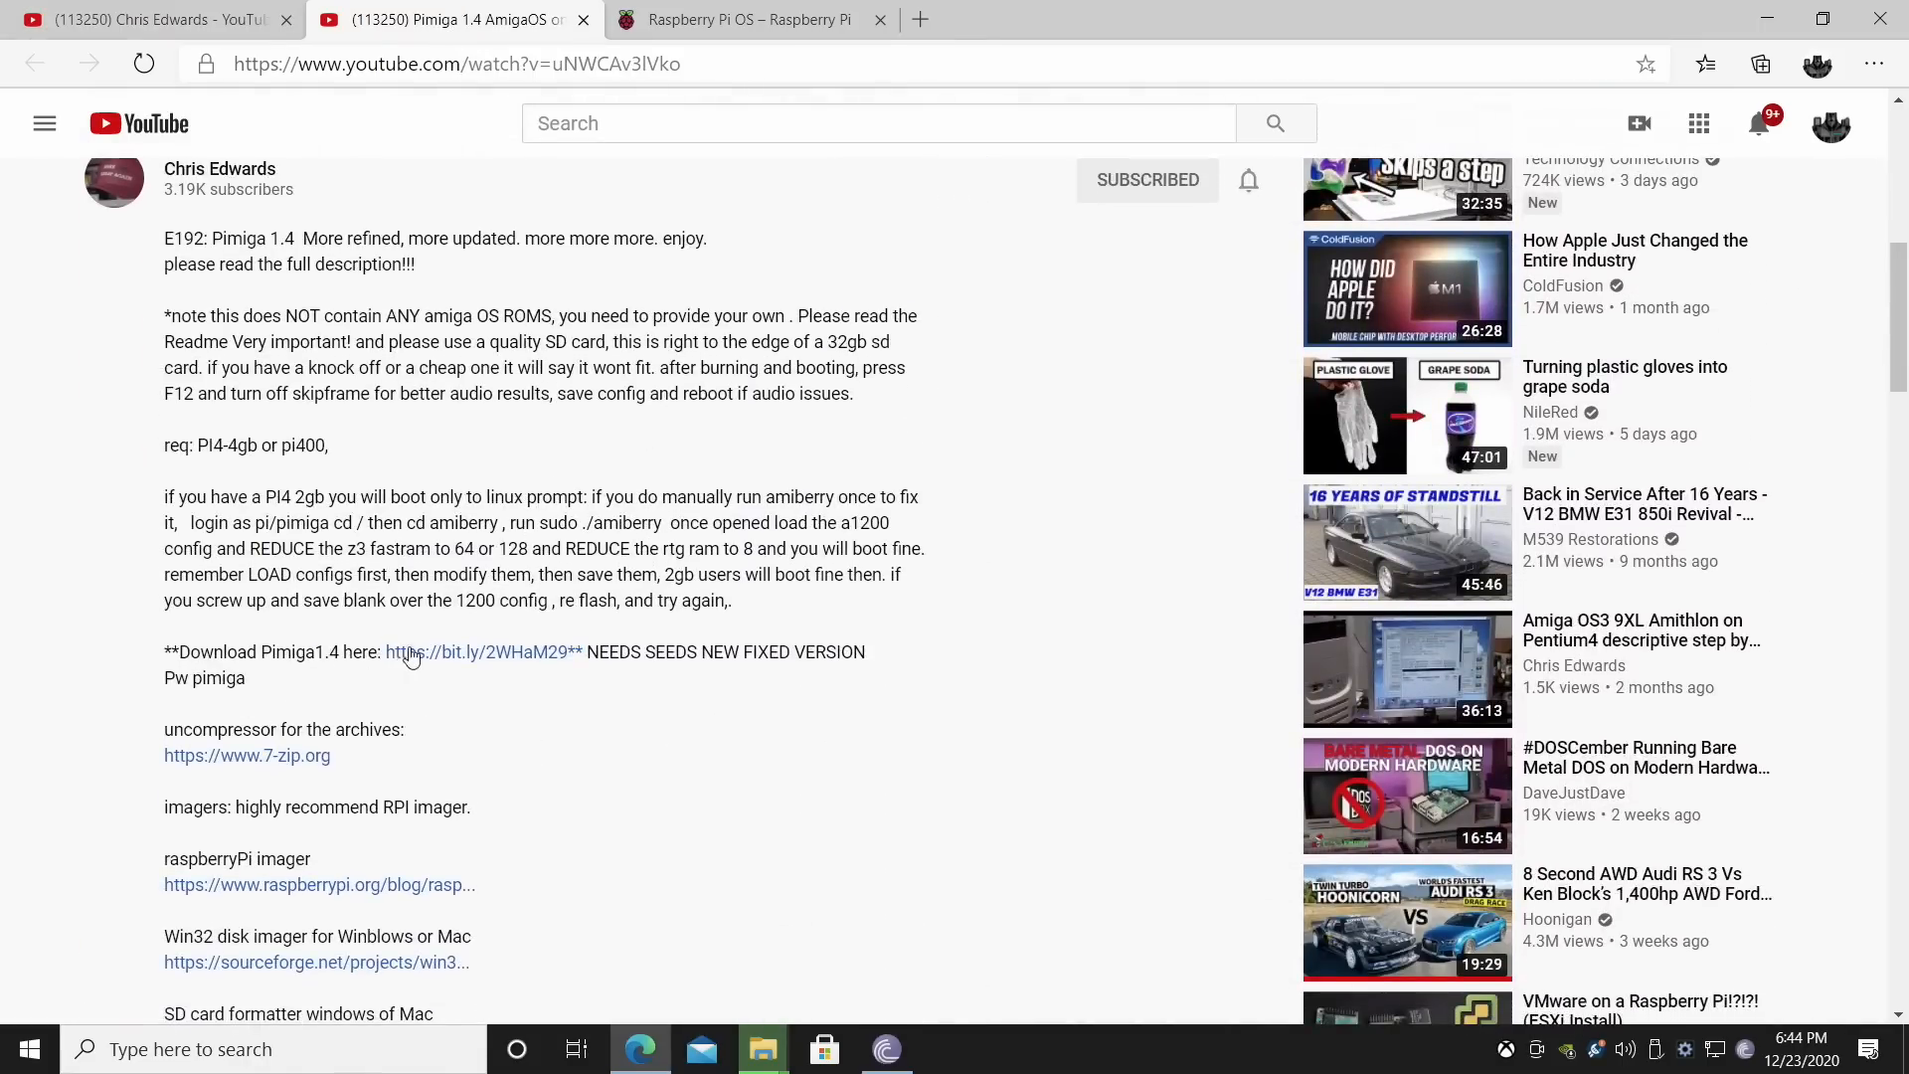
click(481, 652)
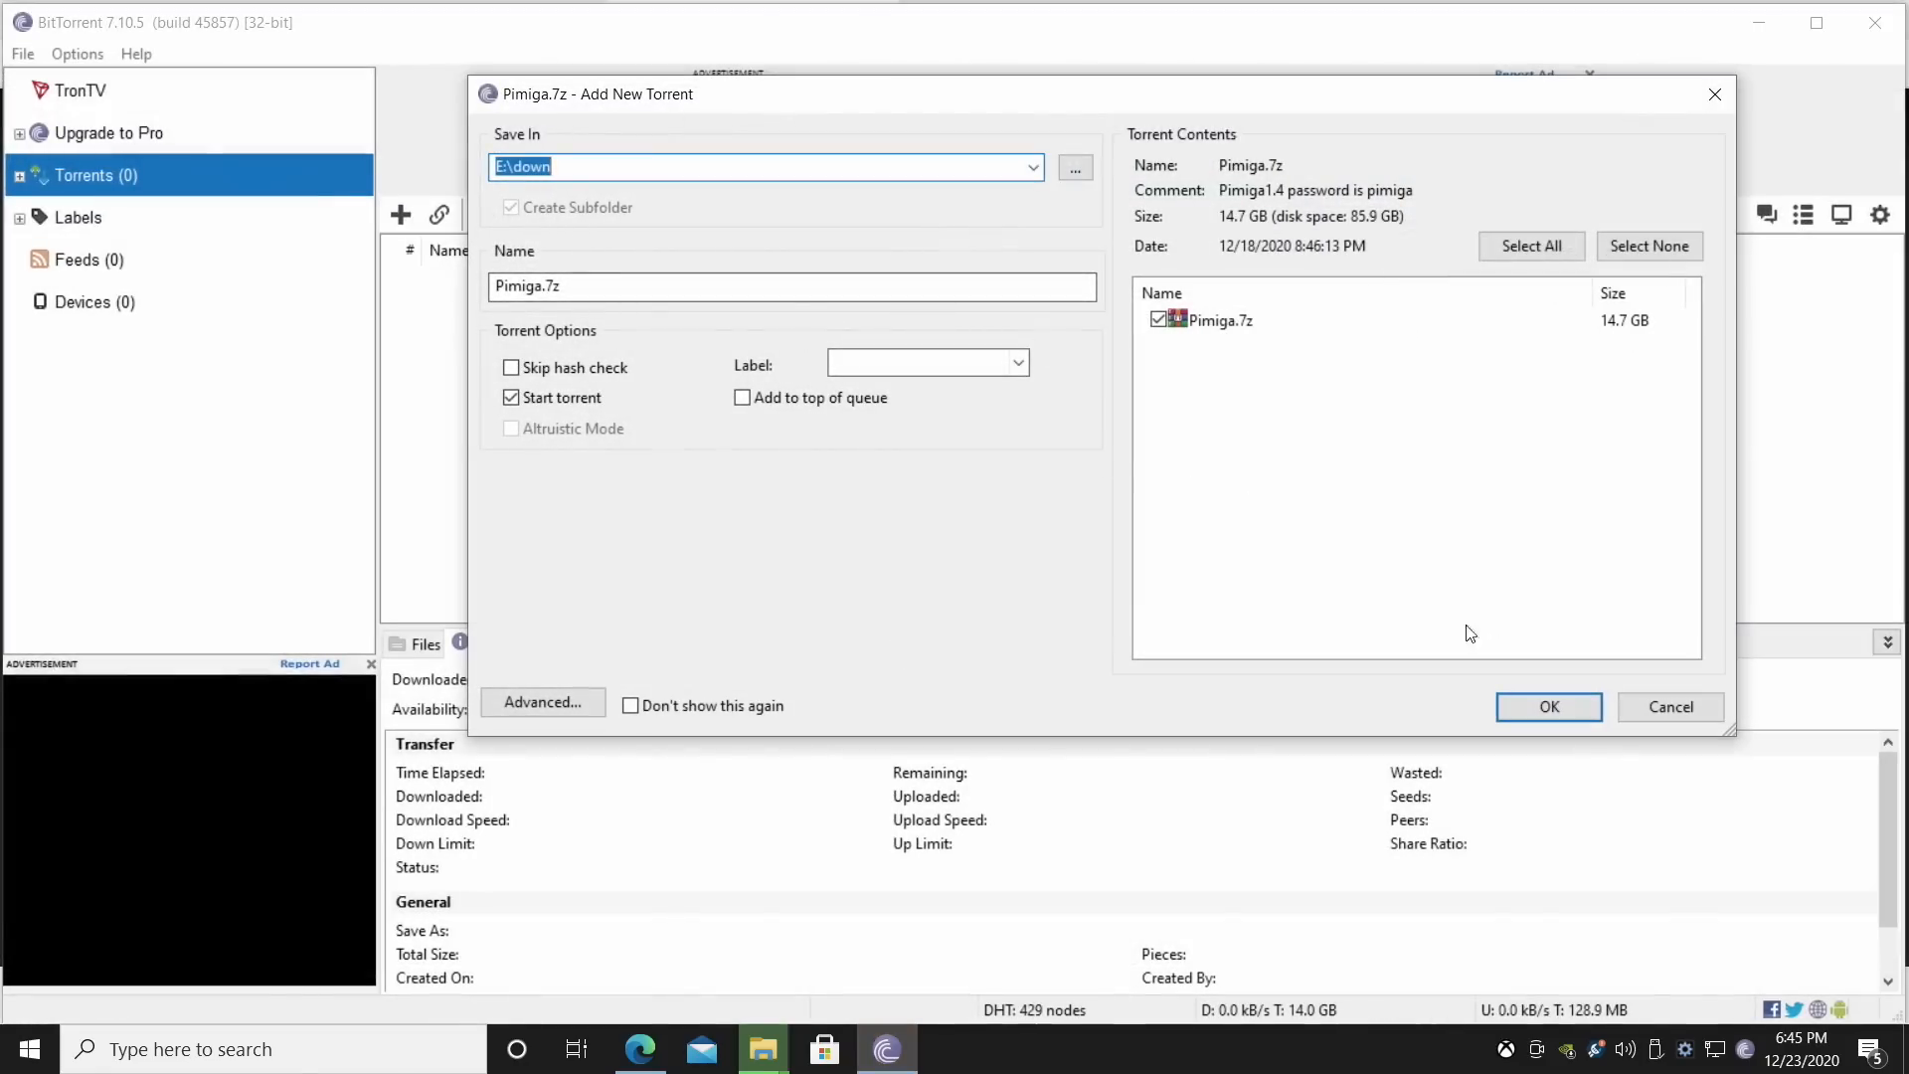
mouse_move(1633, 350)
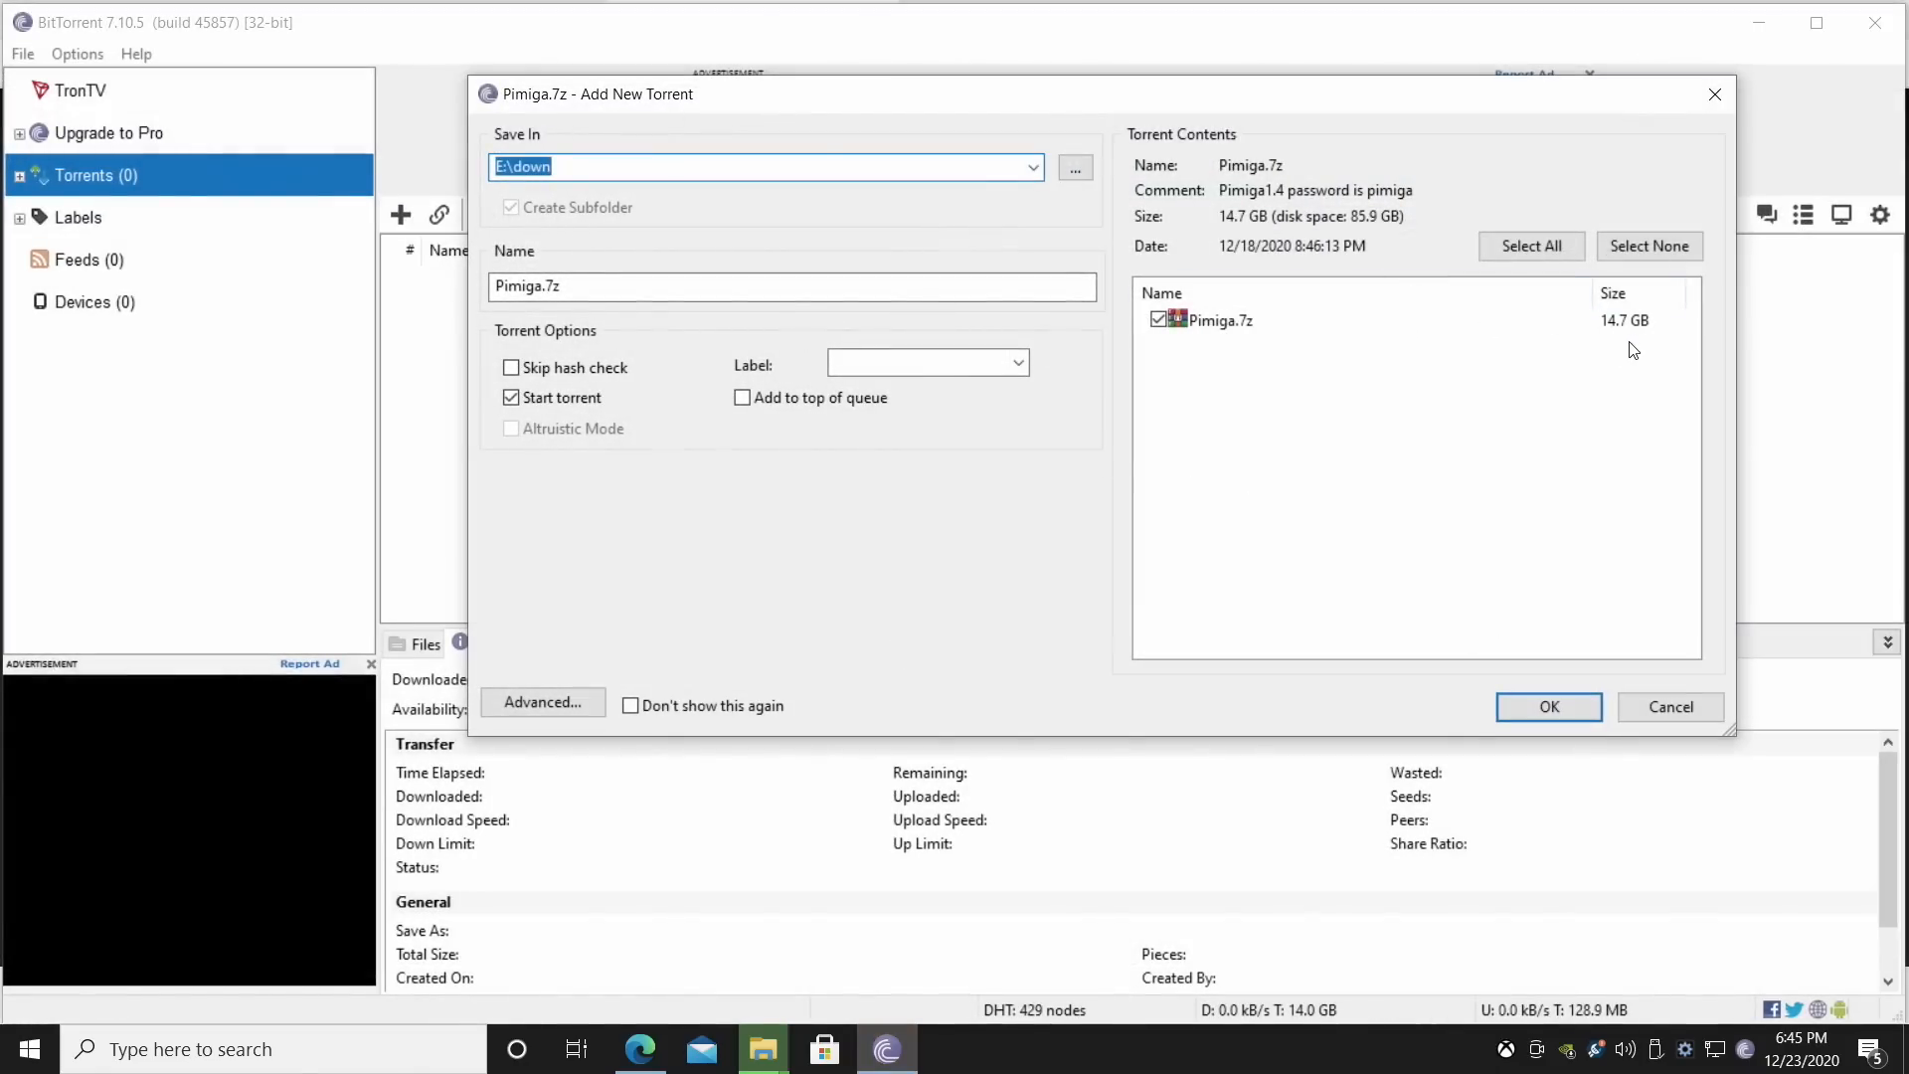
Confirm adding the Pimiga.7z torrent with Start torrent checked.
click(1547, 706)
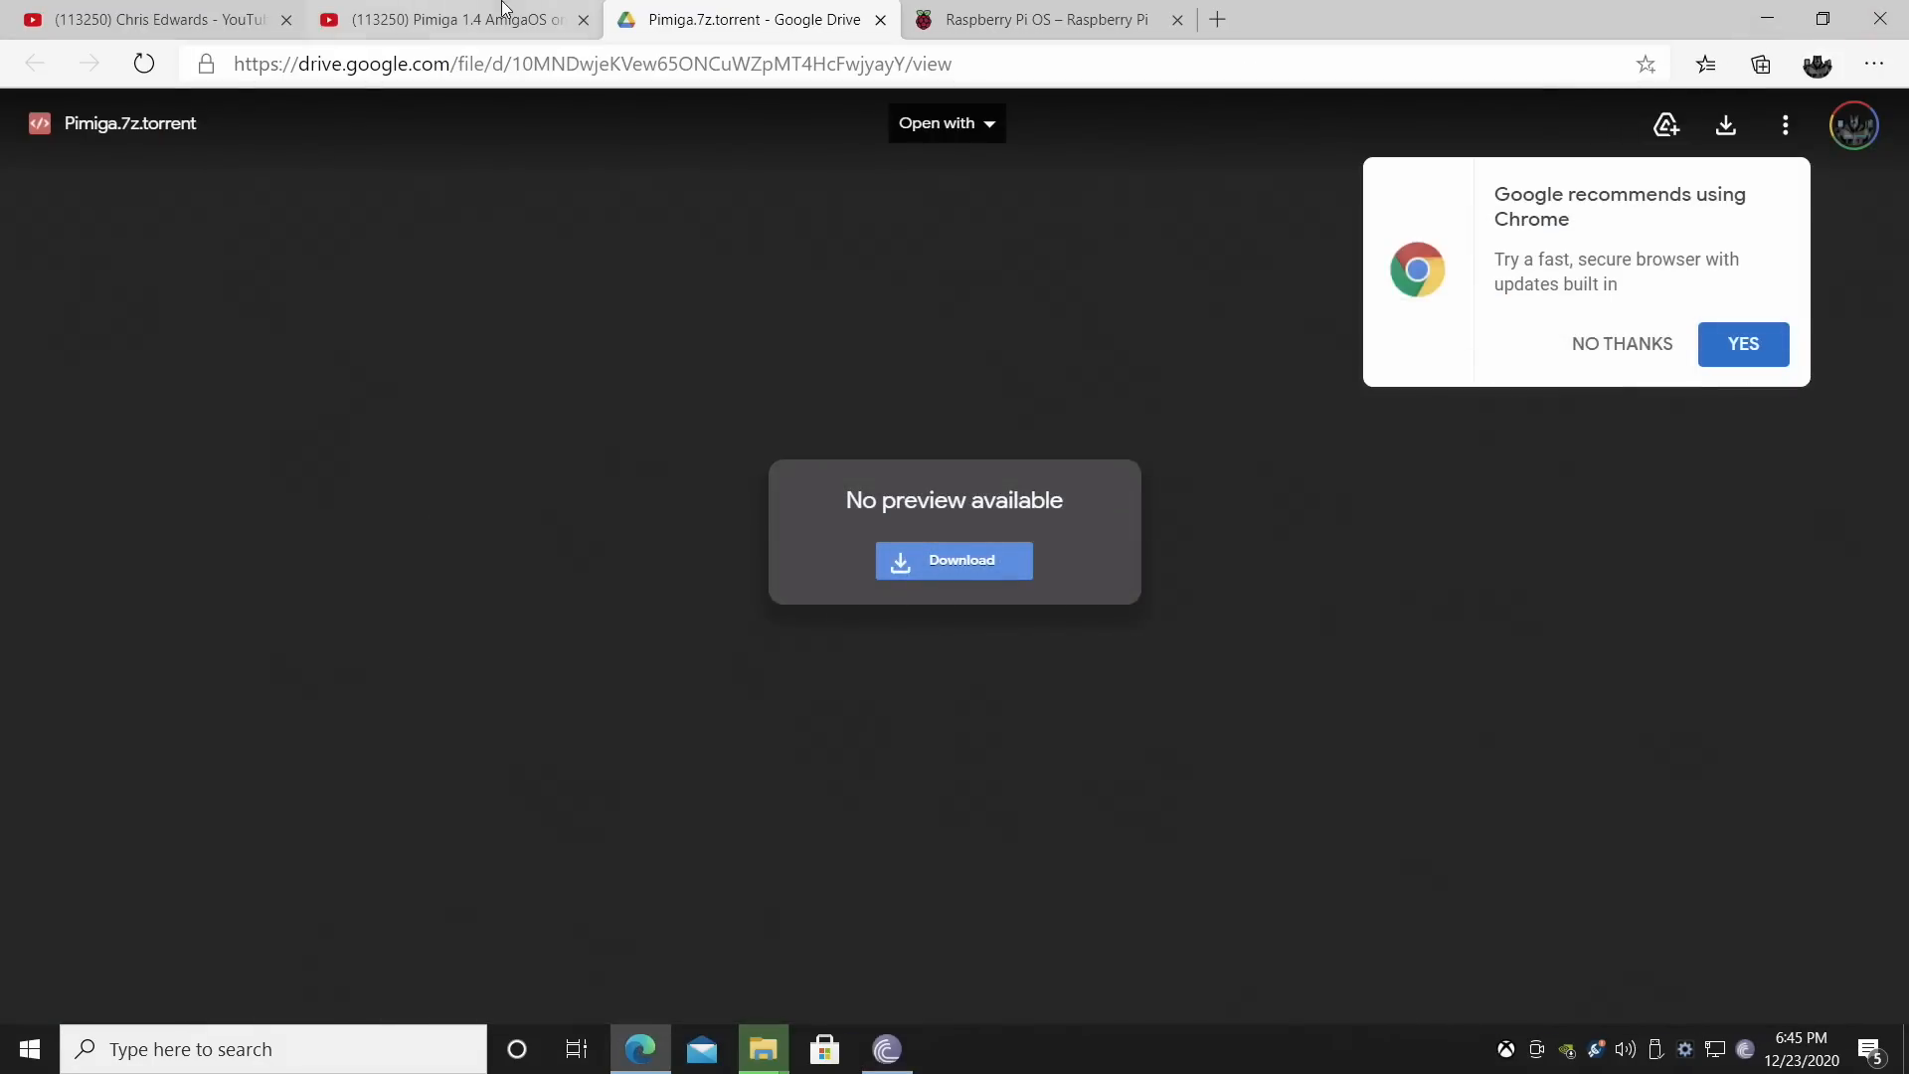
Download Raspberry Pi Imager for Windows from raspberrypi.org and run imager_1.5.exe.
click(1044, 19)
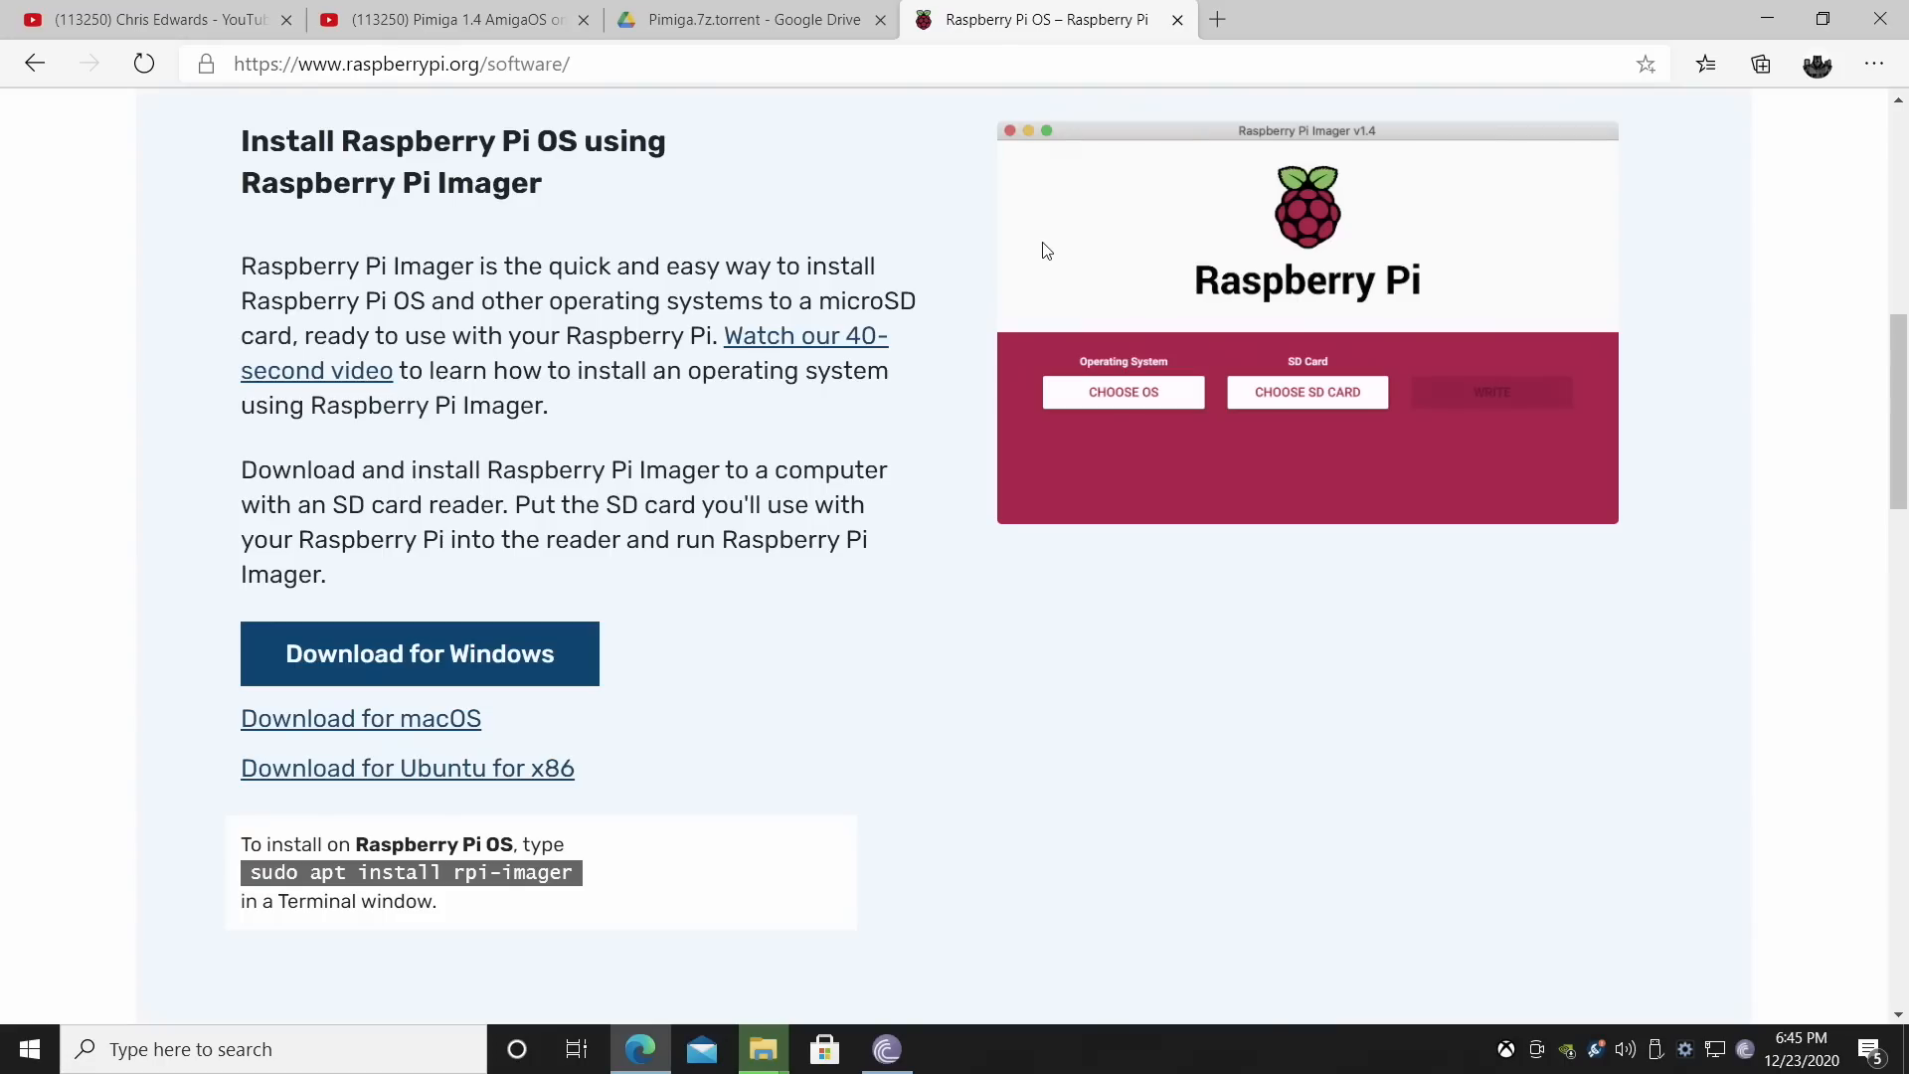
mouse_move(861, 613)
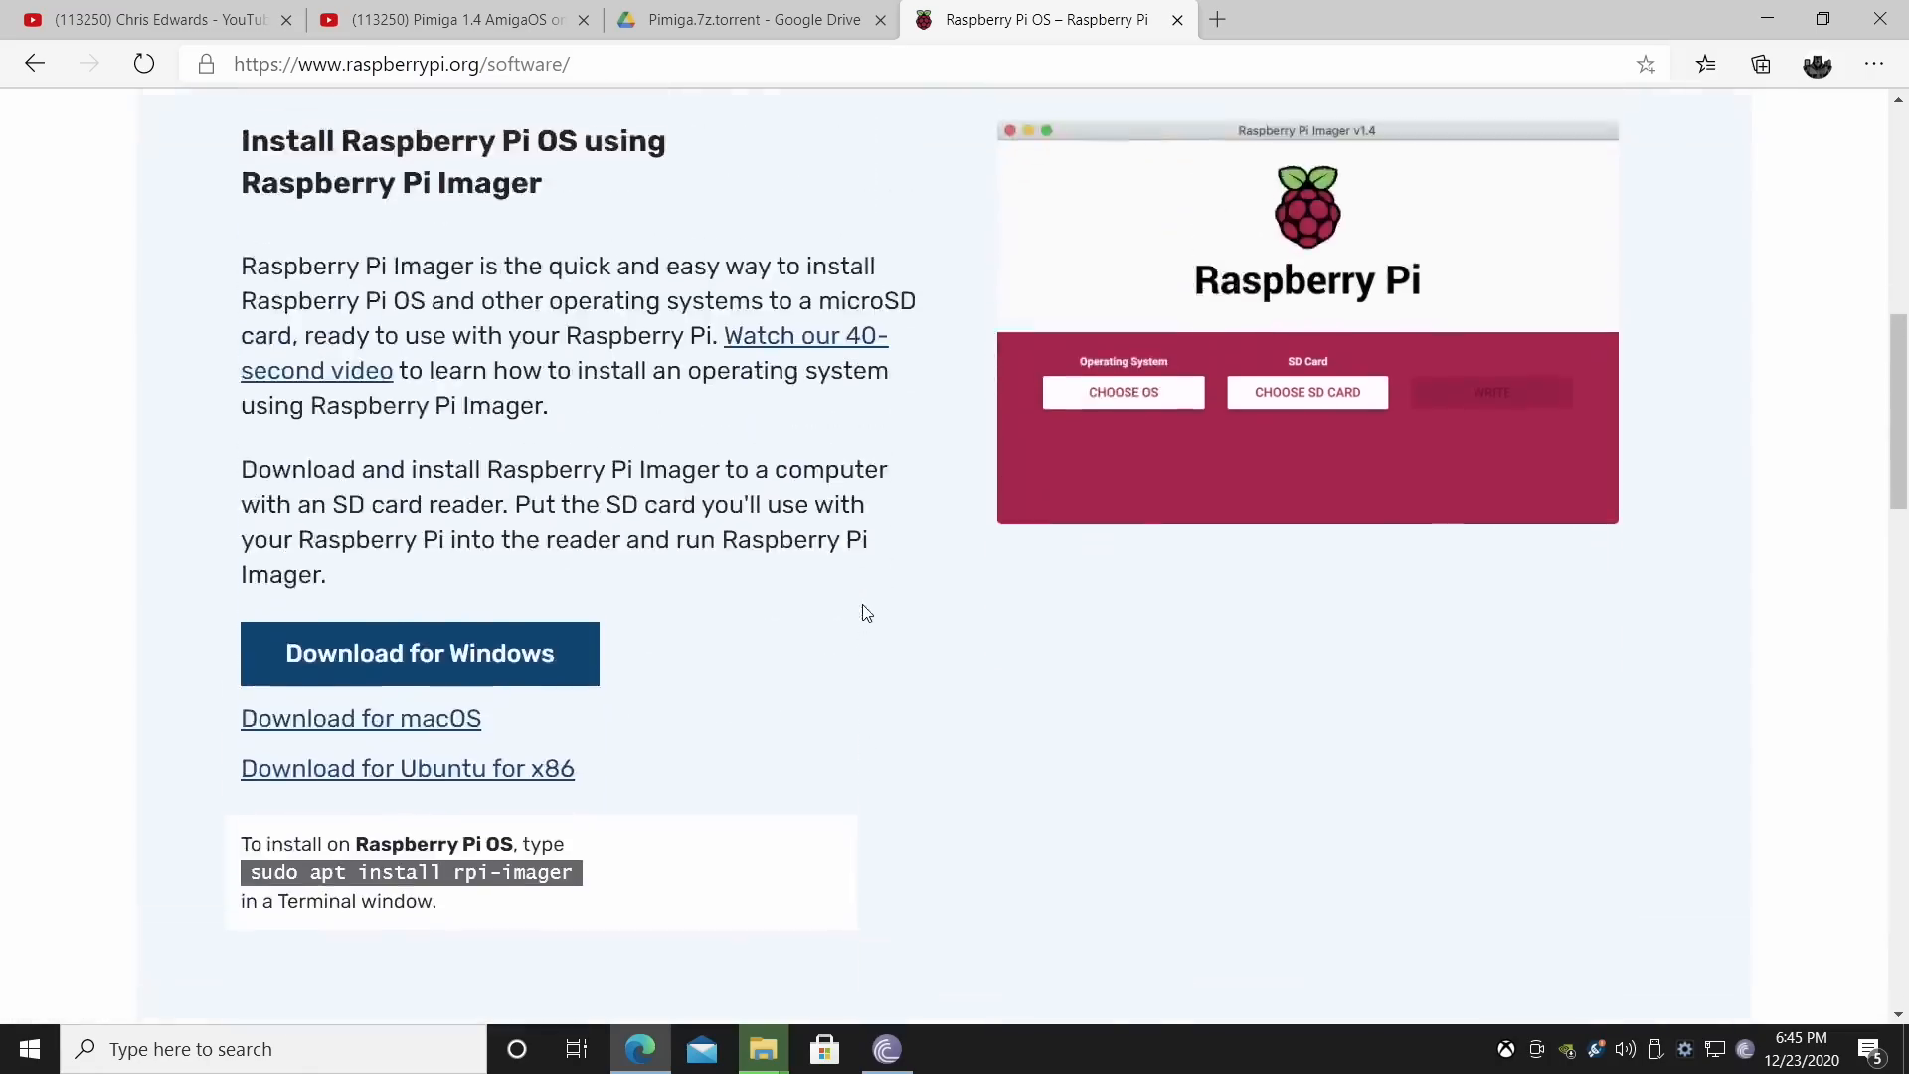
mouse_move(720, 740)
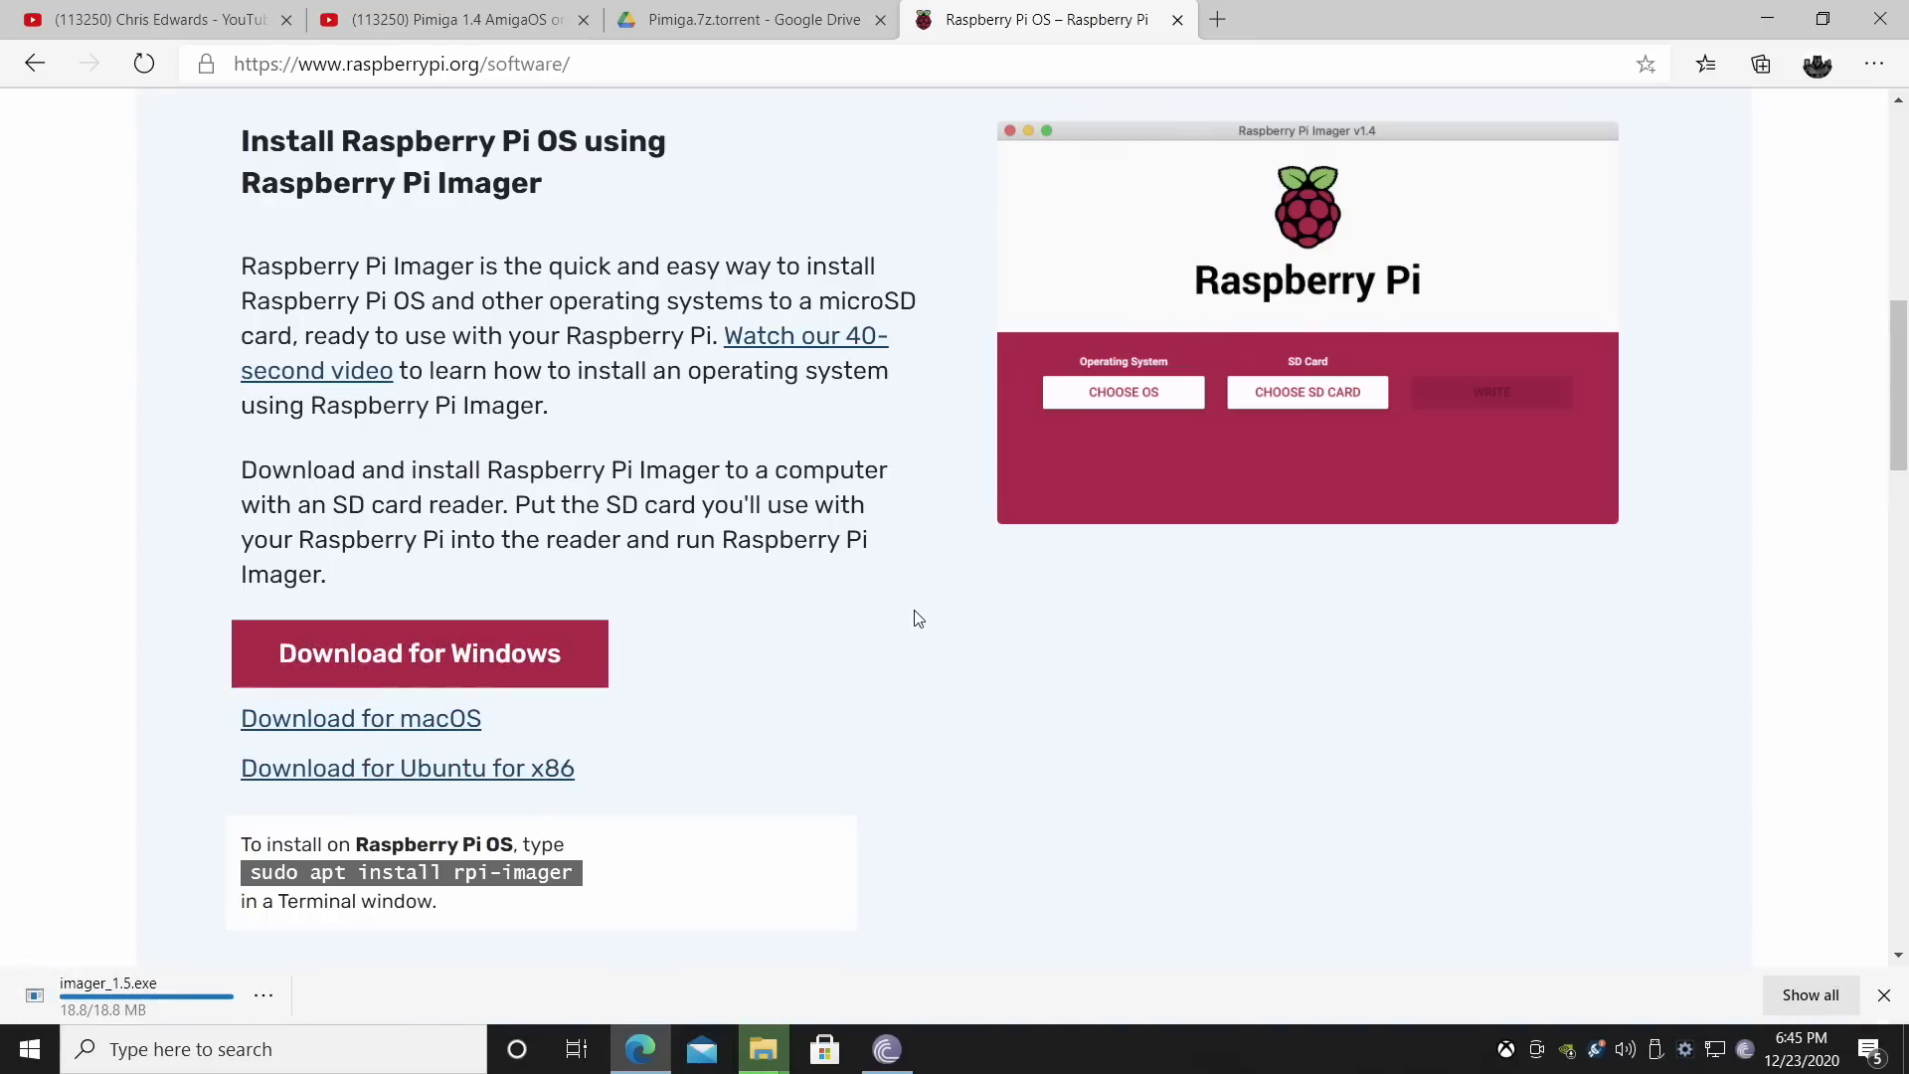
click(107, 982)
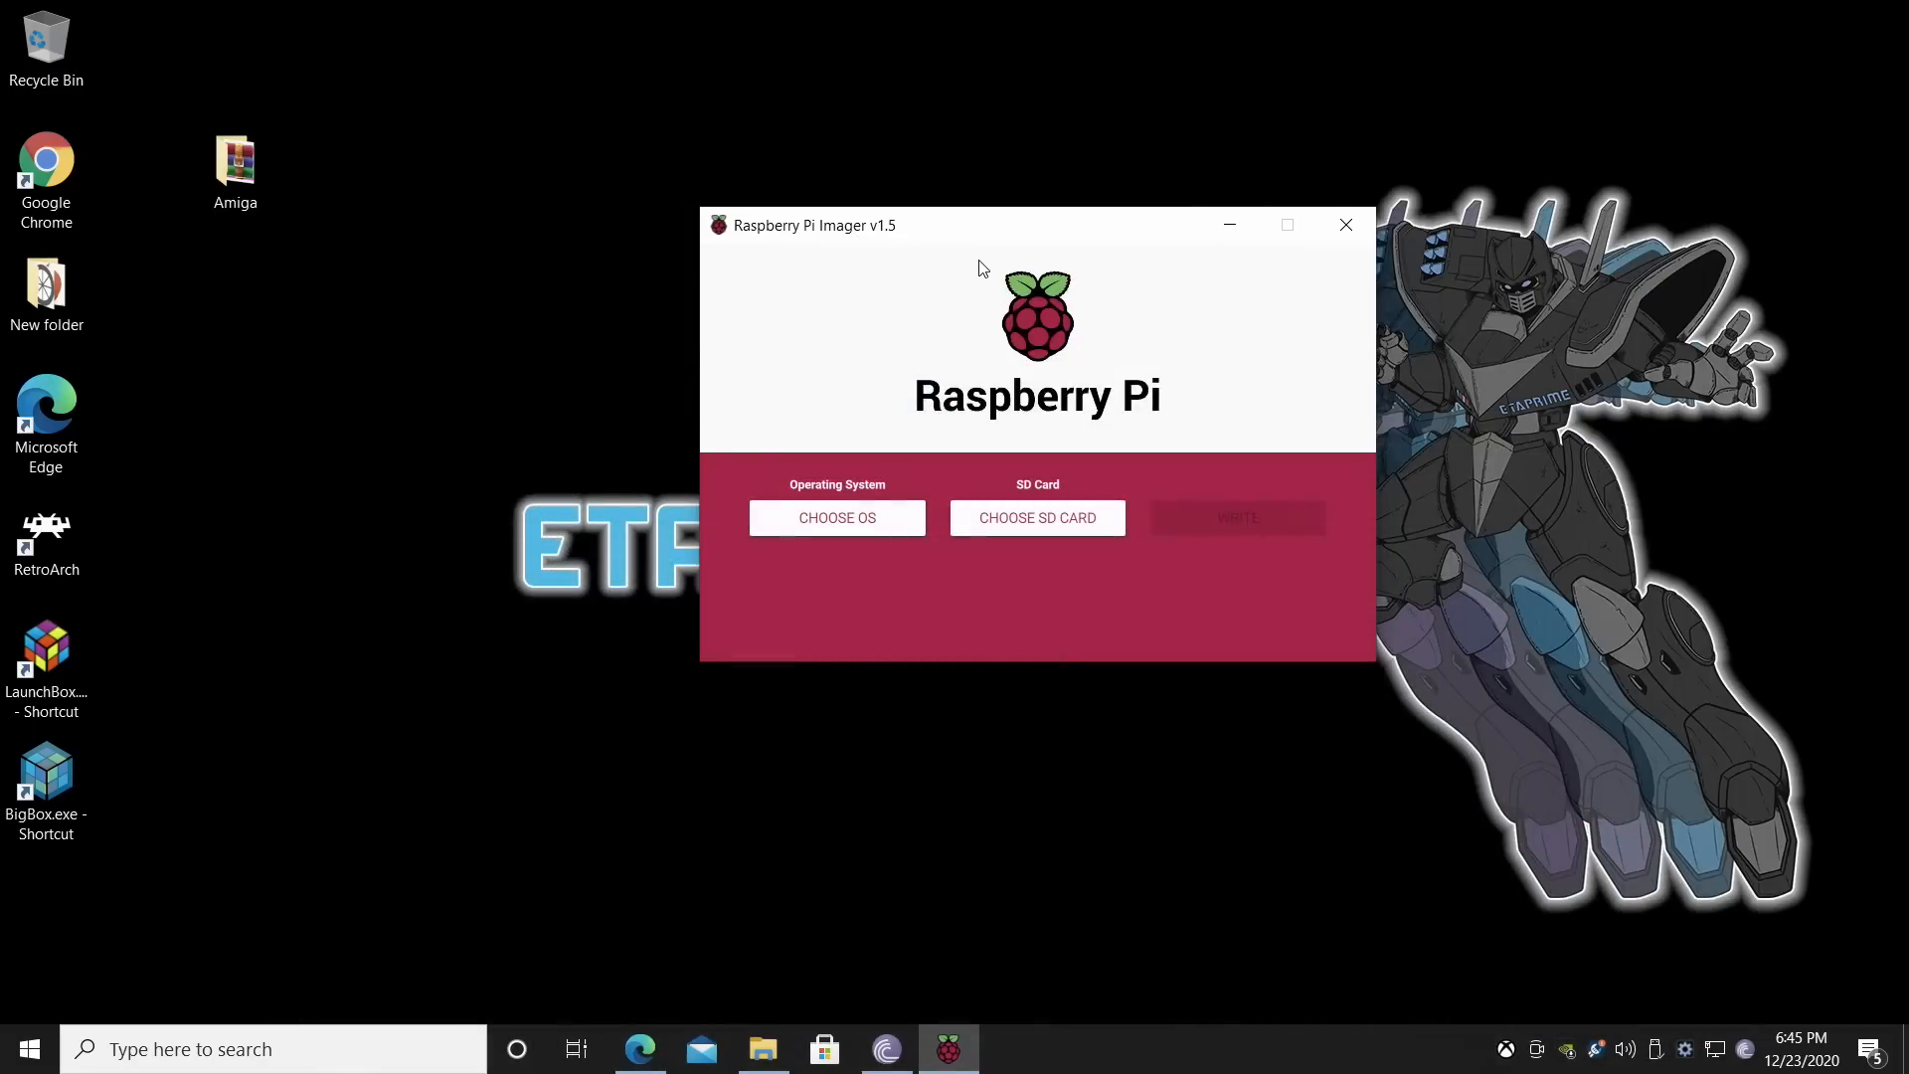
Check Desktop > Amiga > Pimiga contains pimiga1.4.img, then close the folder window.
click(235, 165)
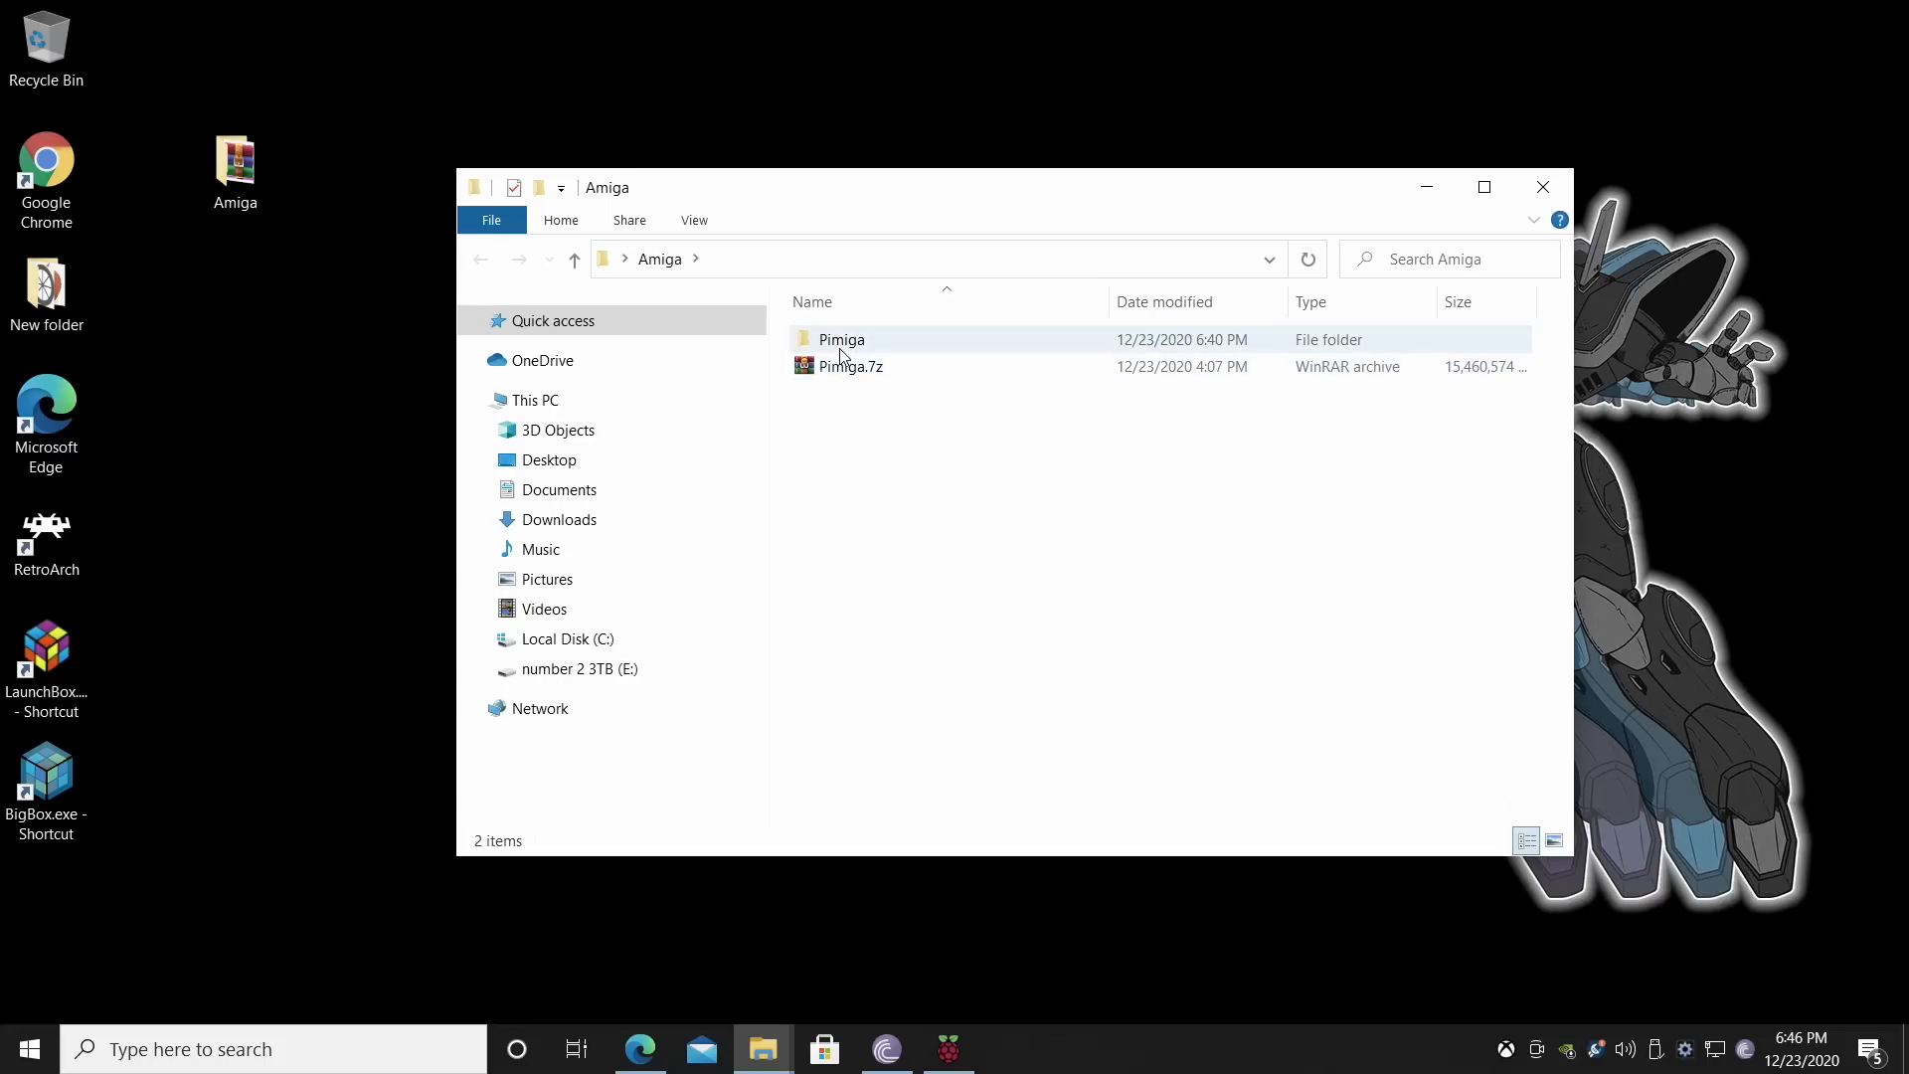
double_click(841, 338)
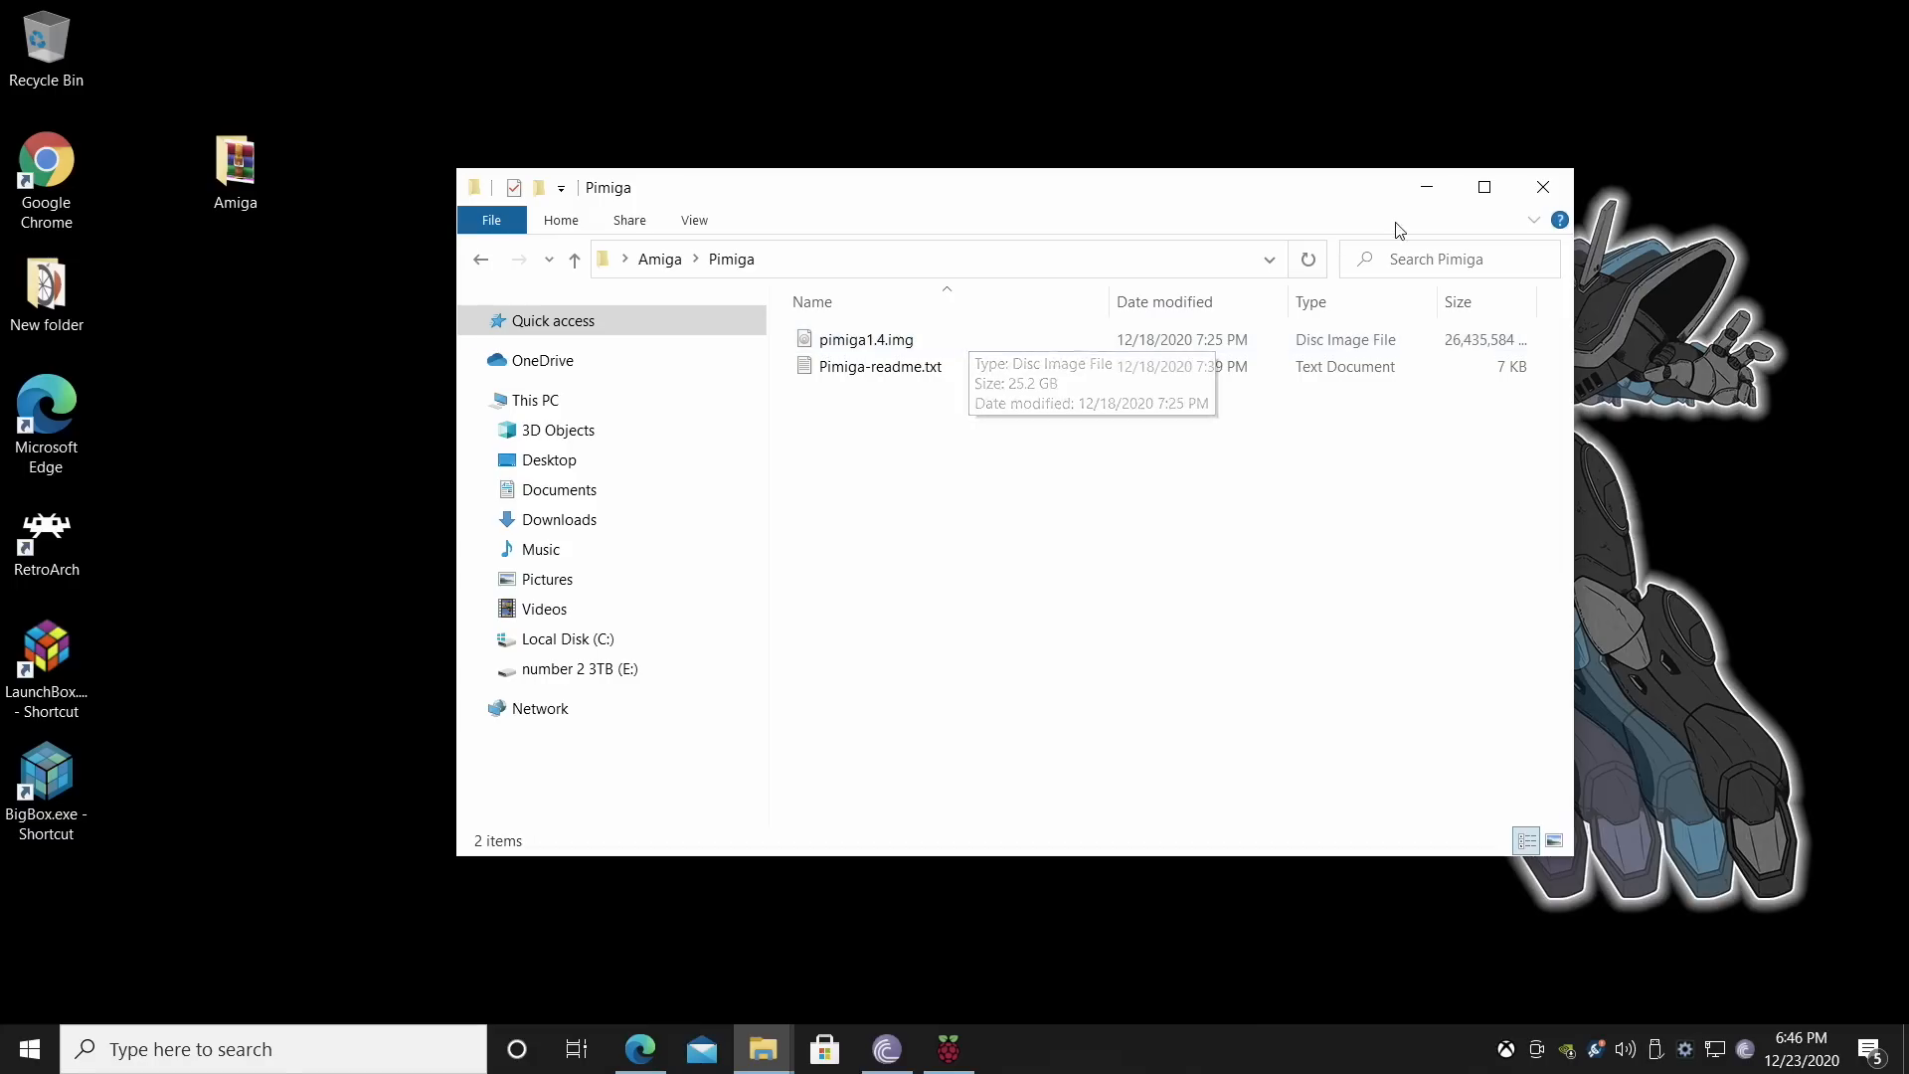
click(948, 1048)
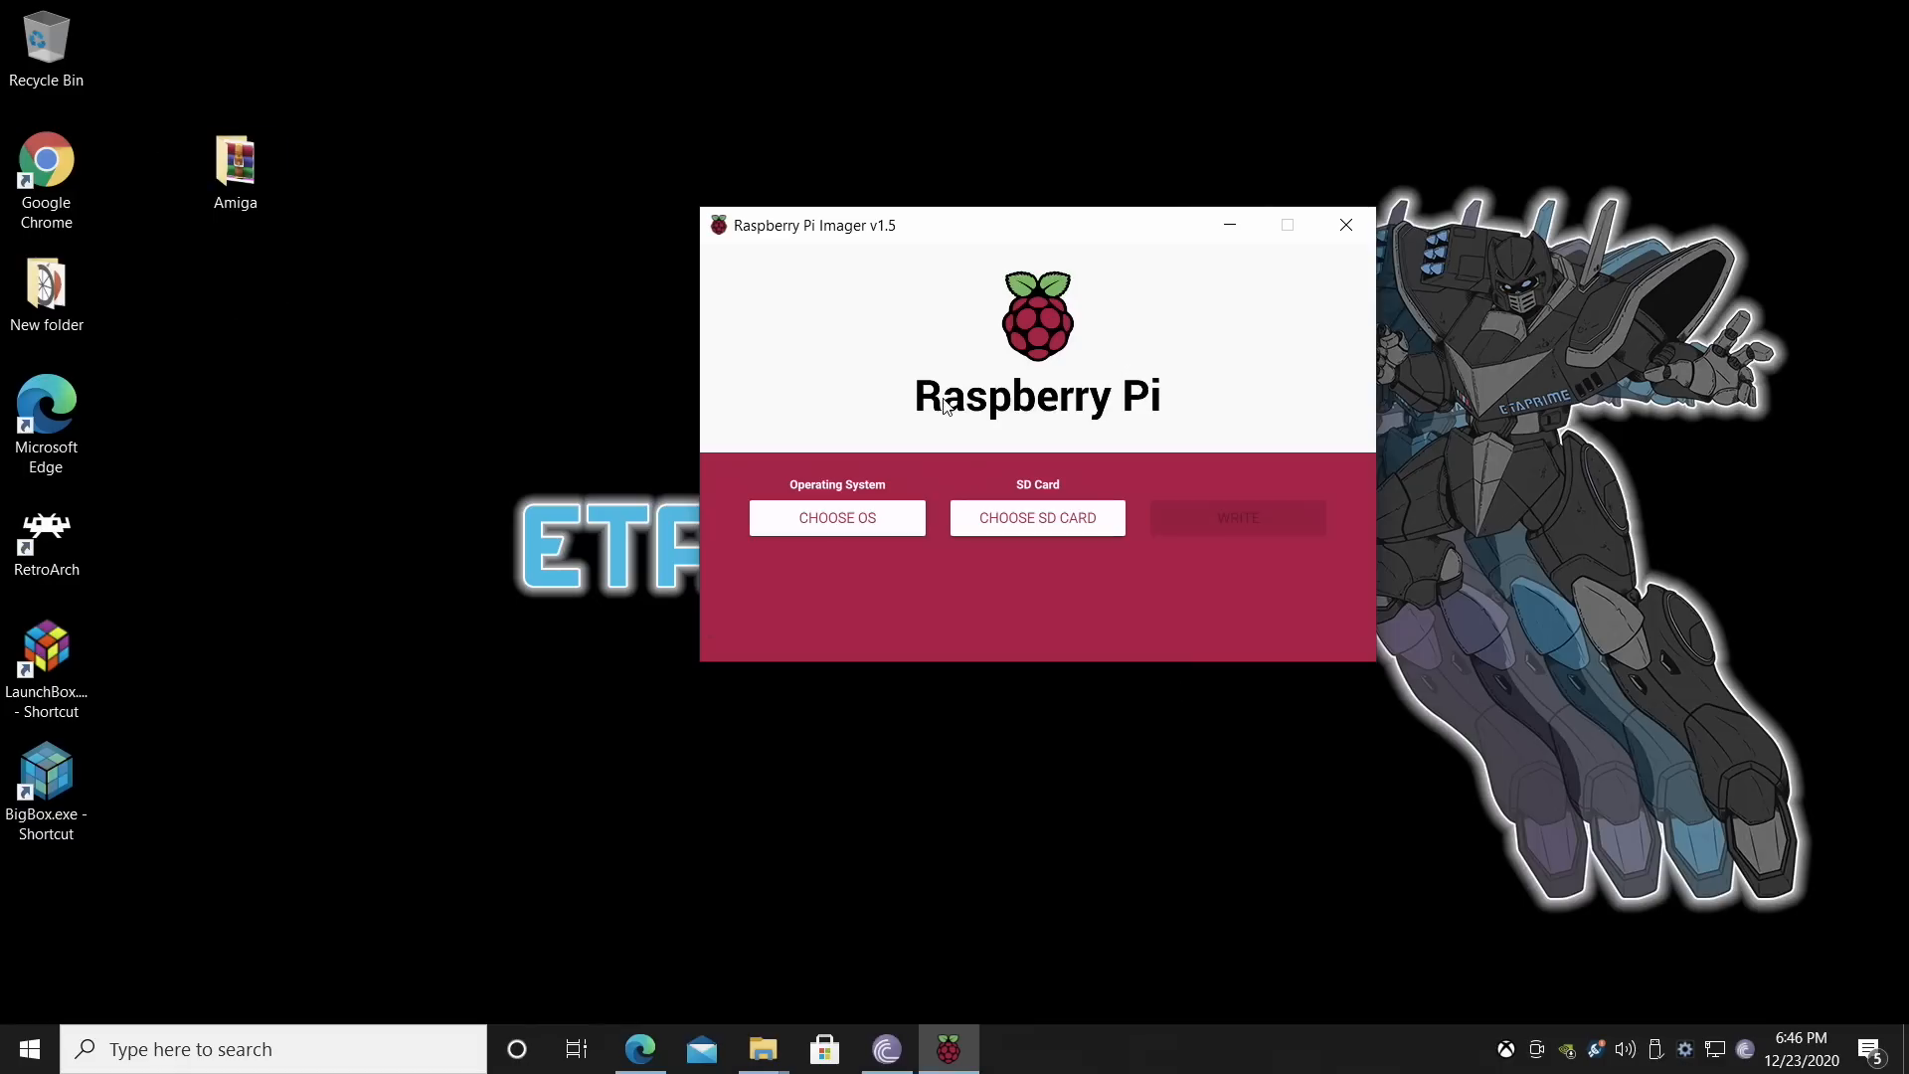
mouse_move(859, 270)
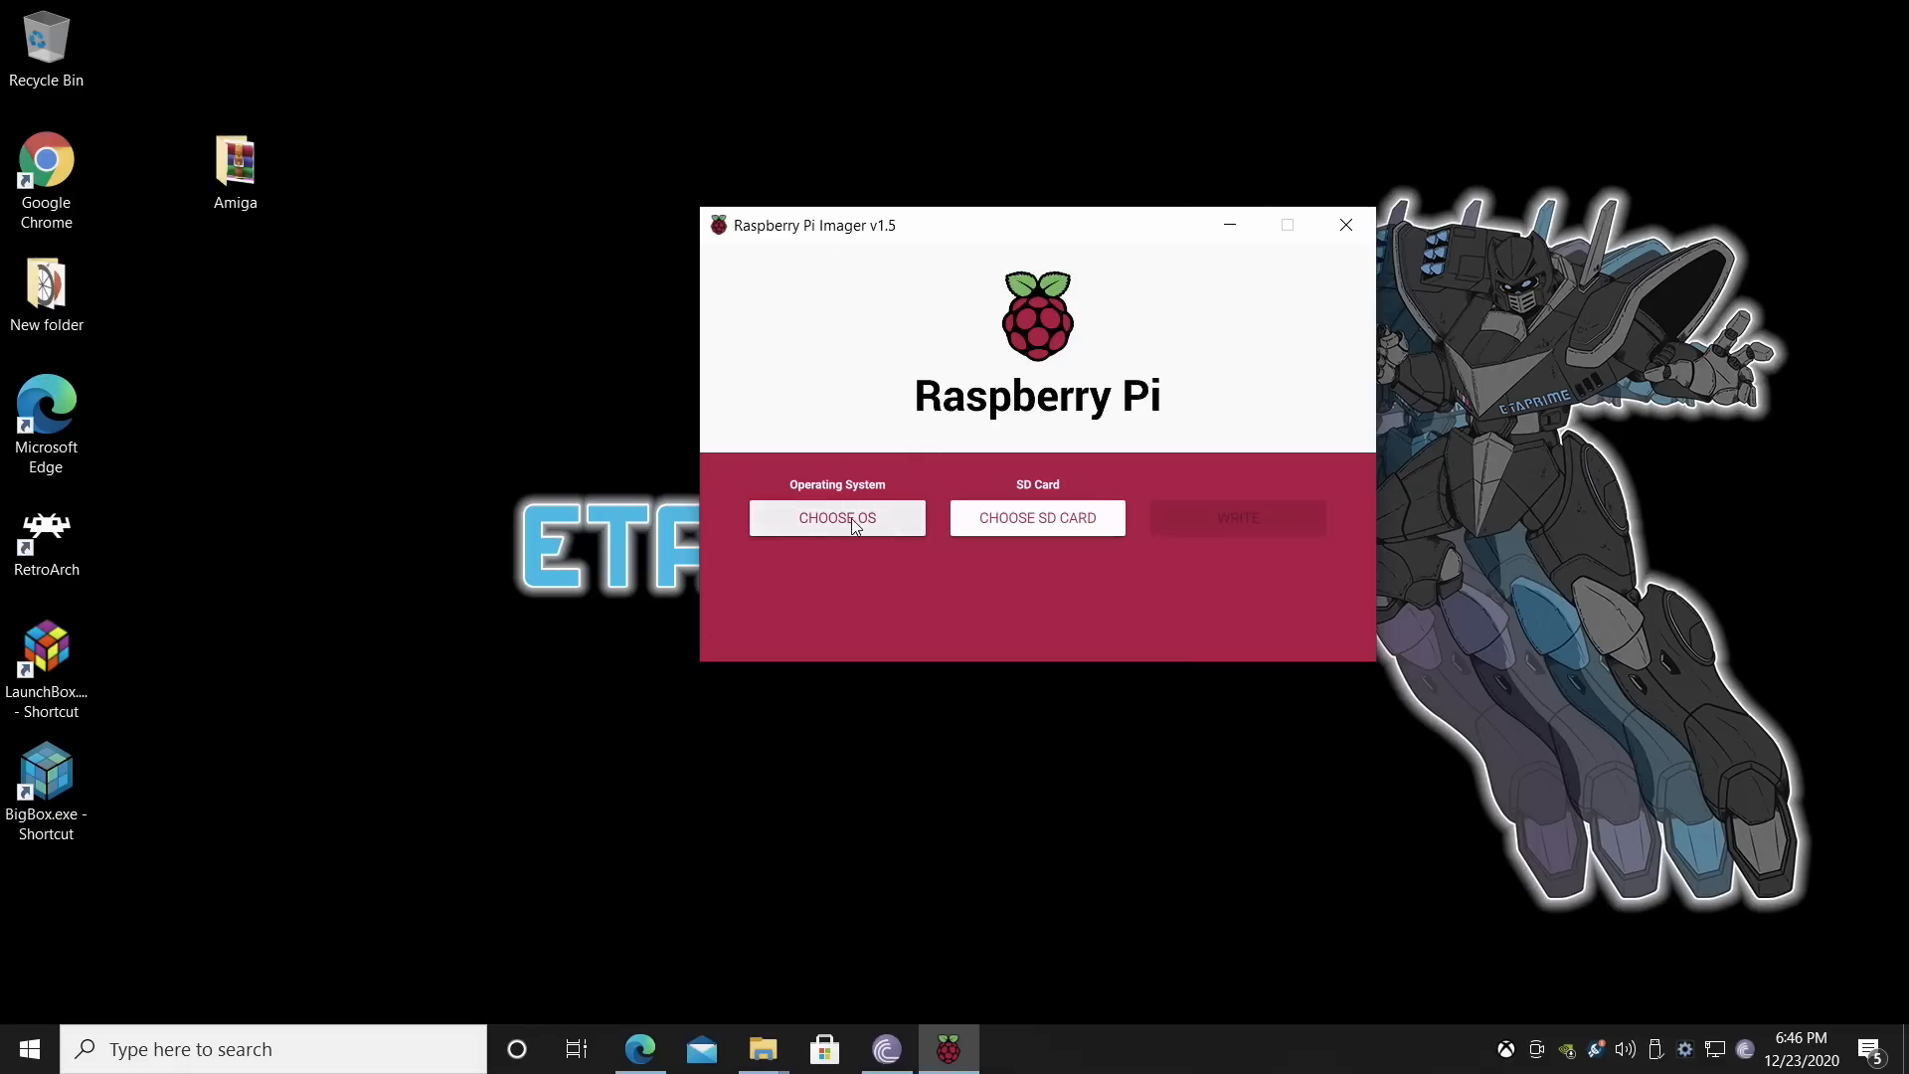
Select pimiga1.4.img from Desktop > Amiga > Pimiga as custom image and the Transcend SD card as target.
click(838, 517)
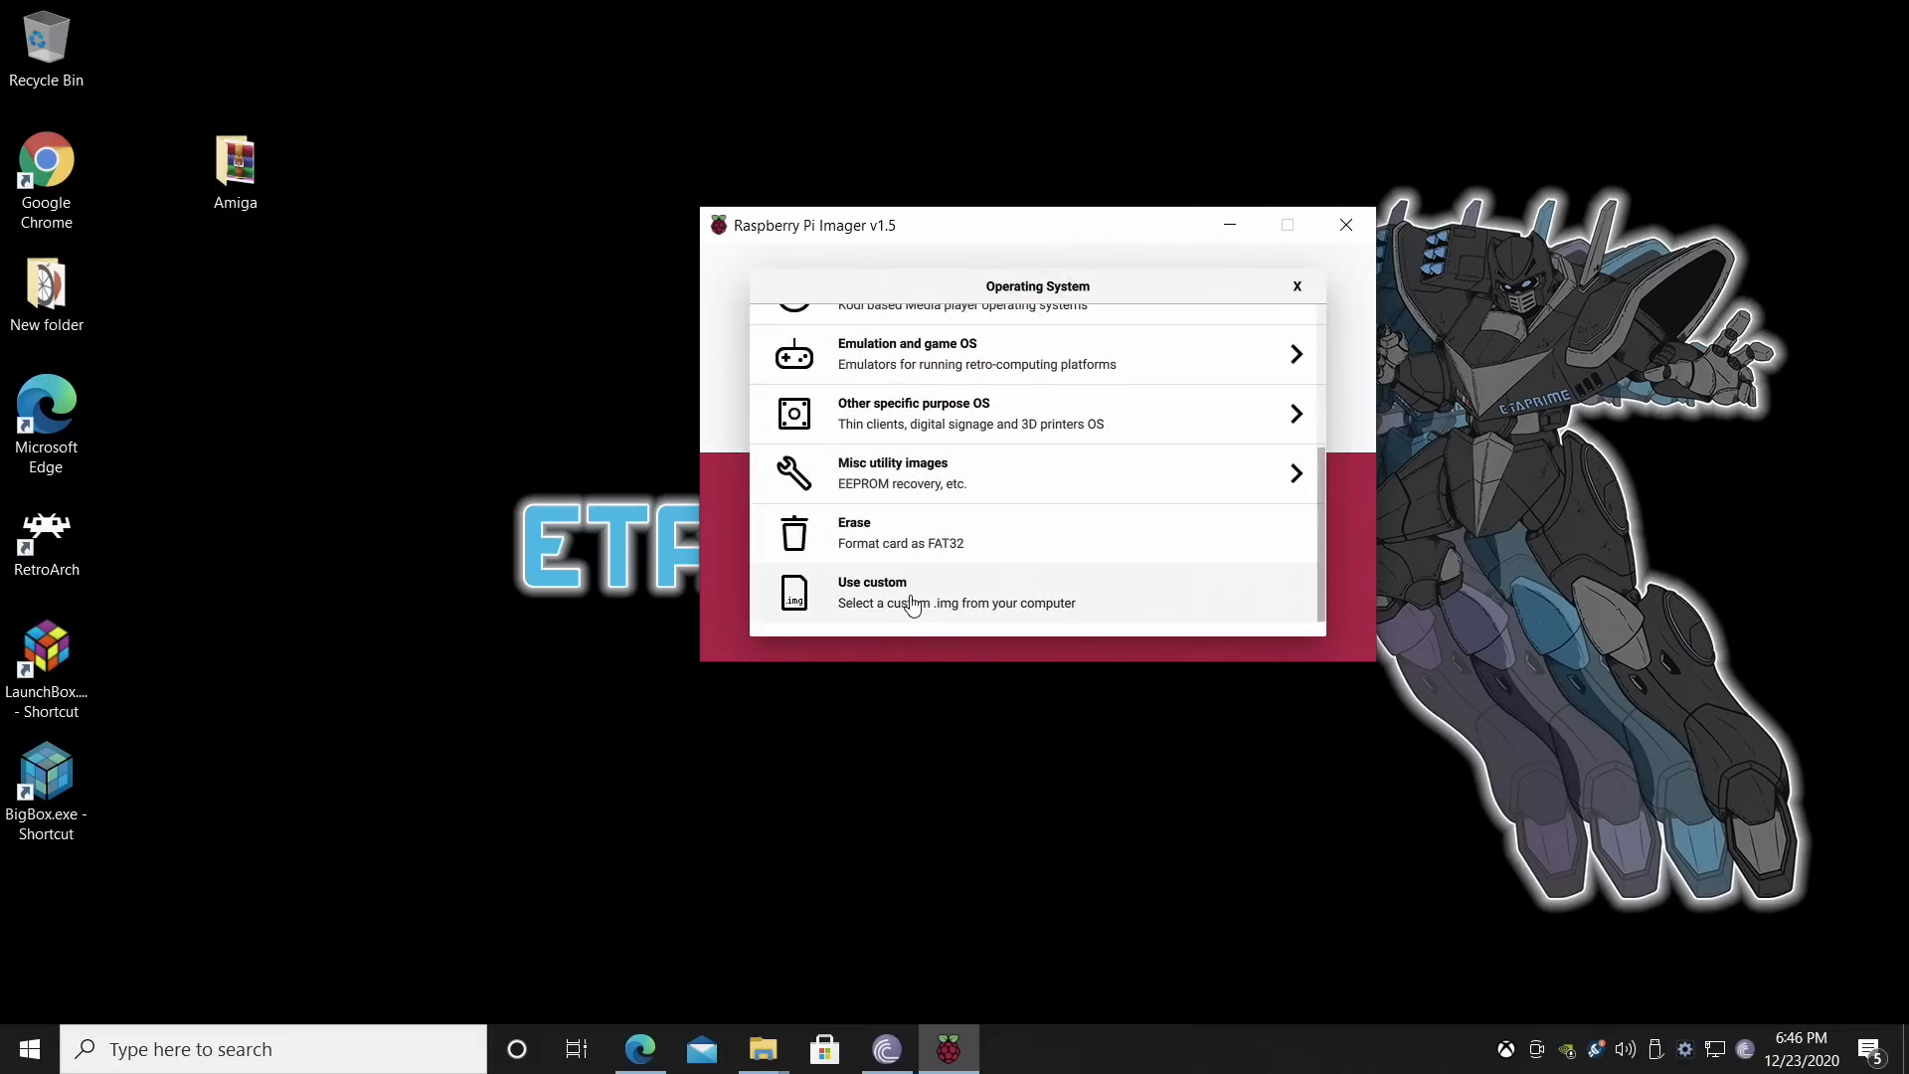
click(871, 593)
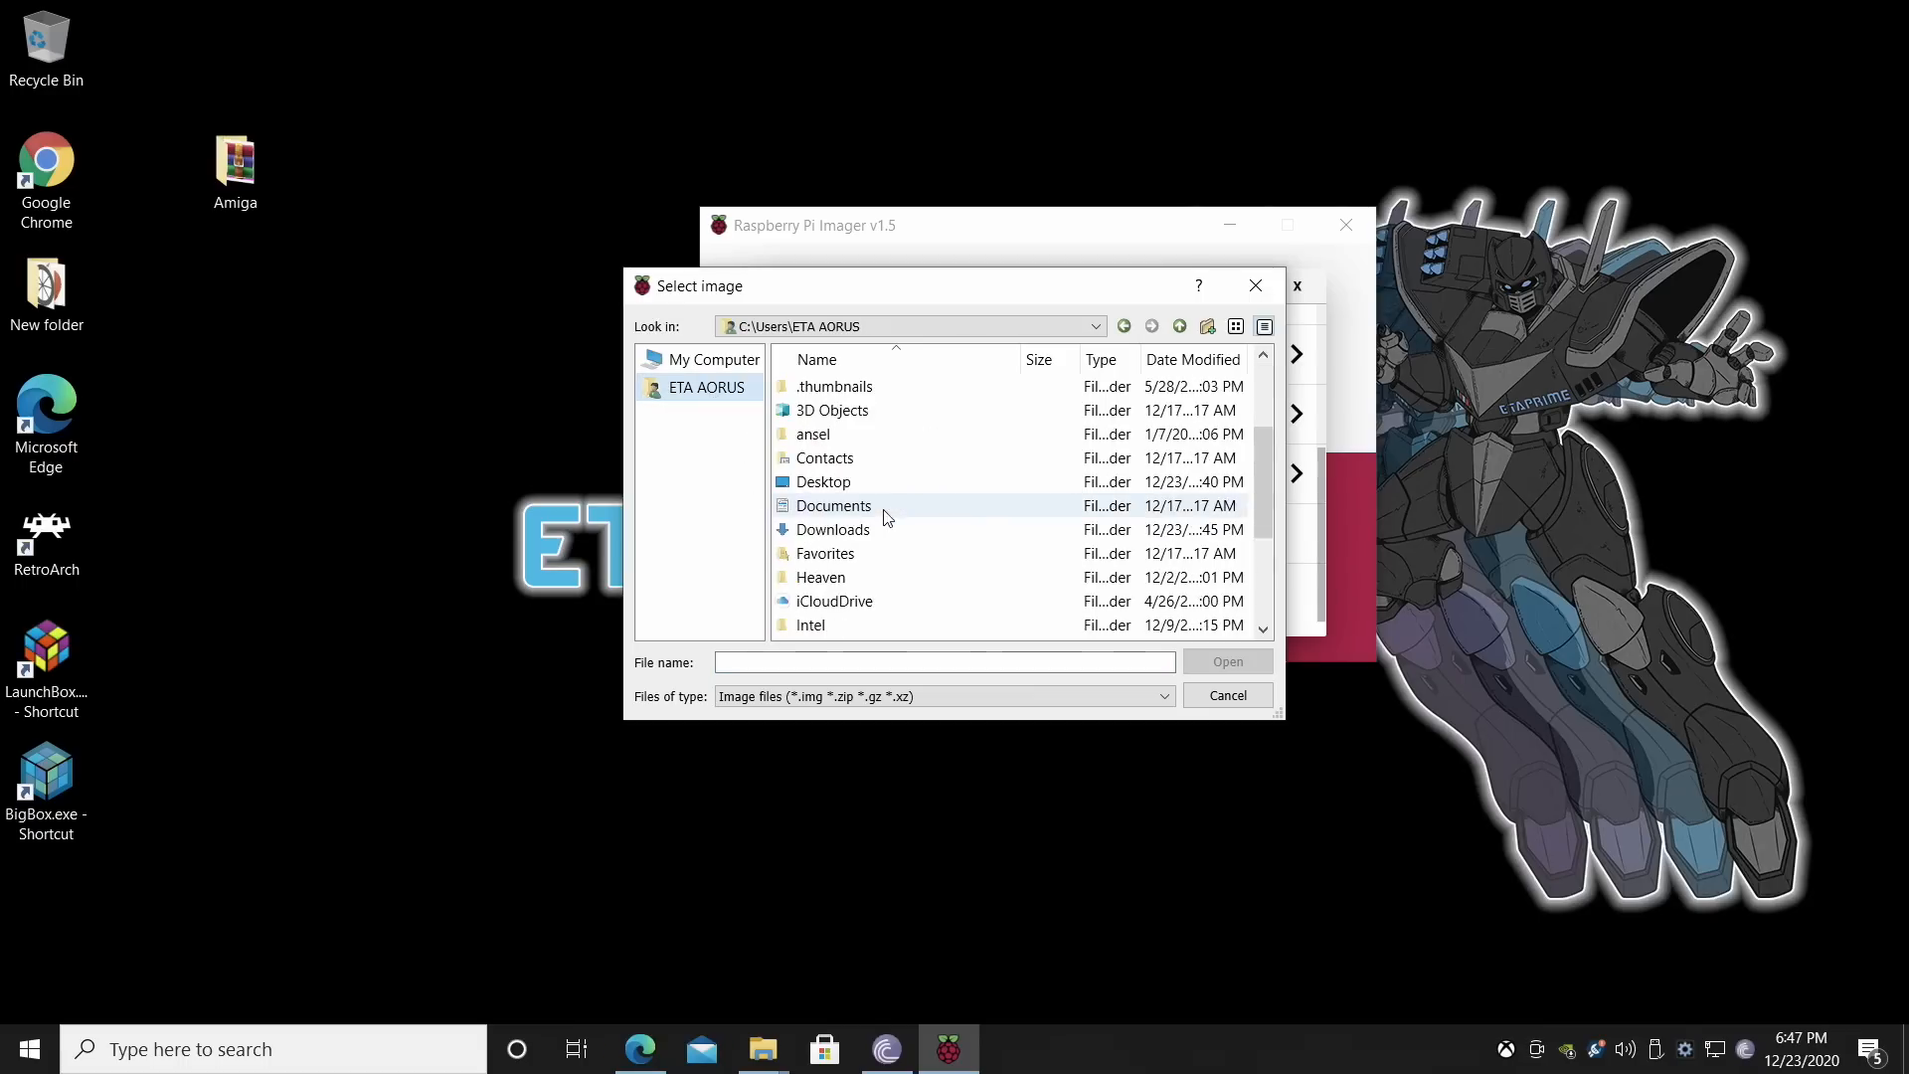
click(823, 481)
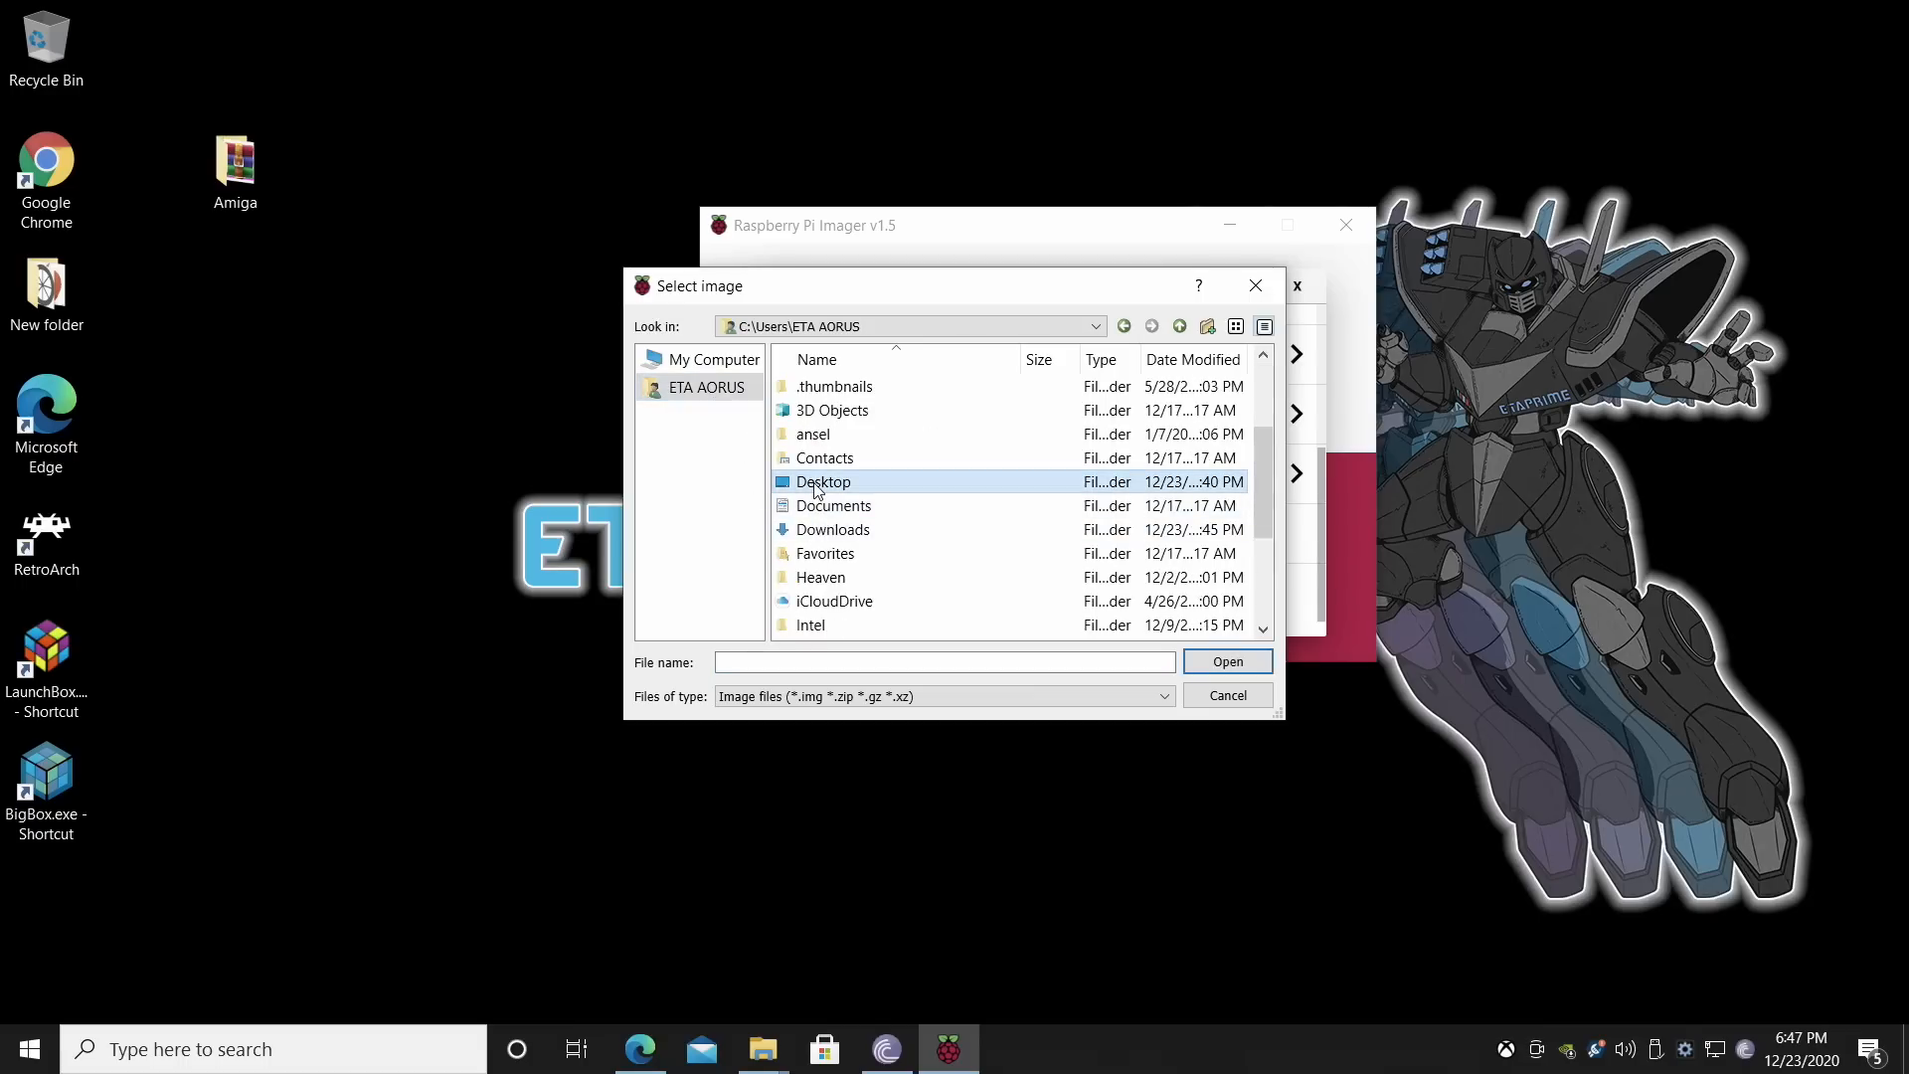
double_click(823, 481)
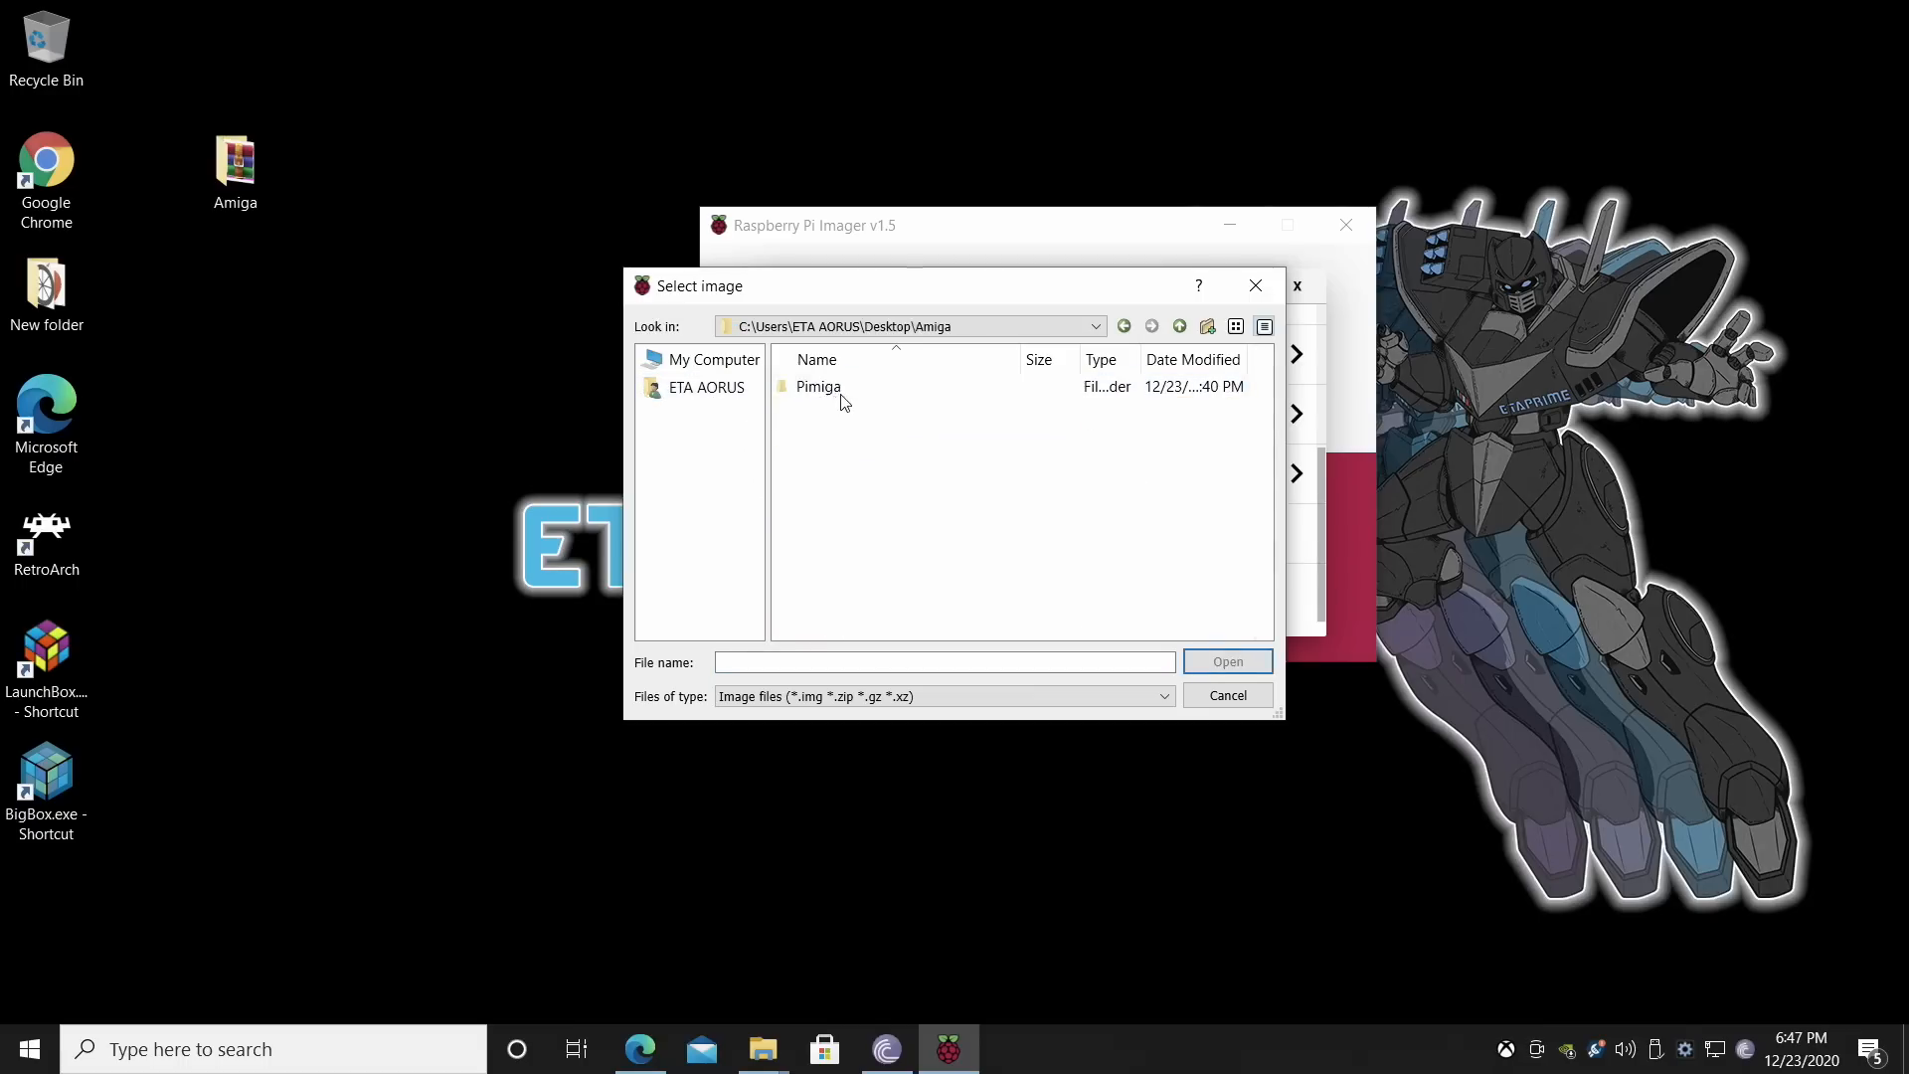
double_click(818, 386)
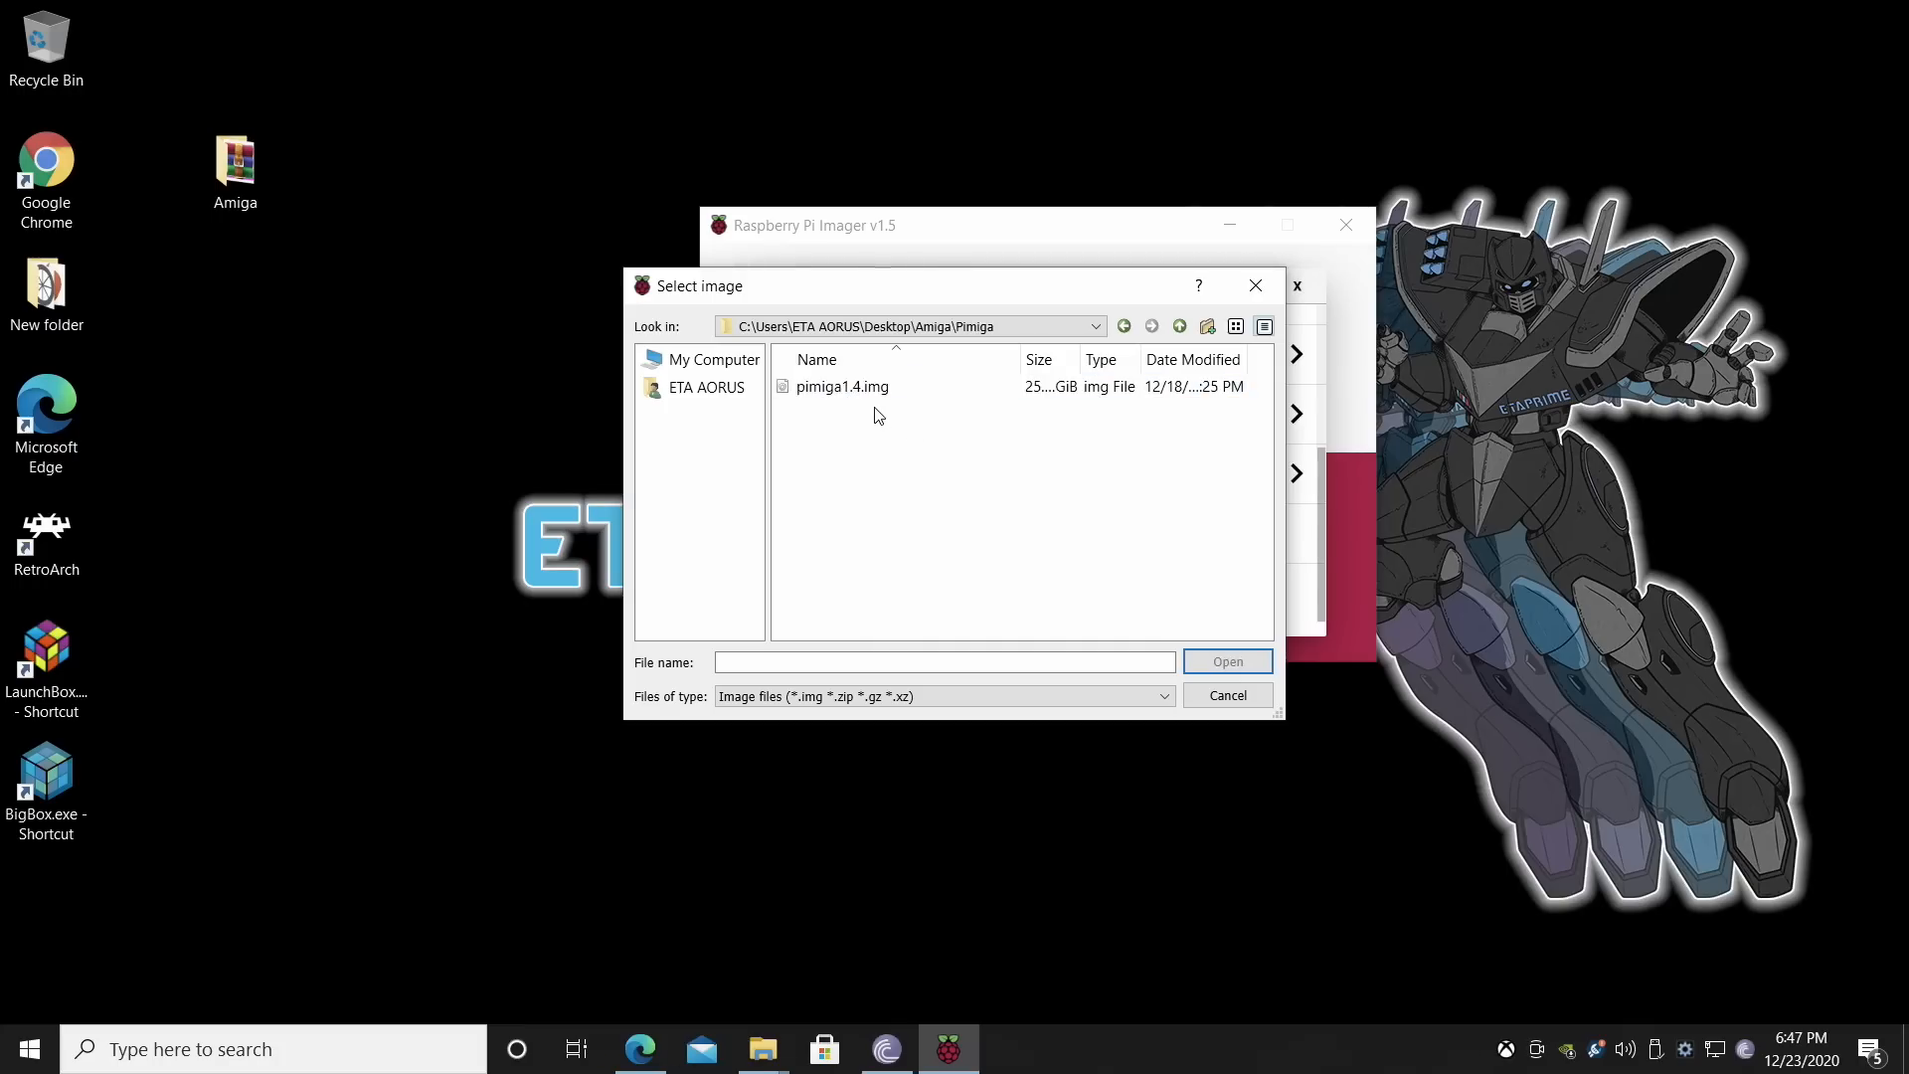
mouse_move(869, 430)
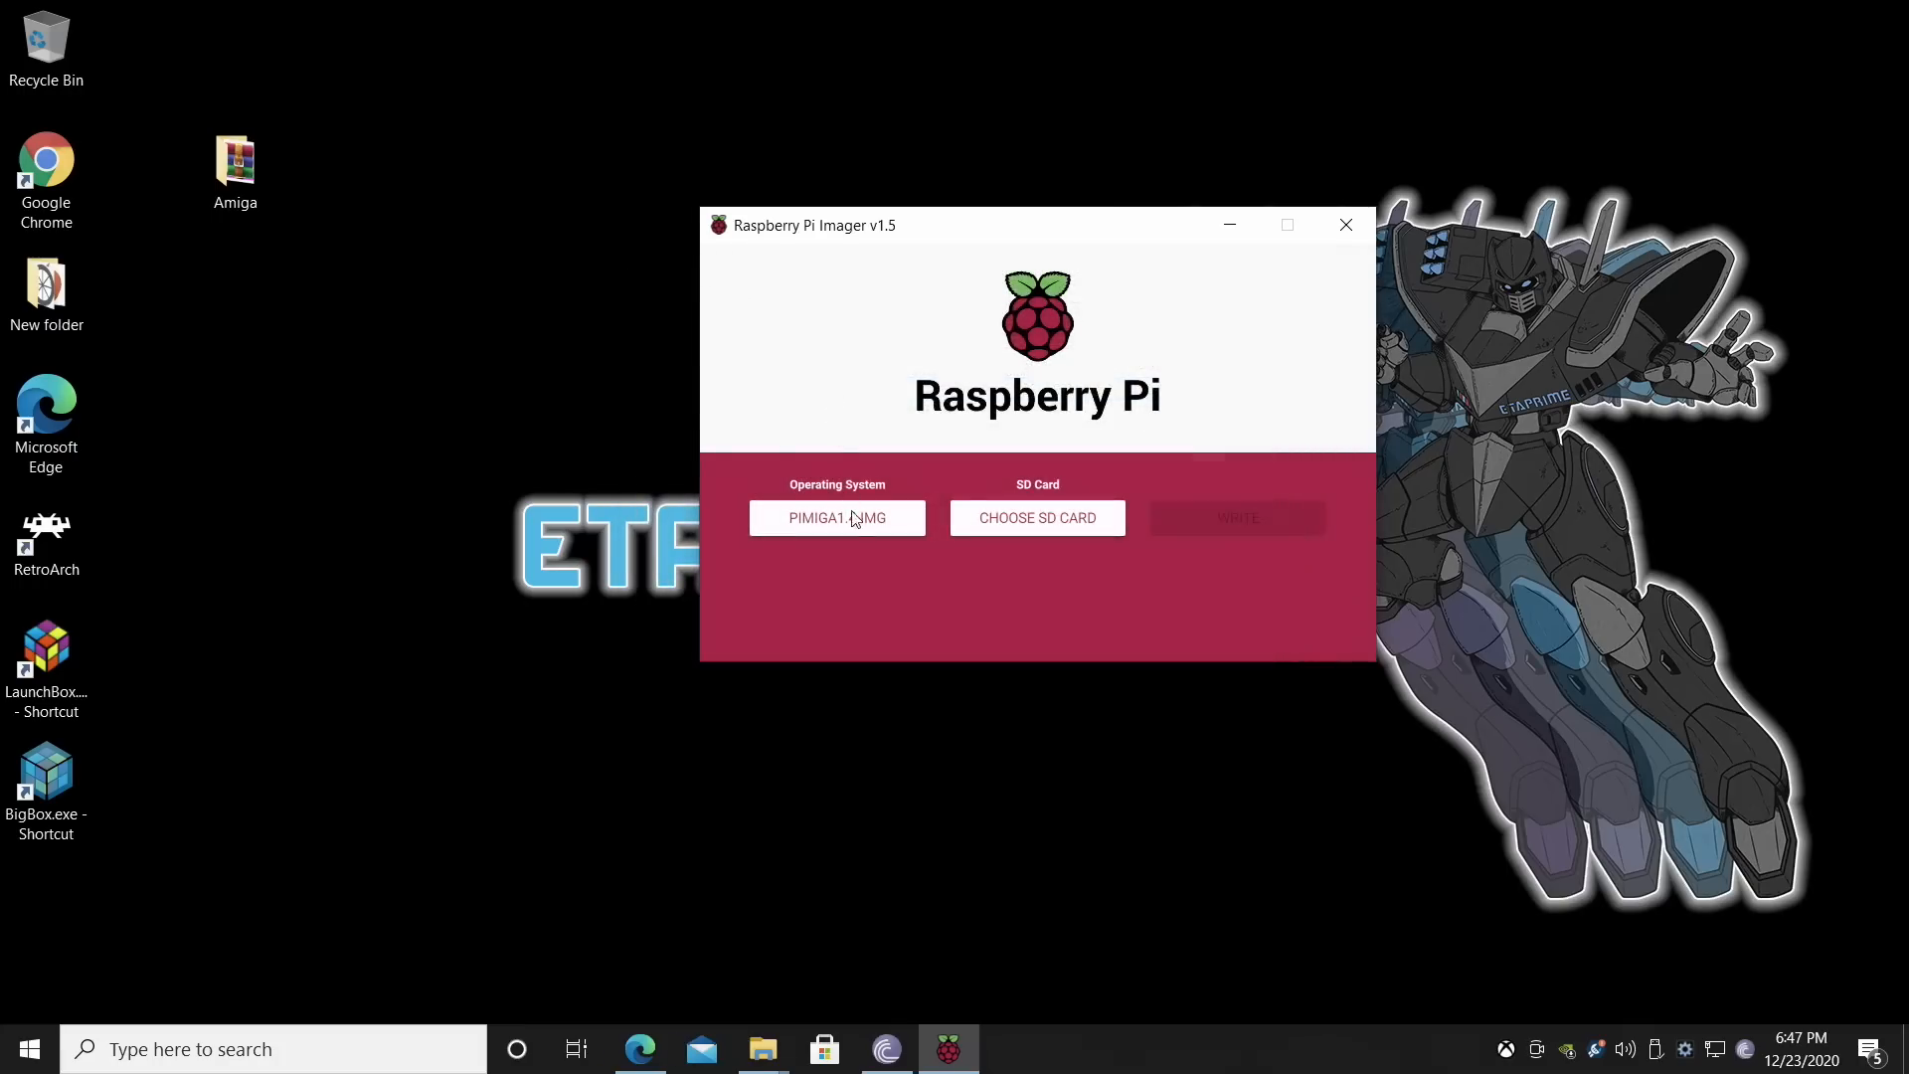
click(1036, 517)
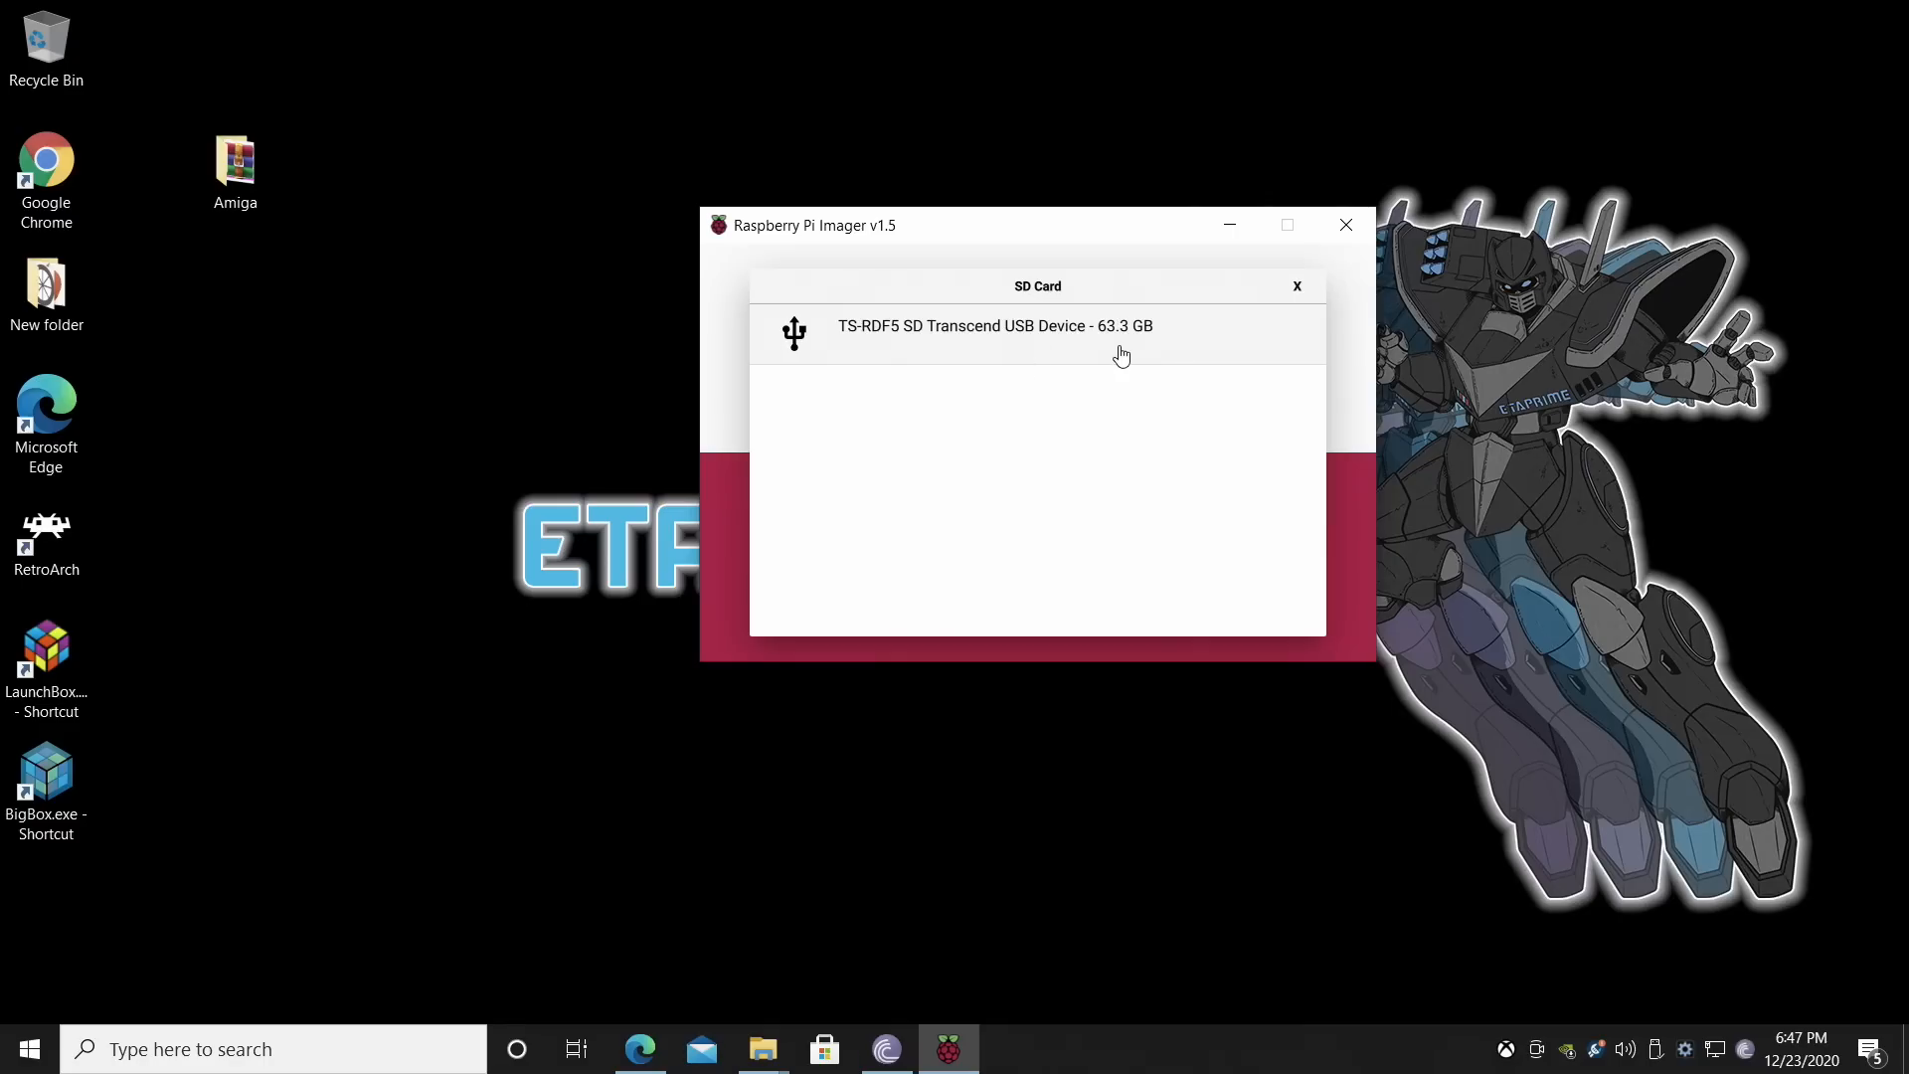
mouse_move(1119, 356)
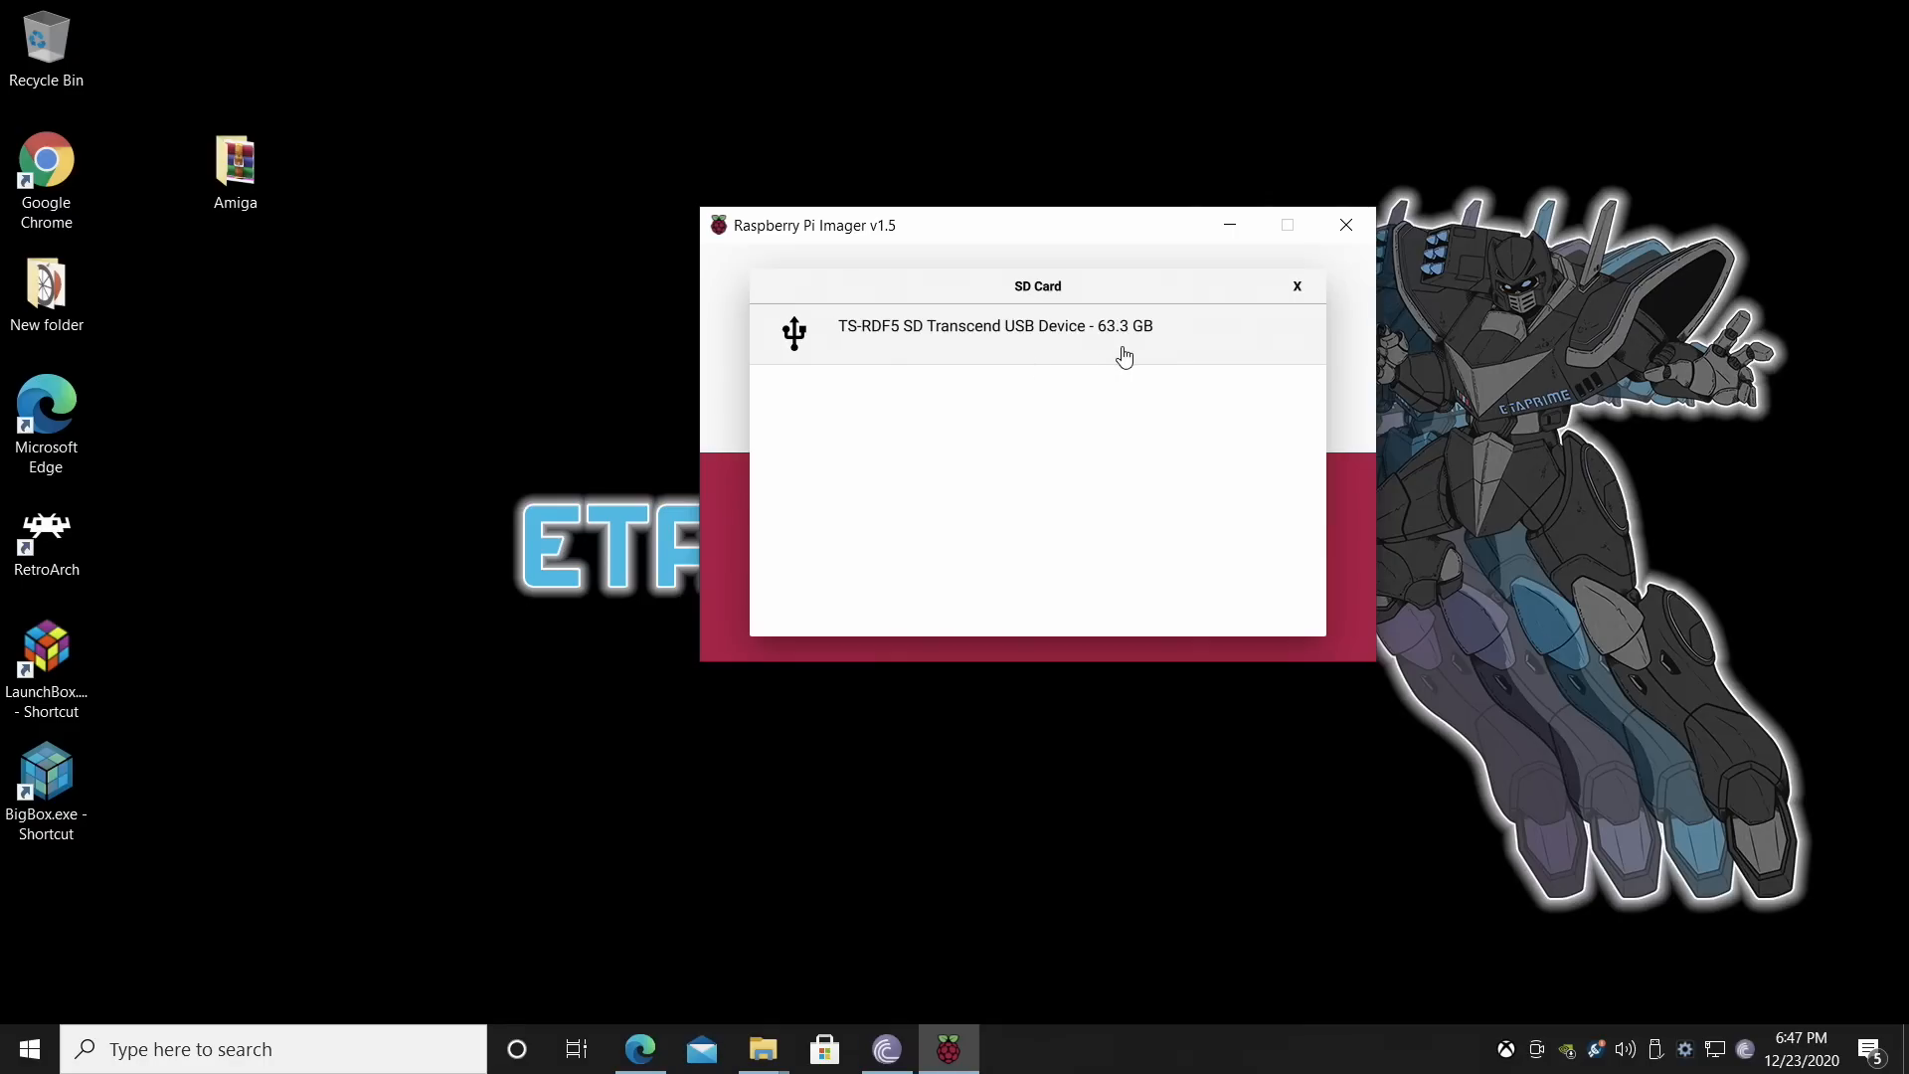
Write the image, confirming the SD card erase, dismiss the success message and close the Imager.
click(995, 324)
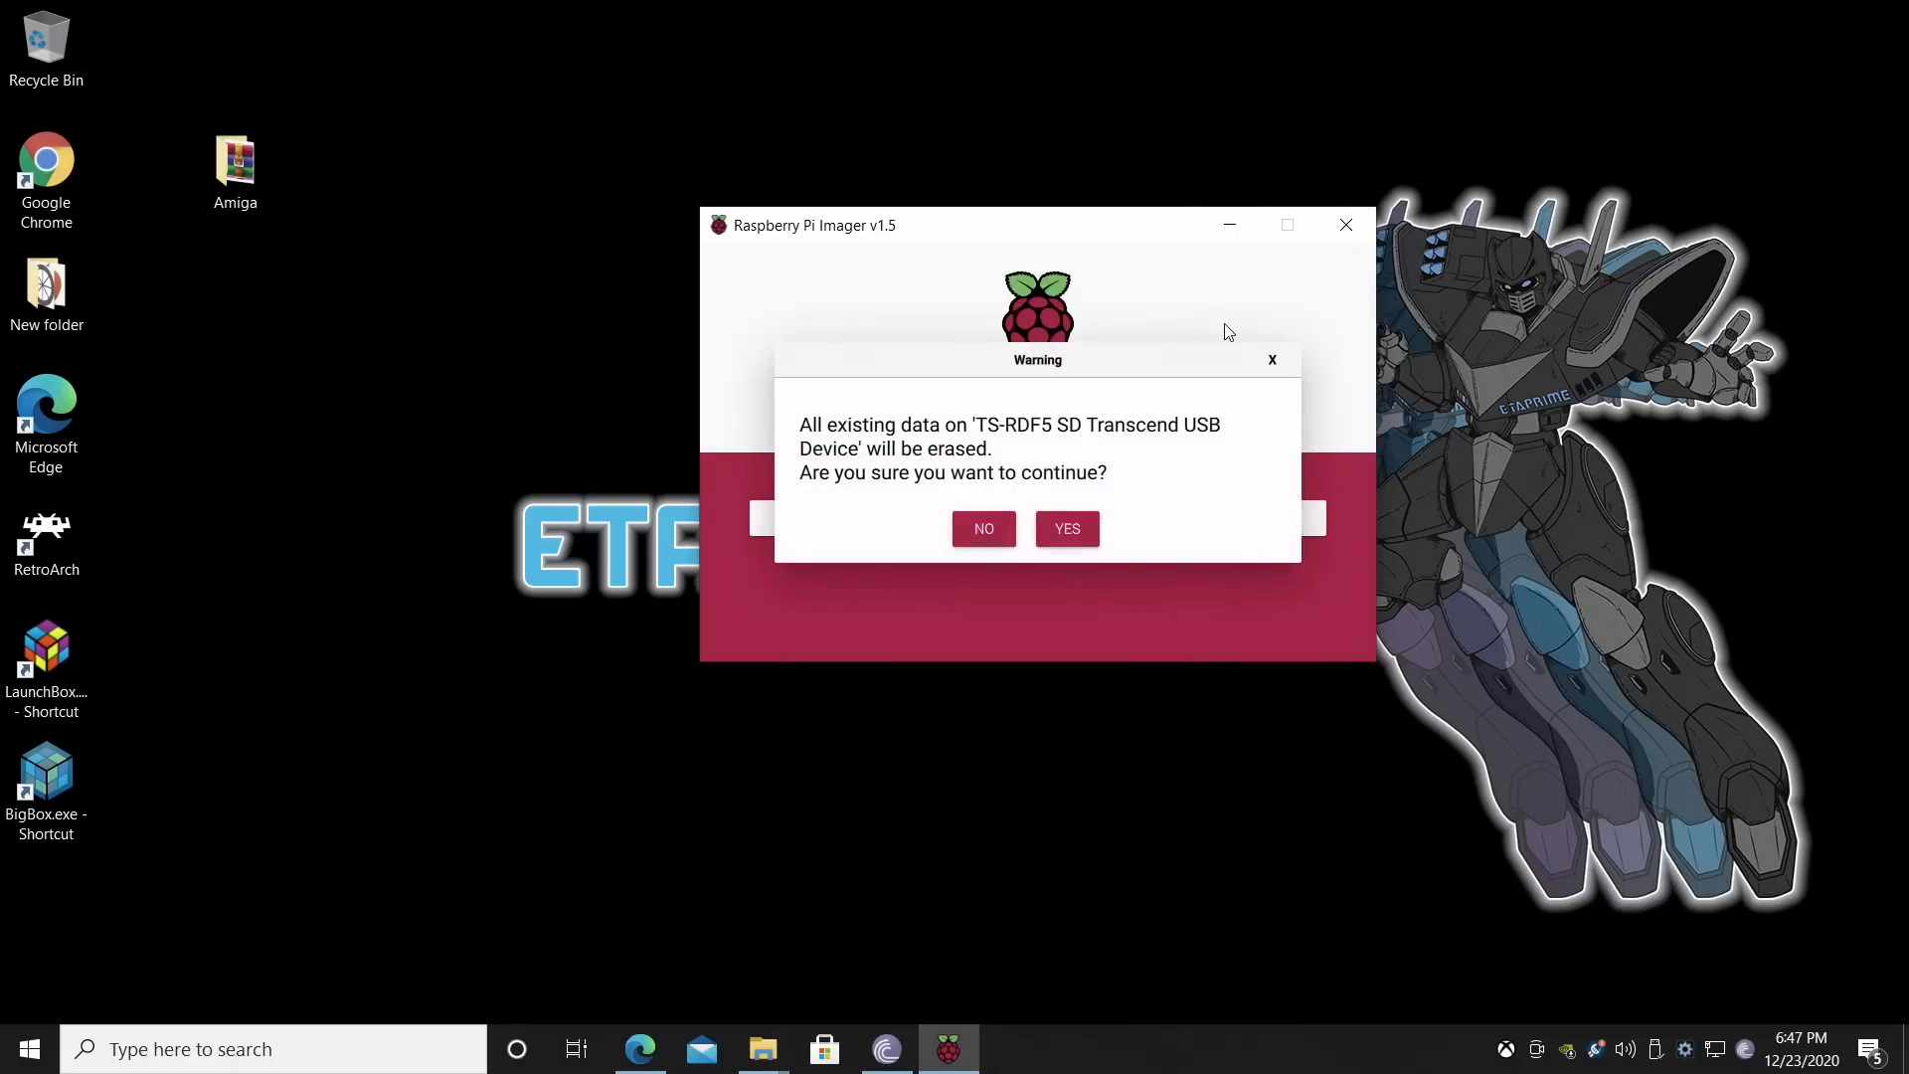
click(1066, 529)
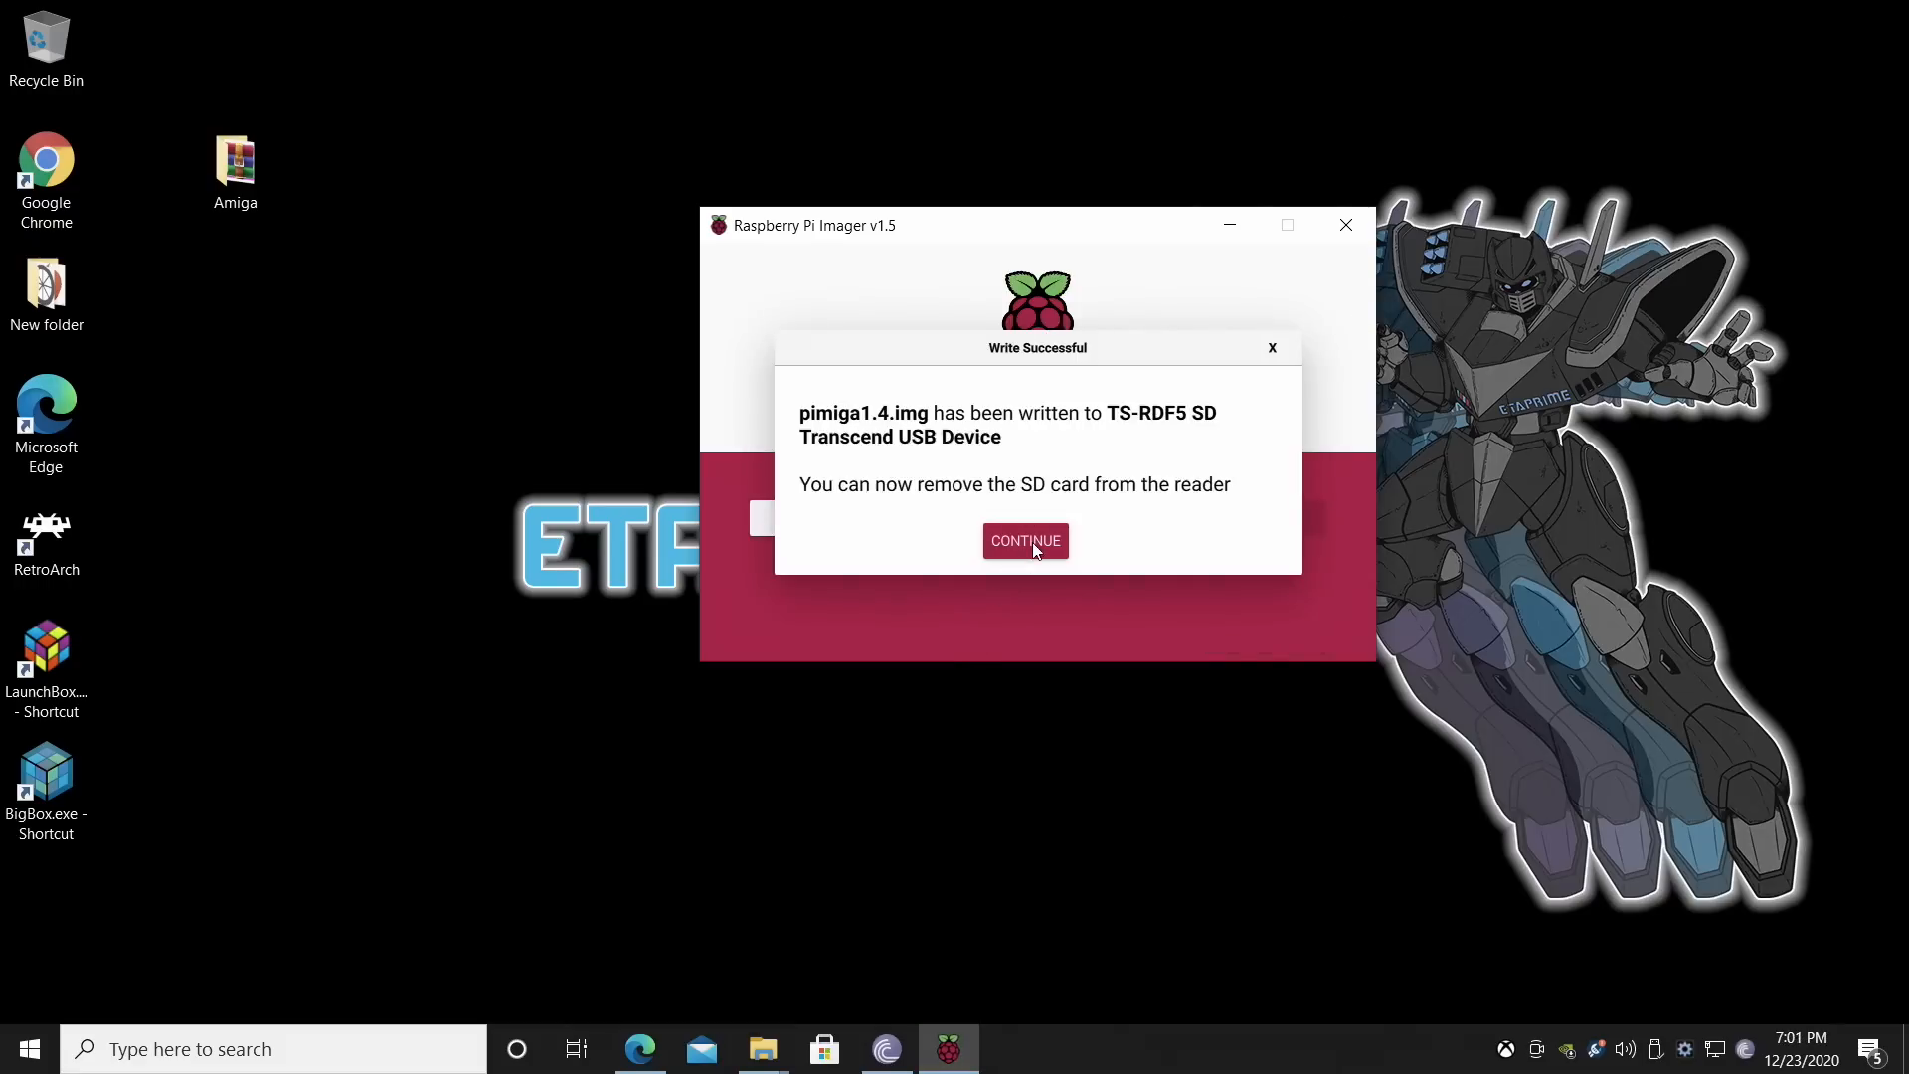
click(1024, 541)
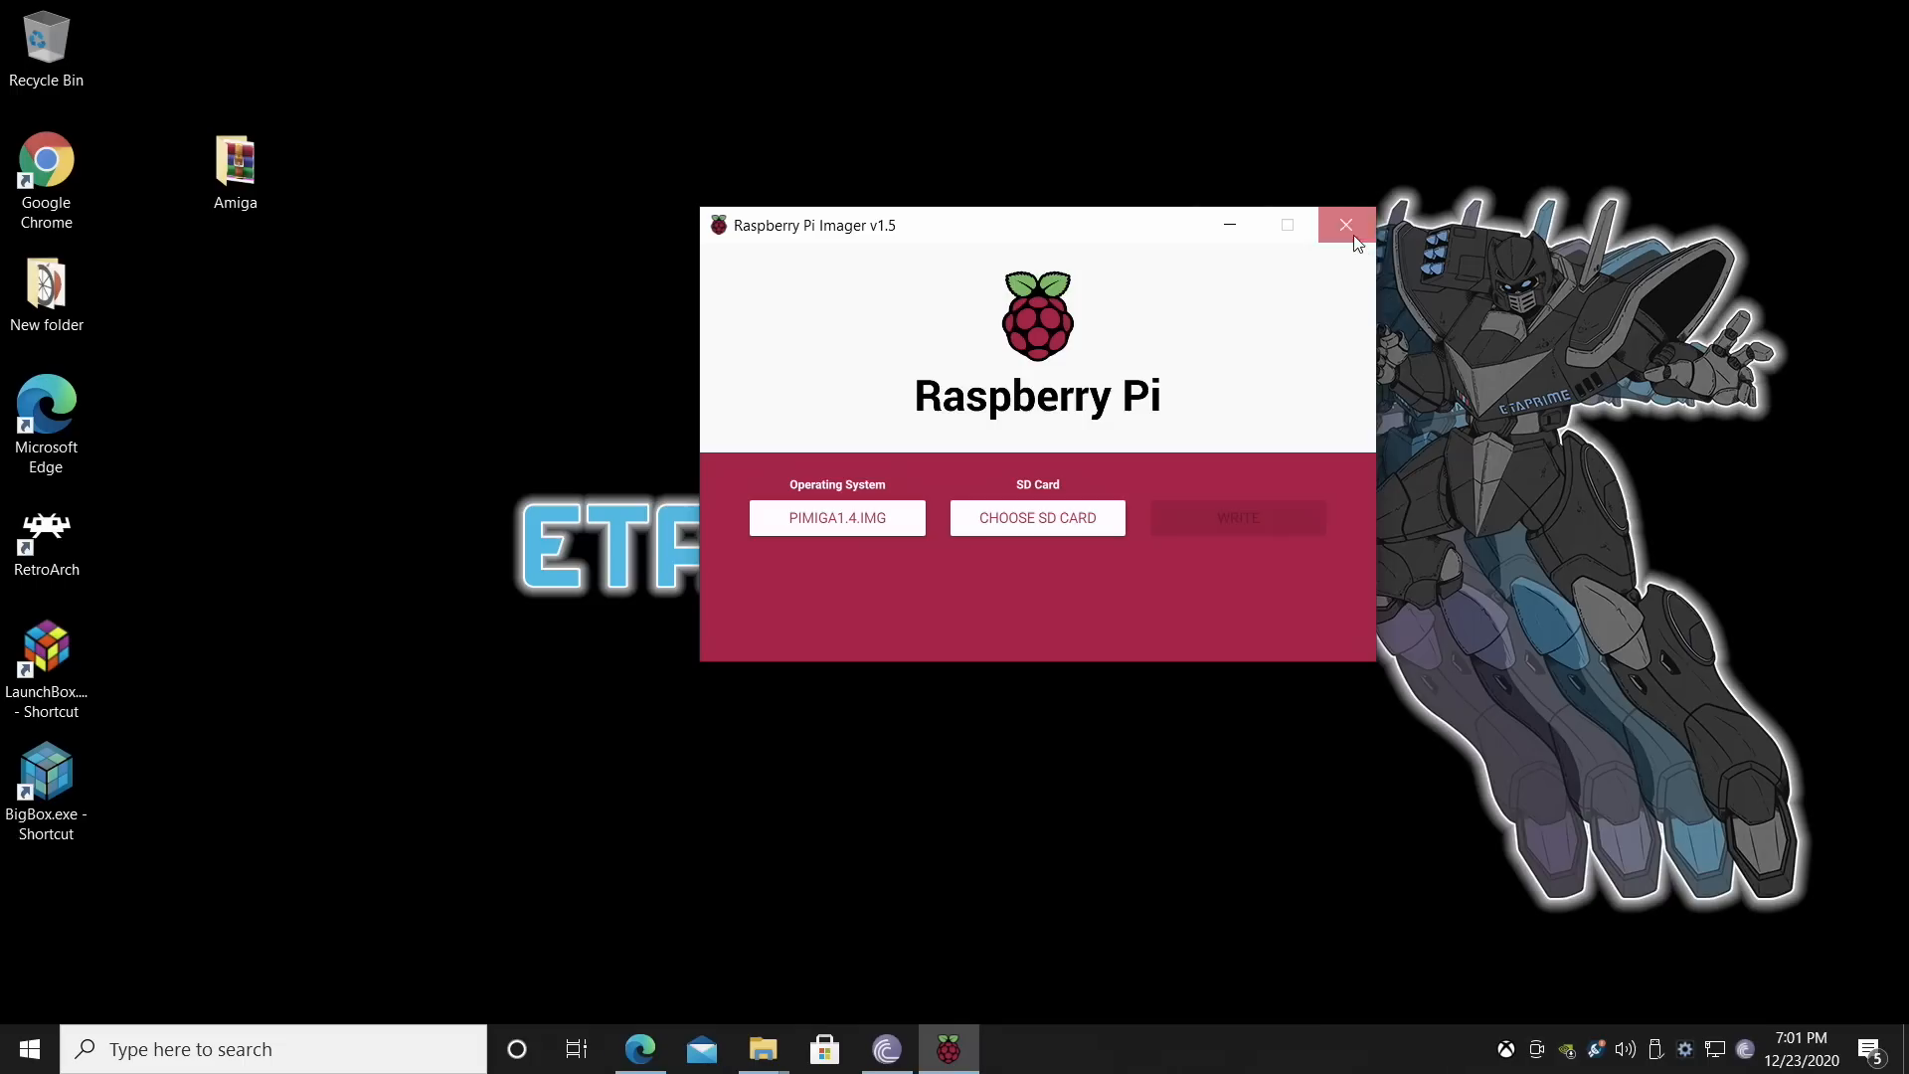
click(1345, 224)
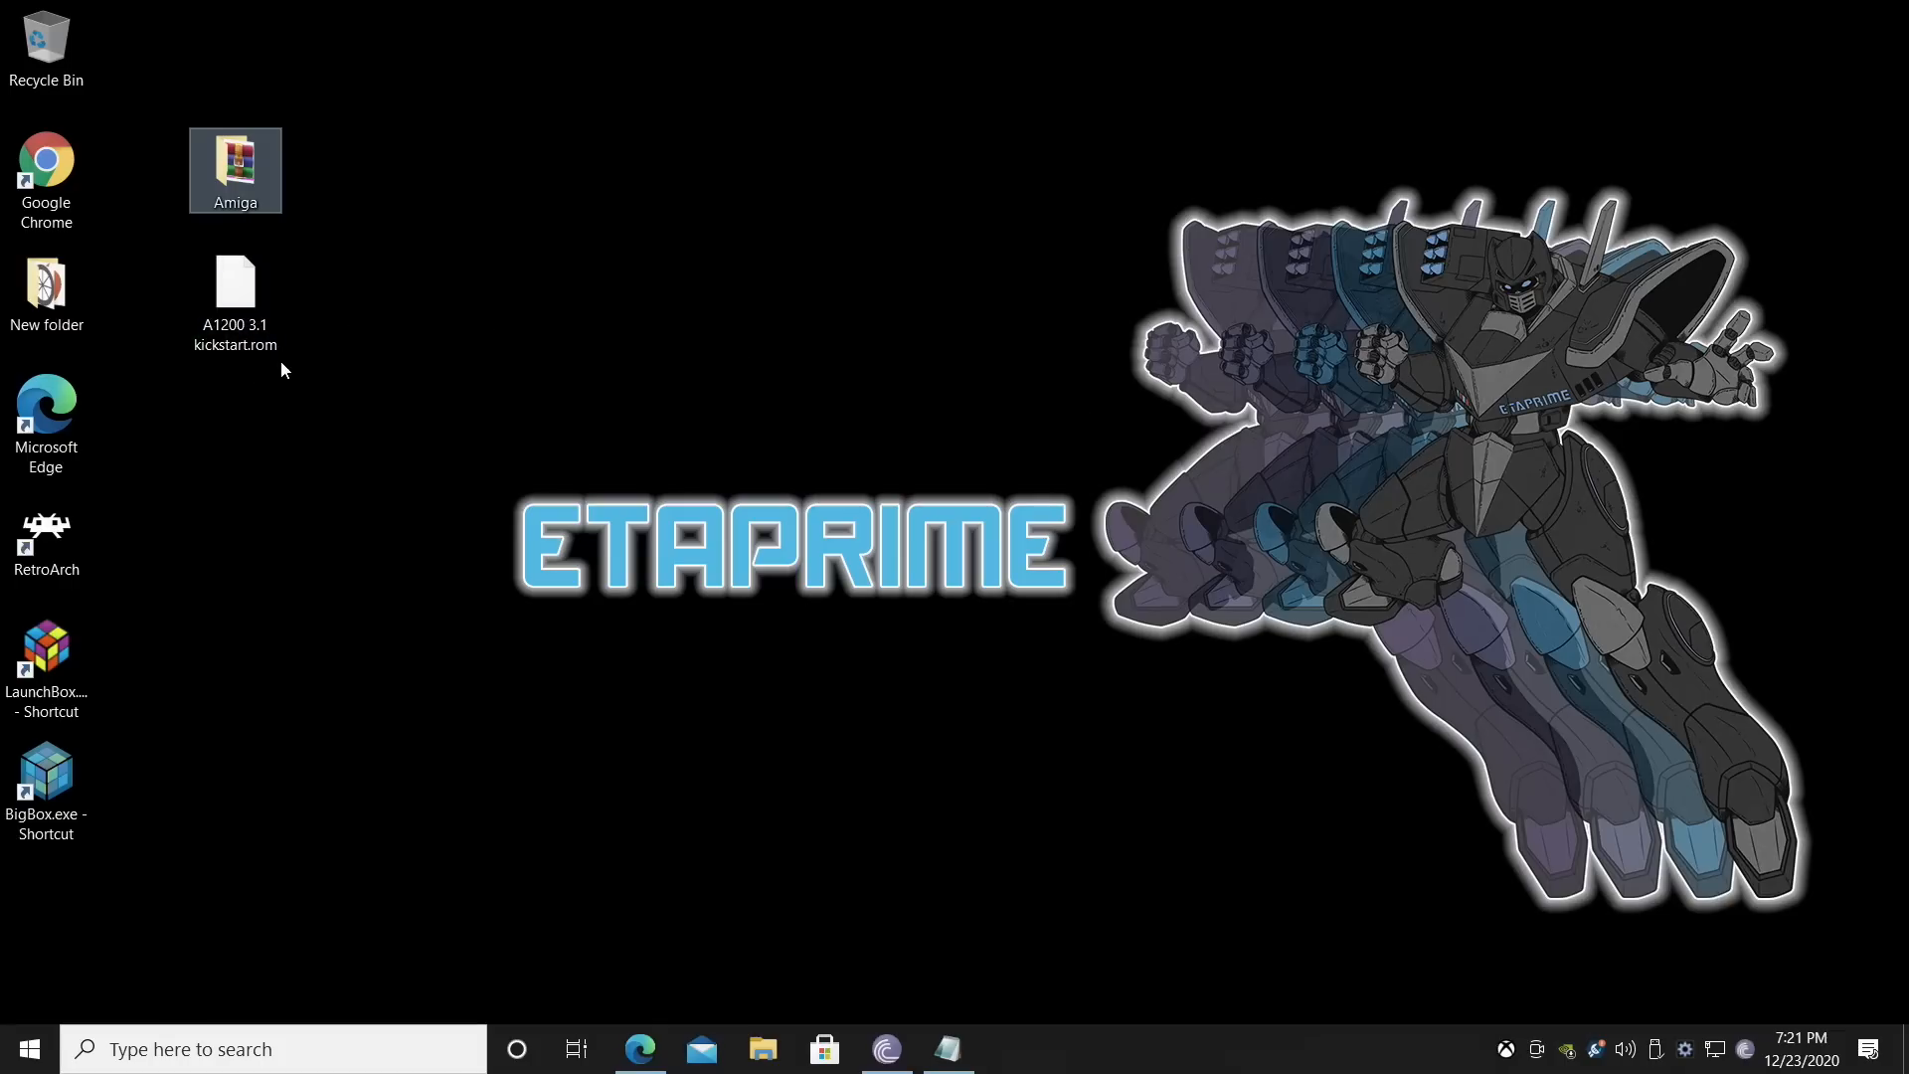
Open Pimiga-readme.txt from the Amiga > Pimiga folder in Notepad.
double_click(235, 167)
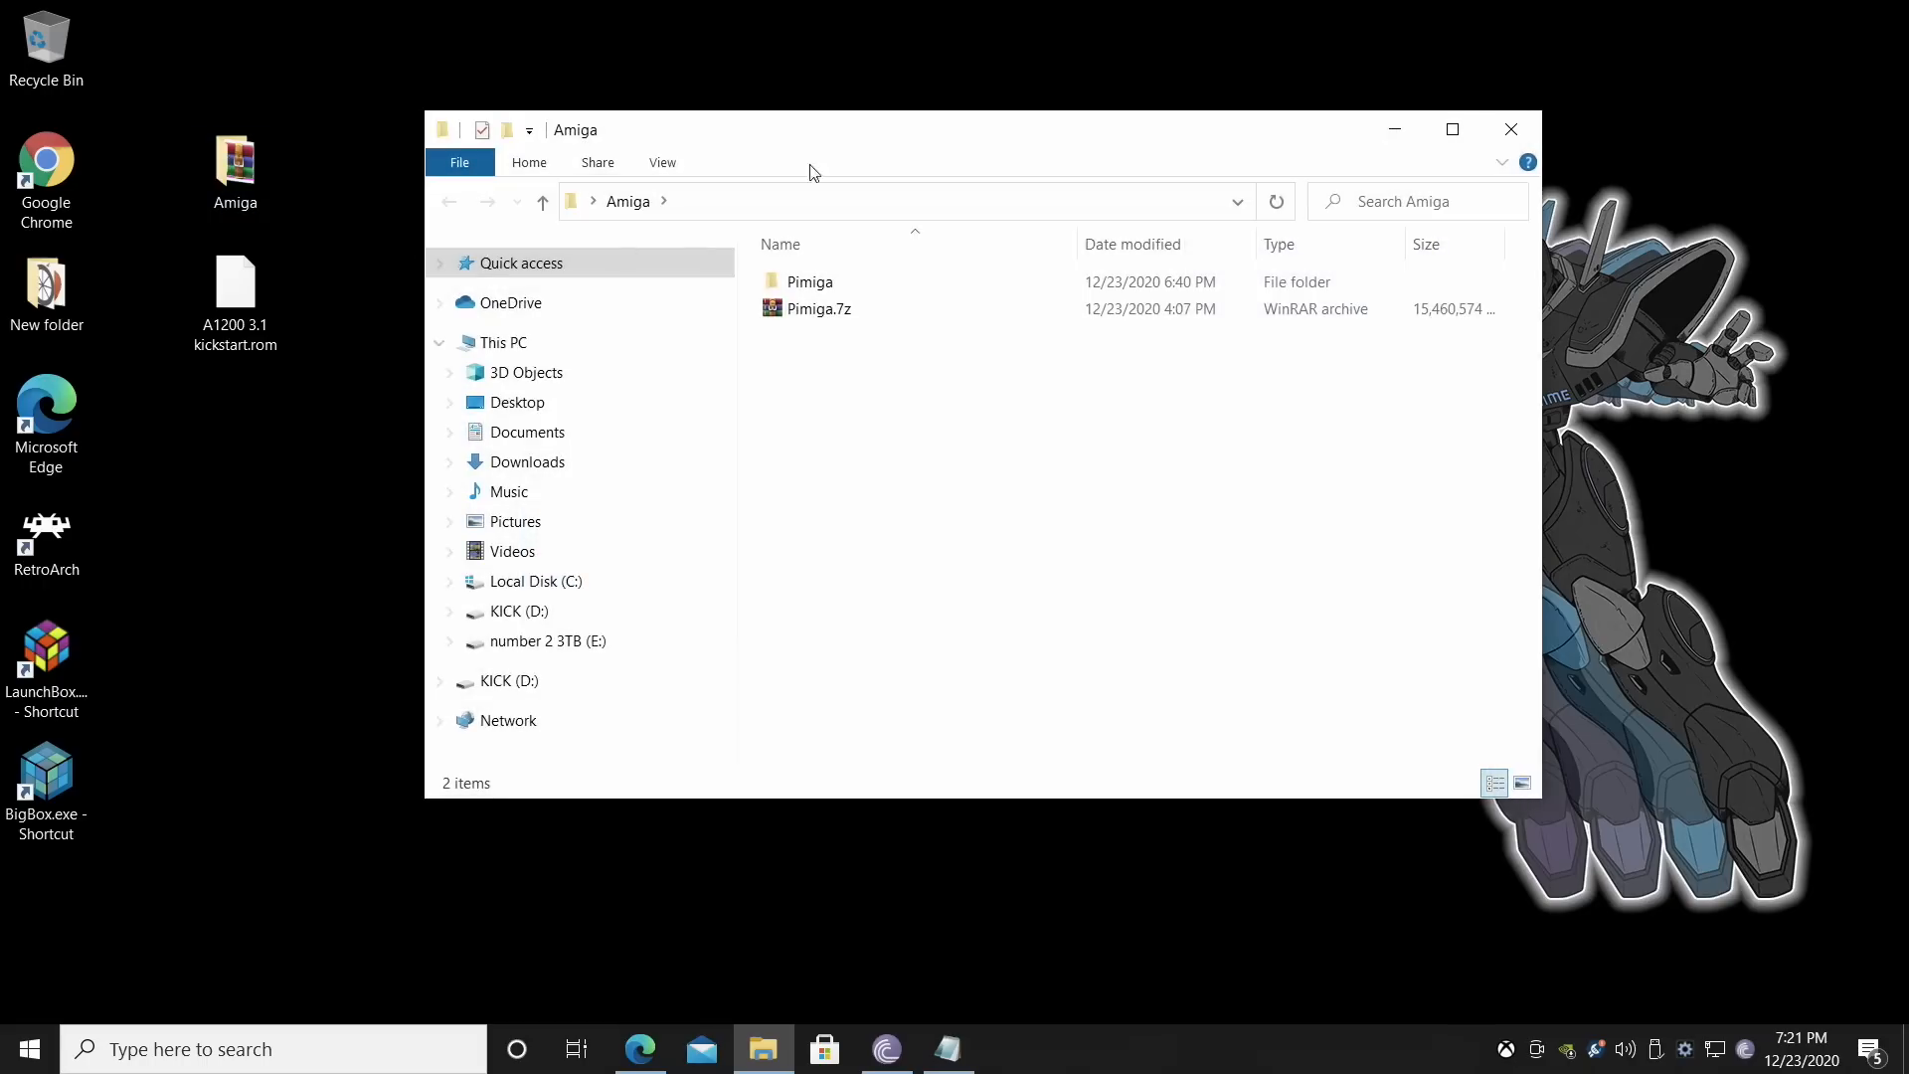
double_click(809, 280)
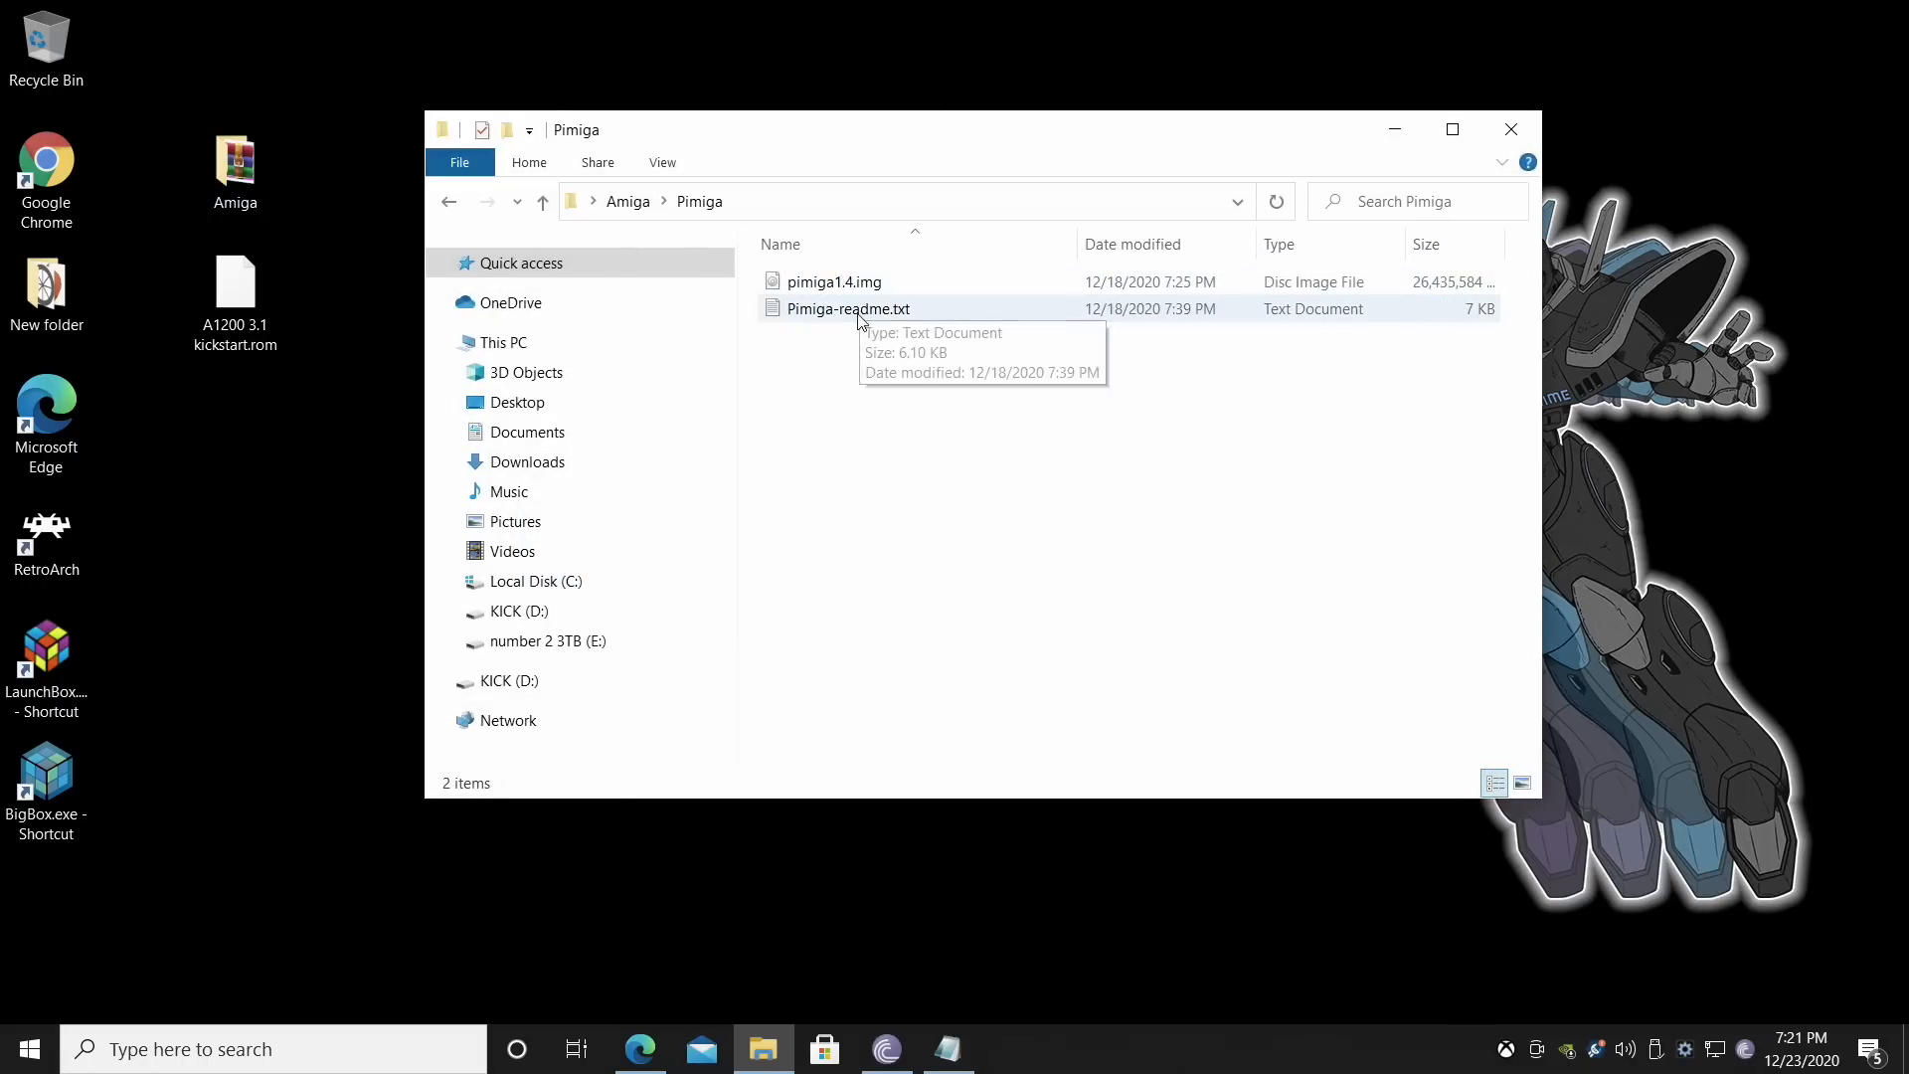
double_click(849, 308)
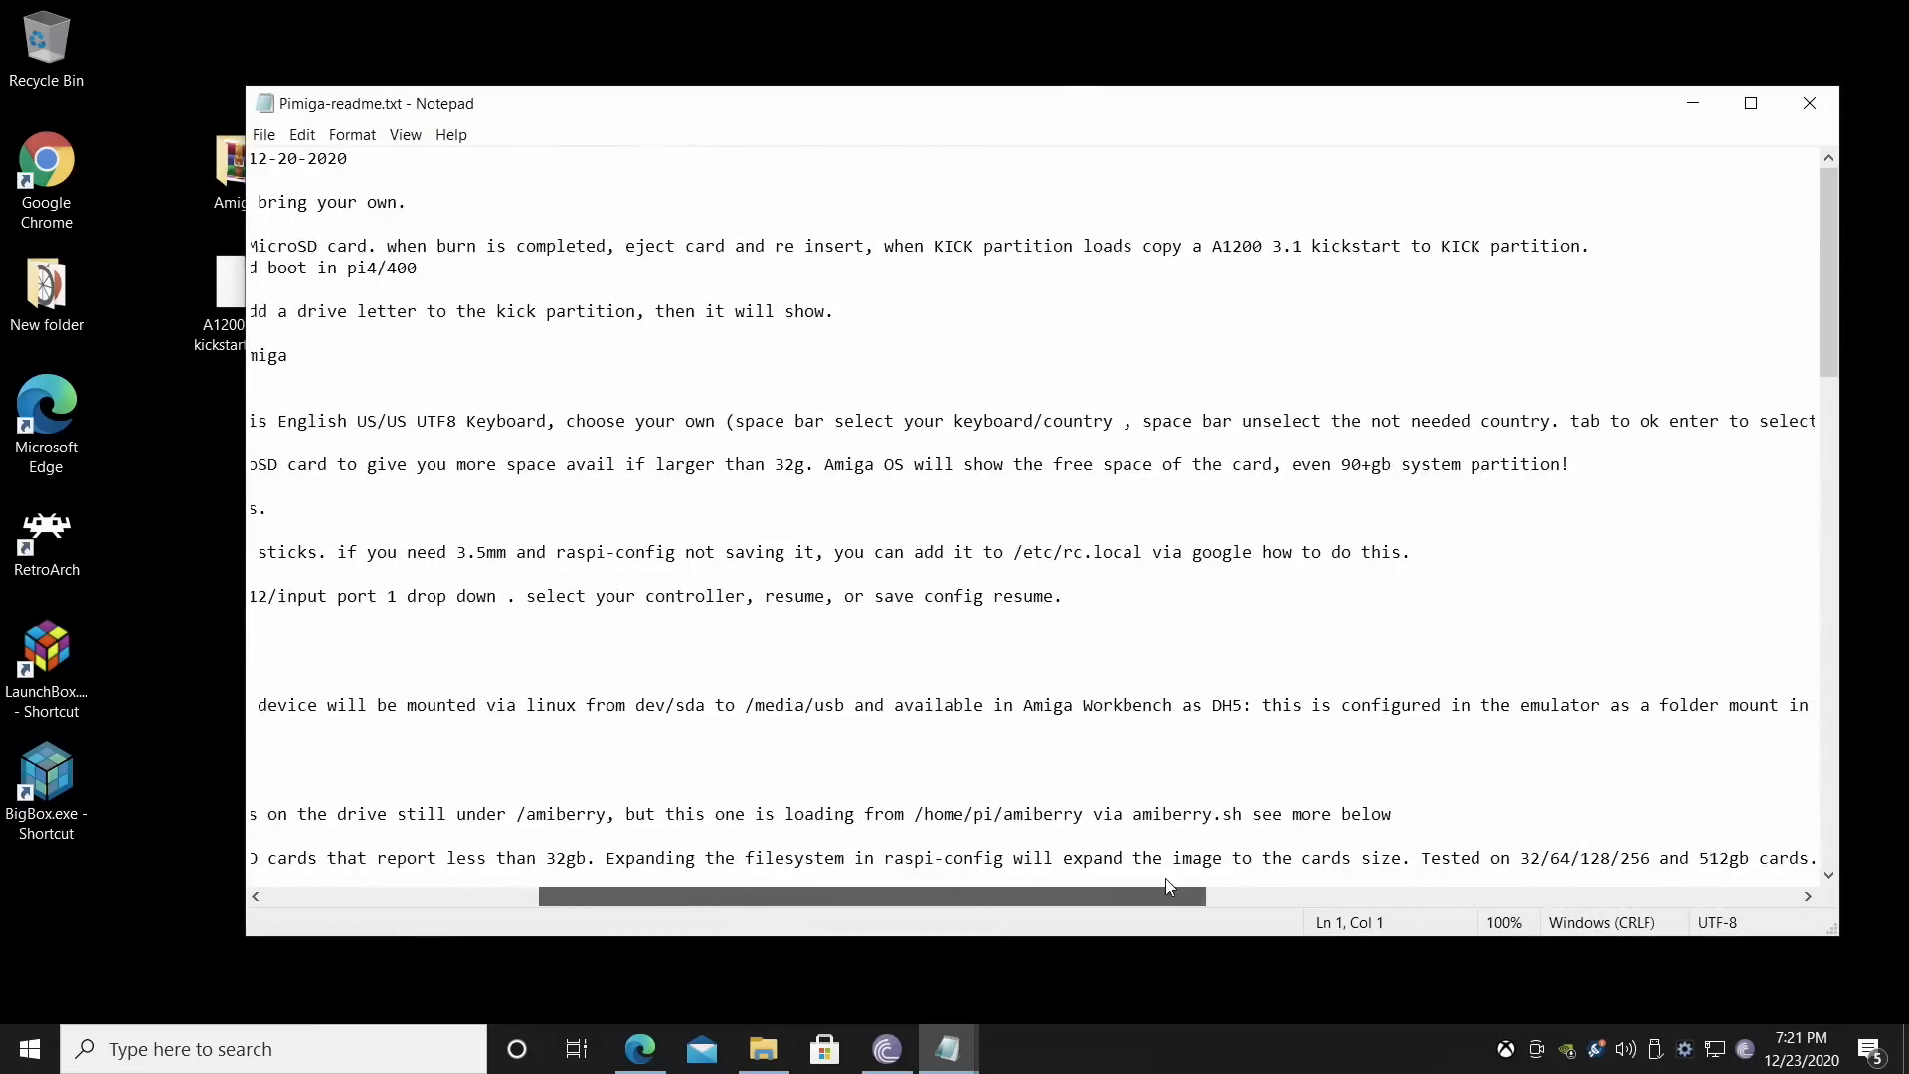
Select the required kickstart name kick31a1200.rom in the readme and copy it.
scroll(left, 3)
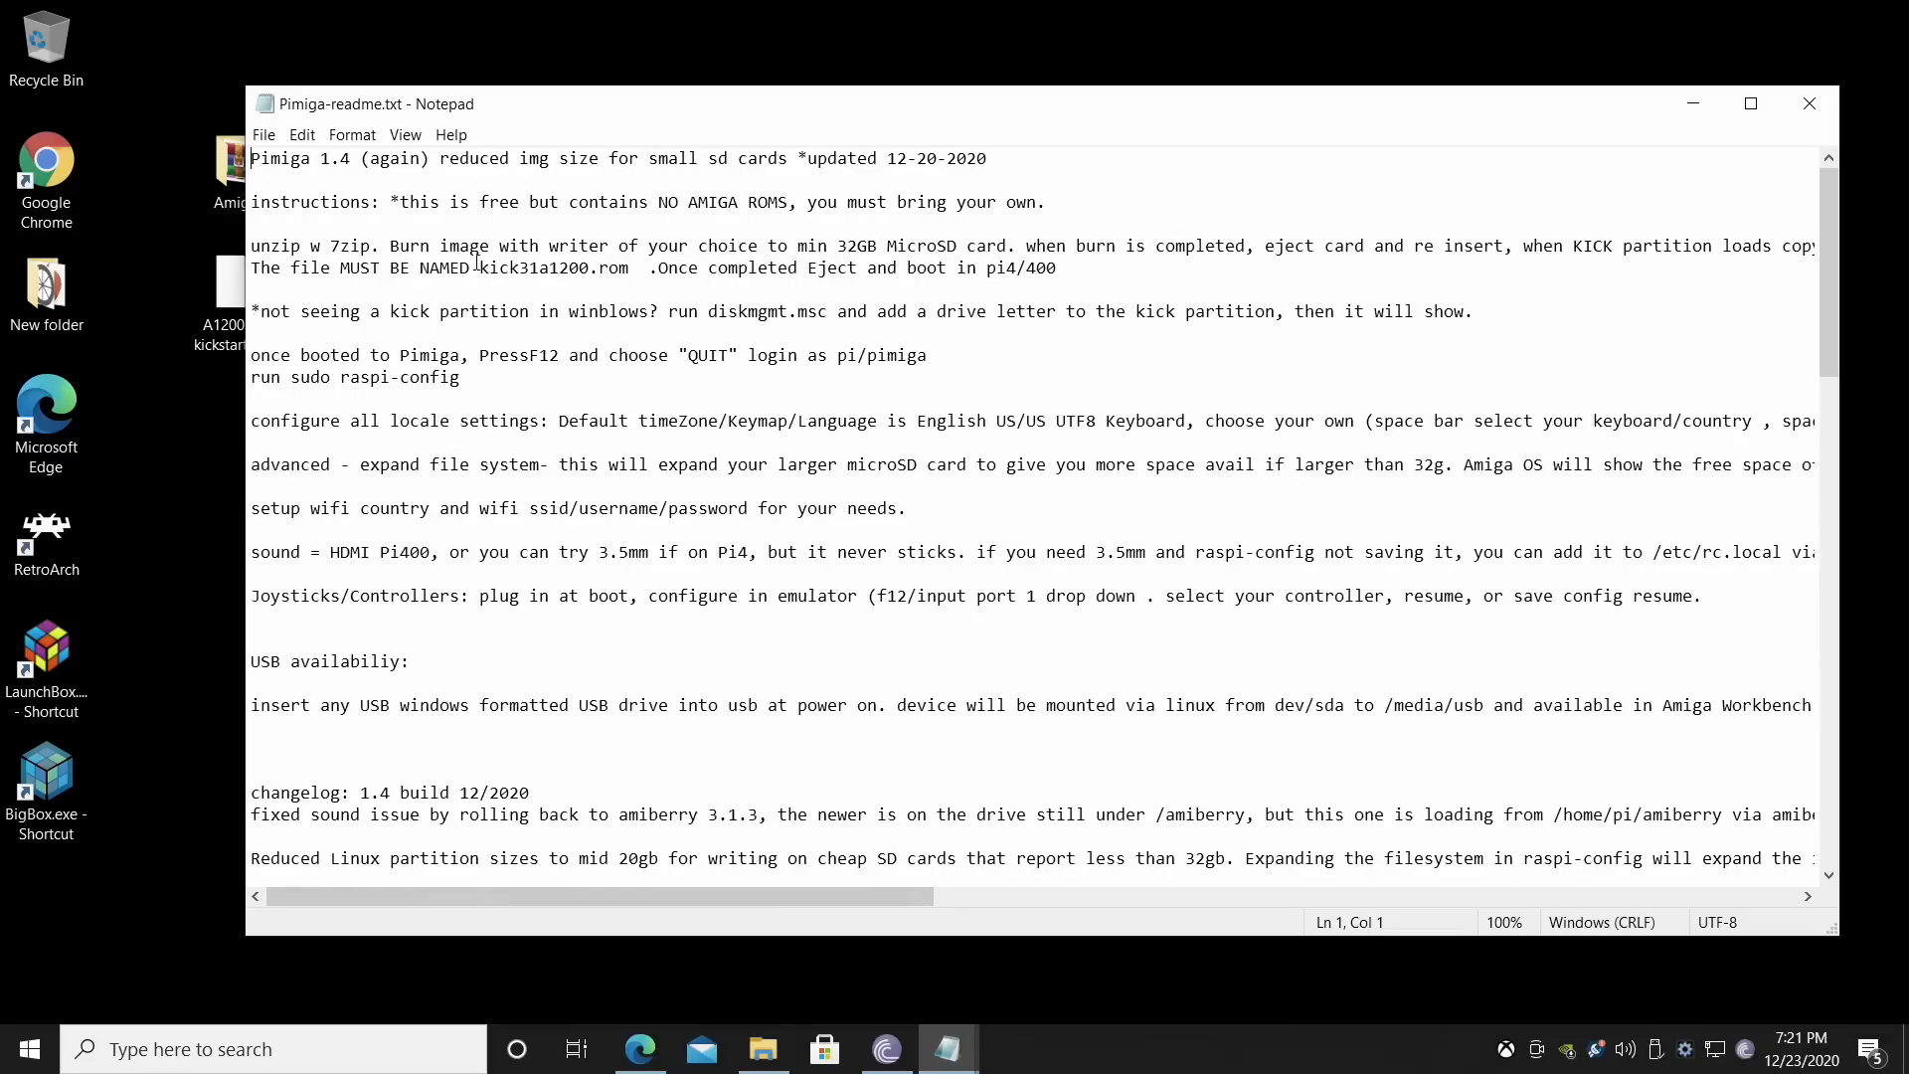
double_click(554, 269)
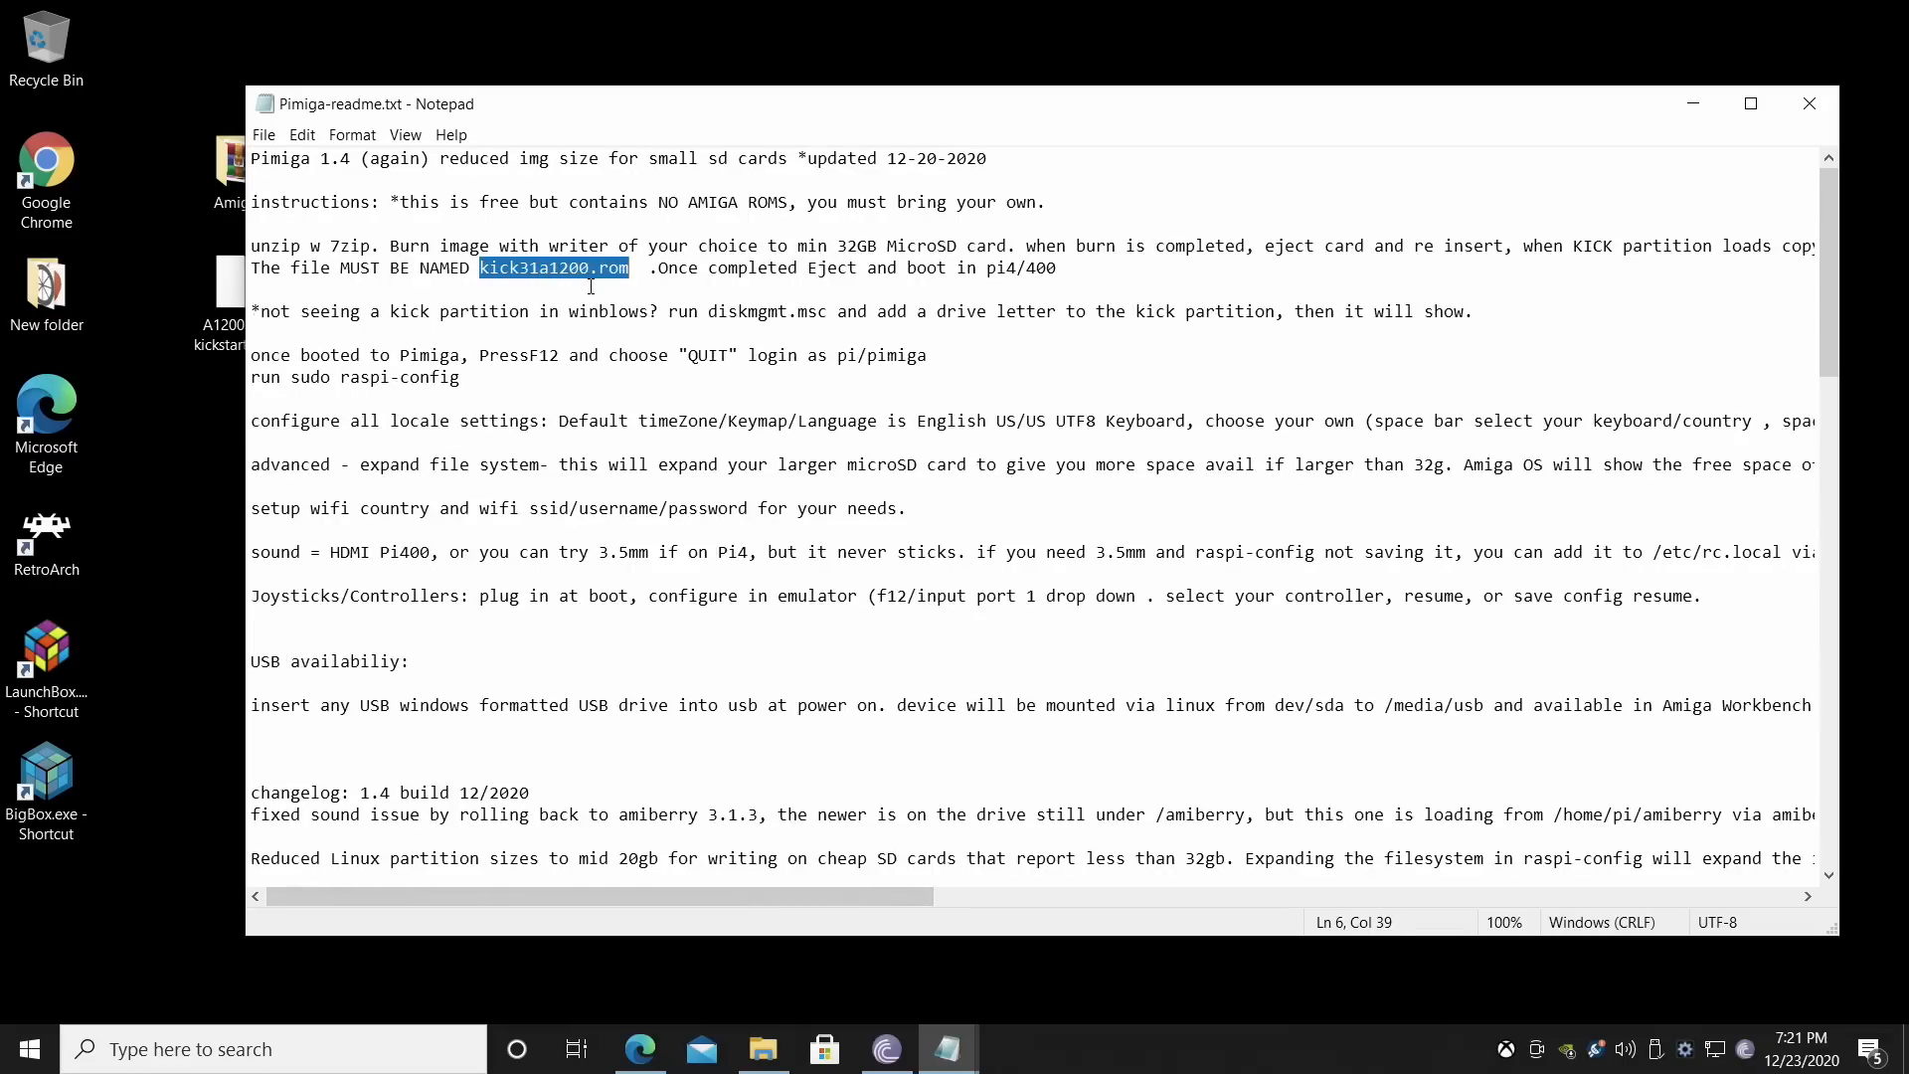
right_click(555, 268)
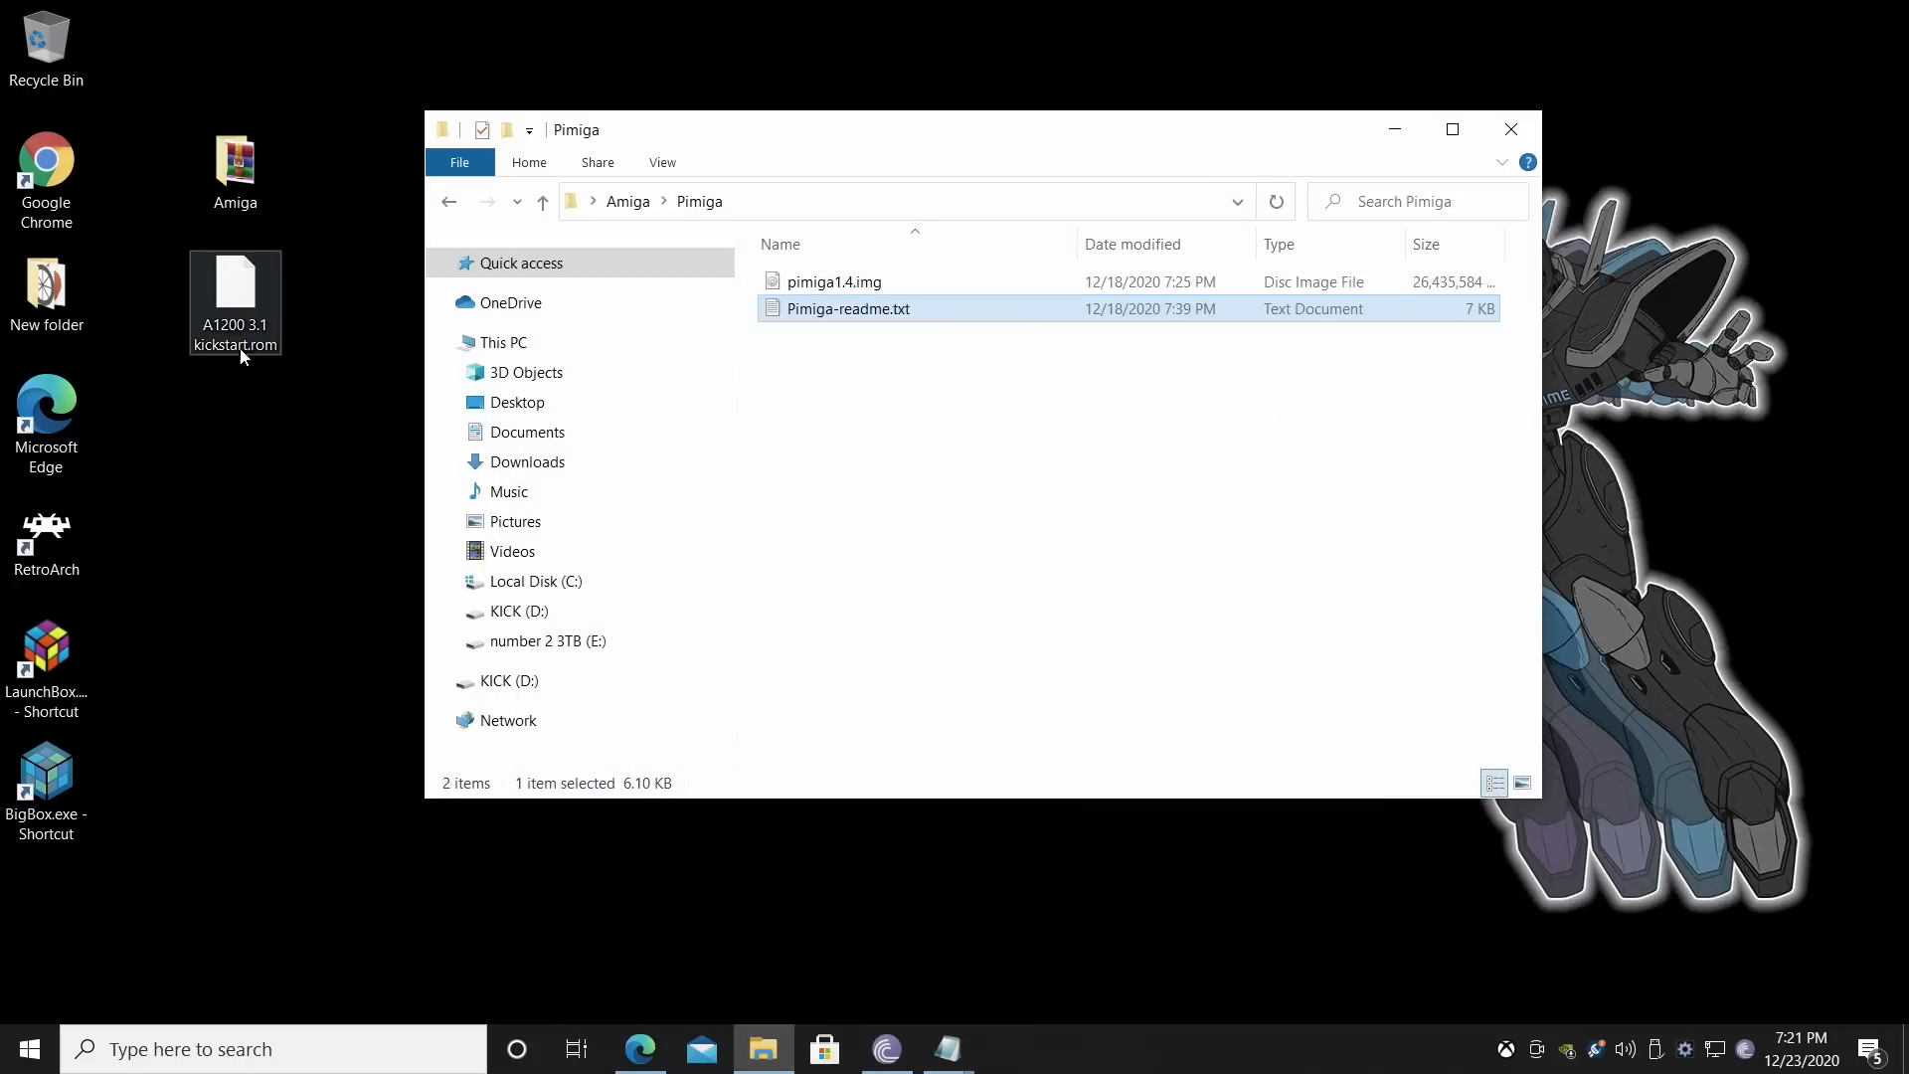
Rename the desktop kickstart ROM to kick31a1200.rom and drag it onto the KICK (D:) drive.
click(1509, 130)
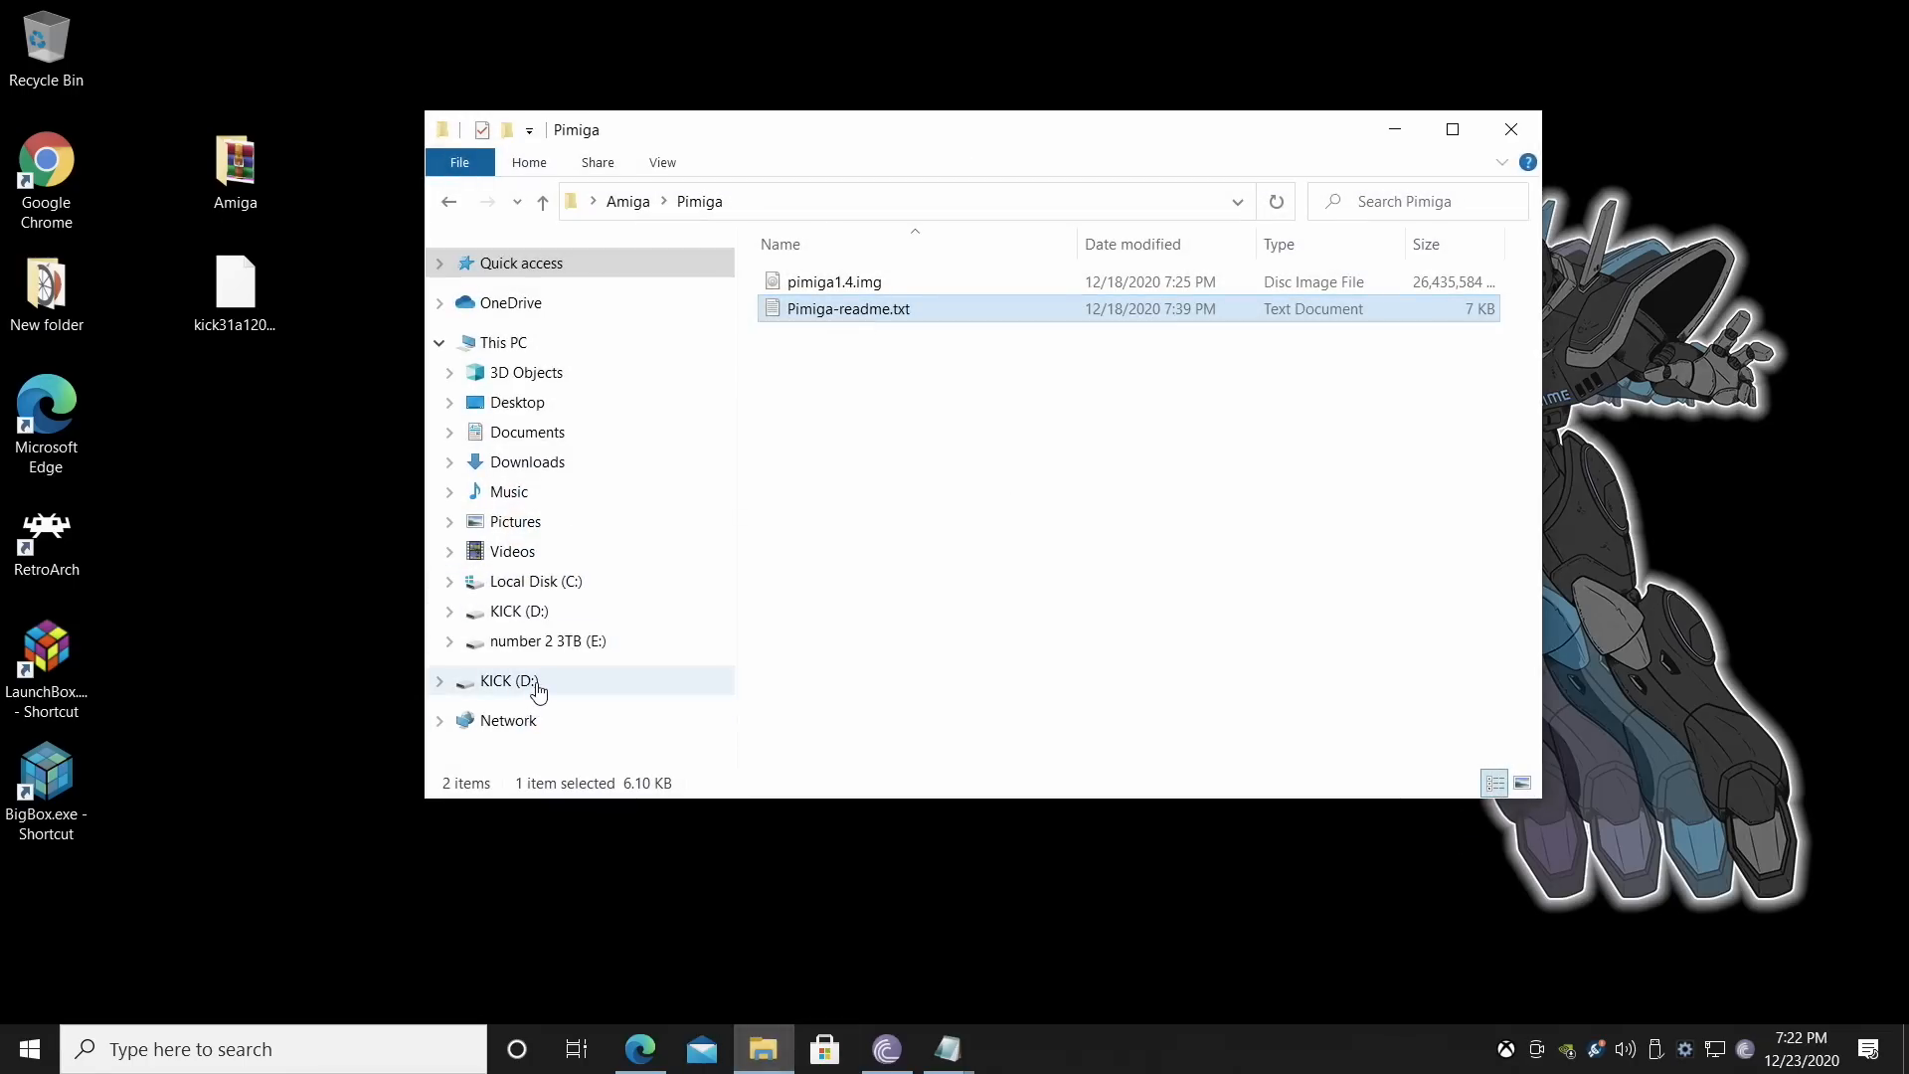
click(513, 680)
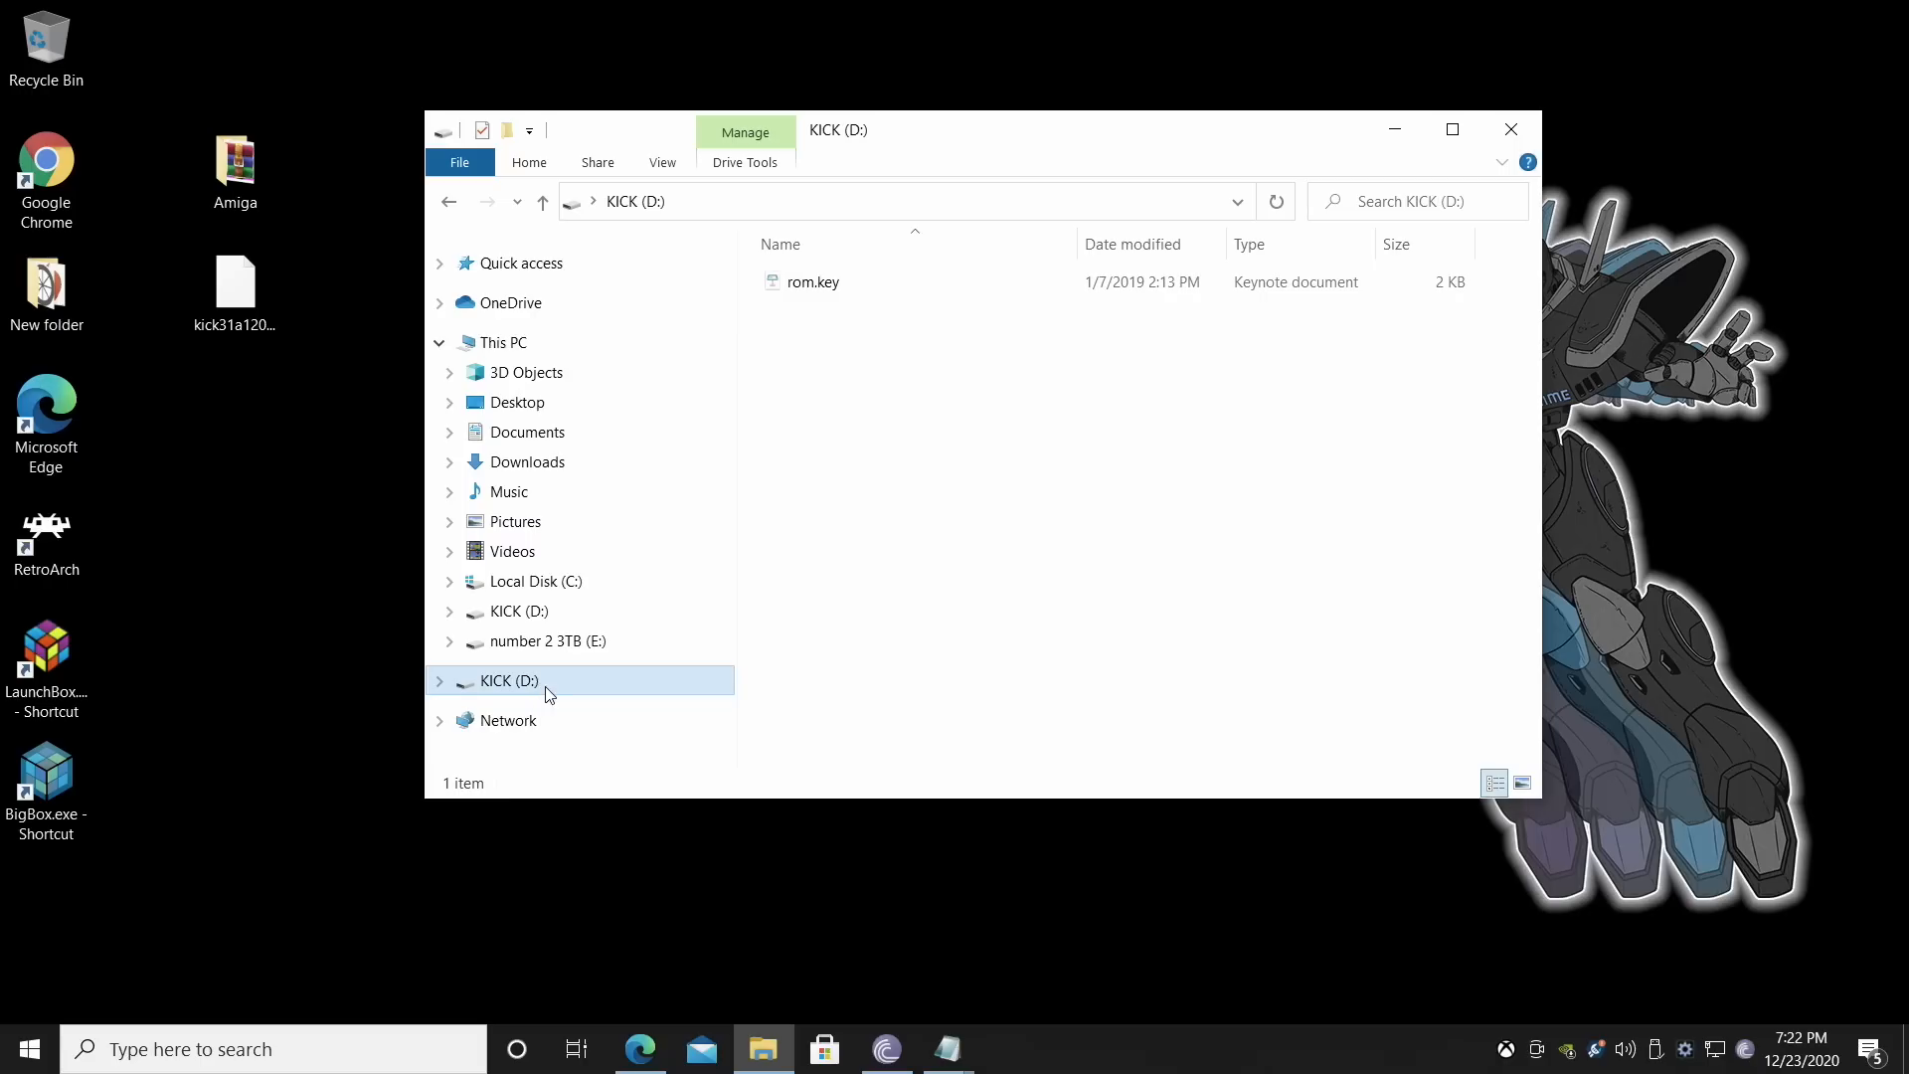
drag(234, 292, 915, 499)
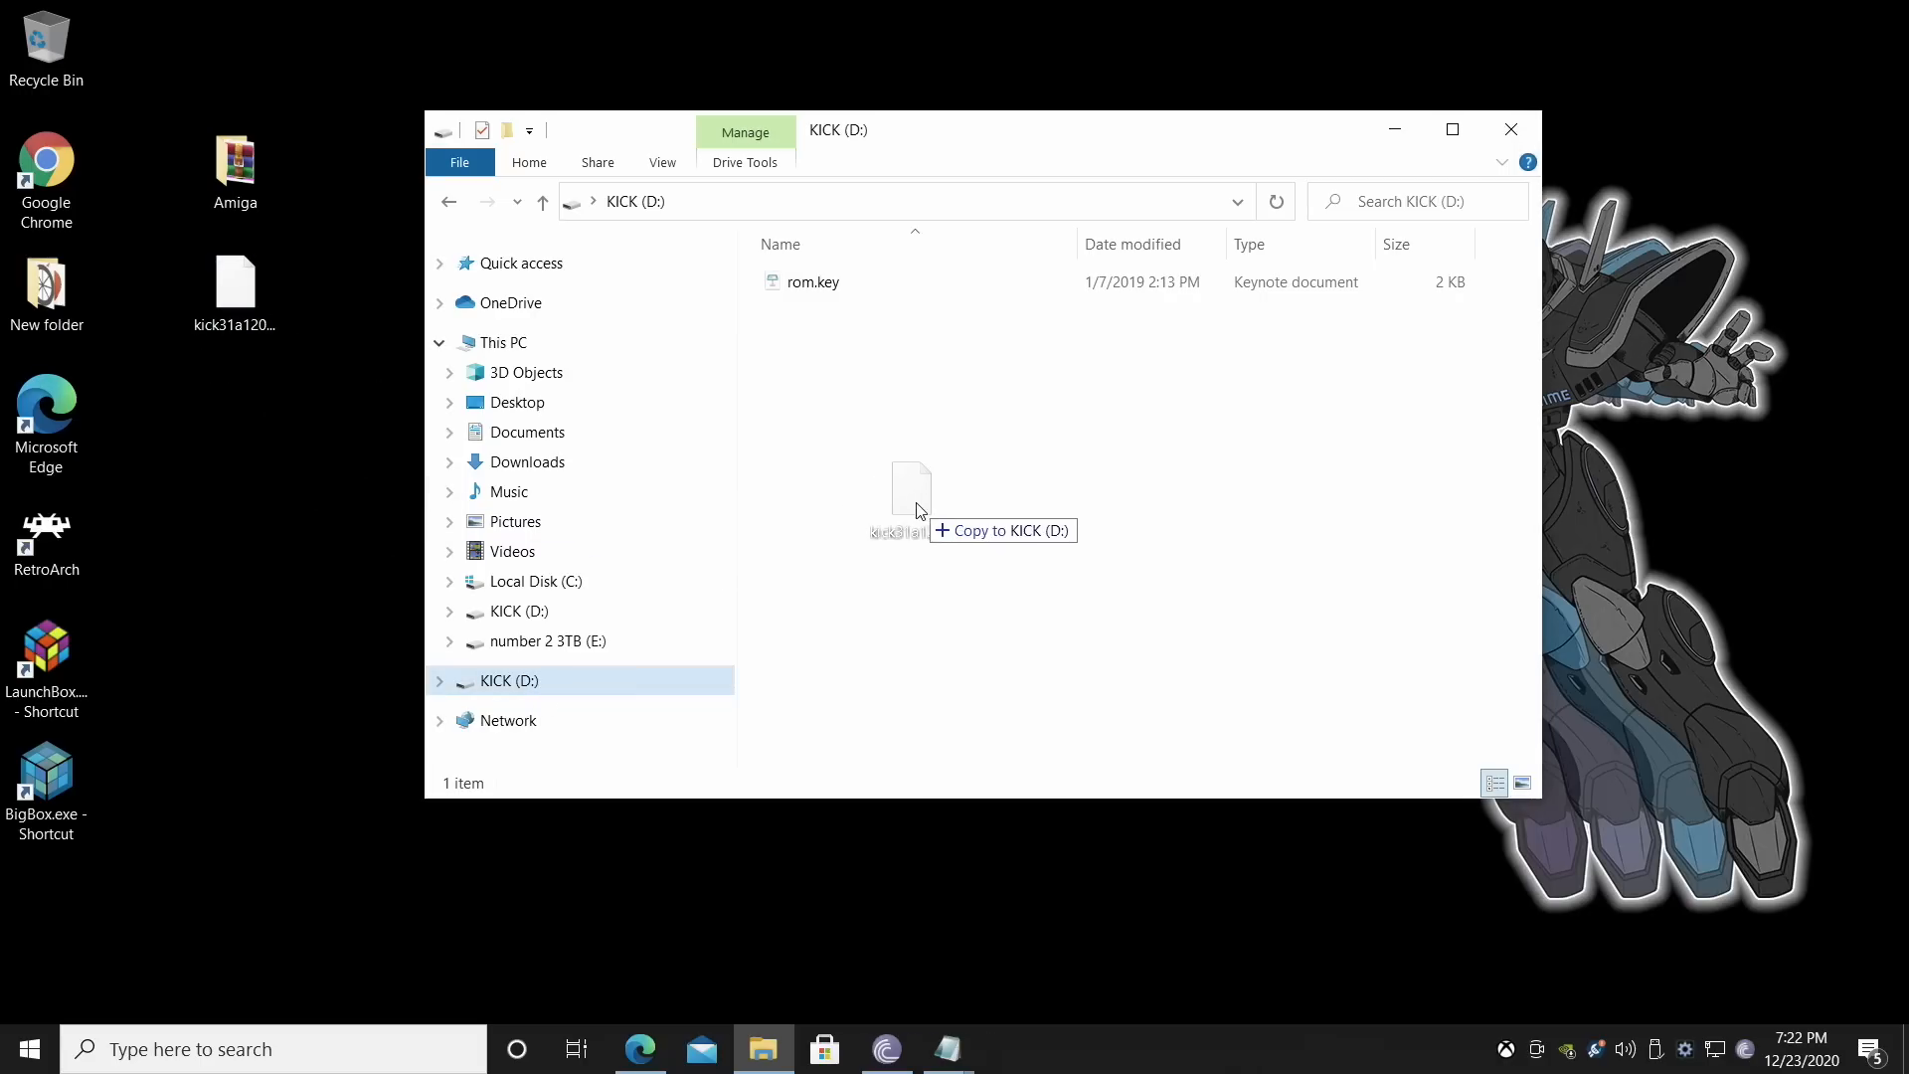
drag(911, 493, 1018, 557)
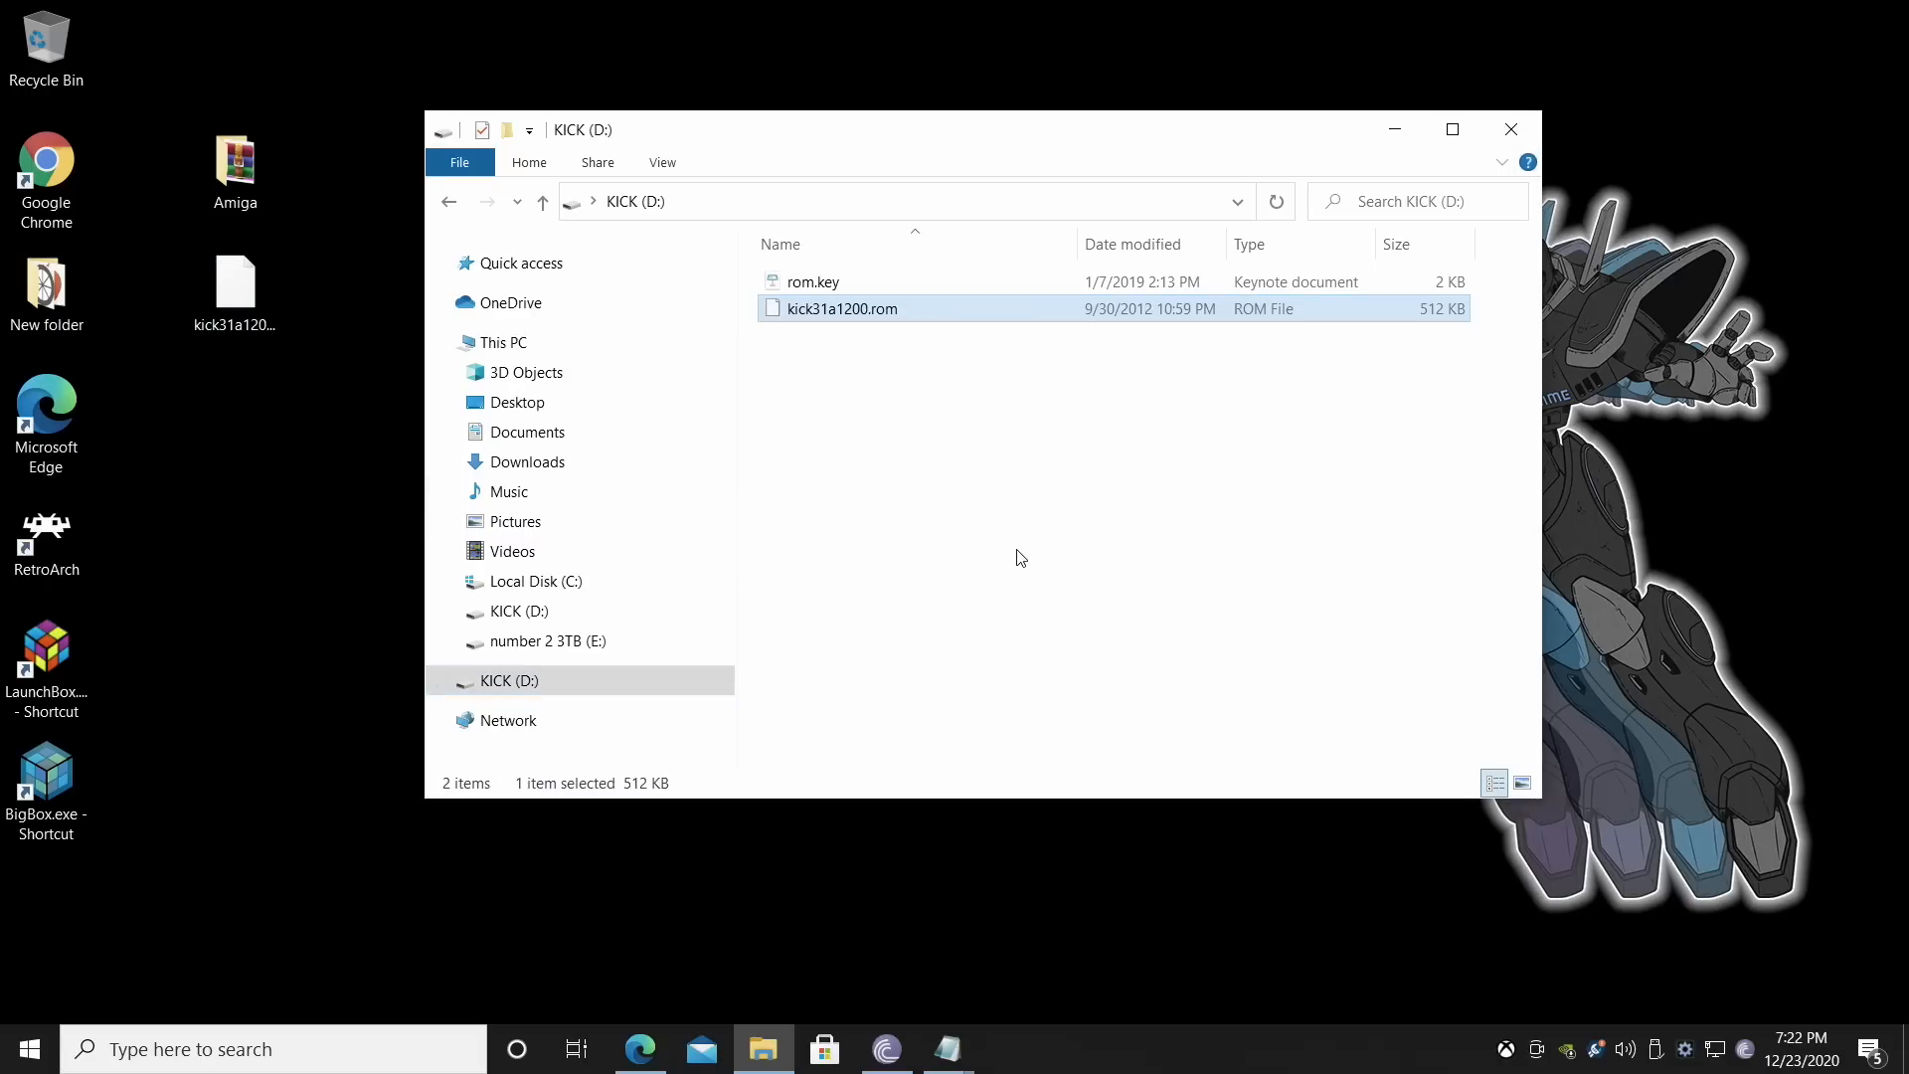
click(1511, 130)
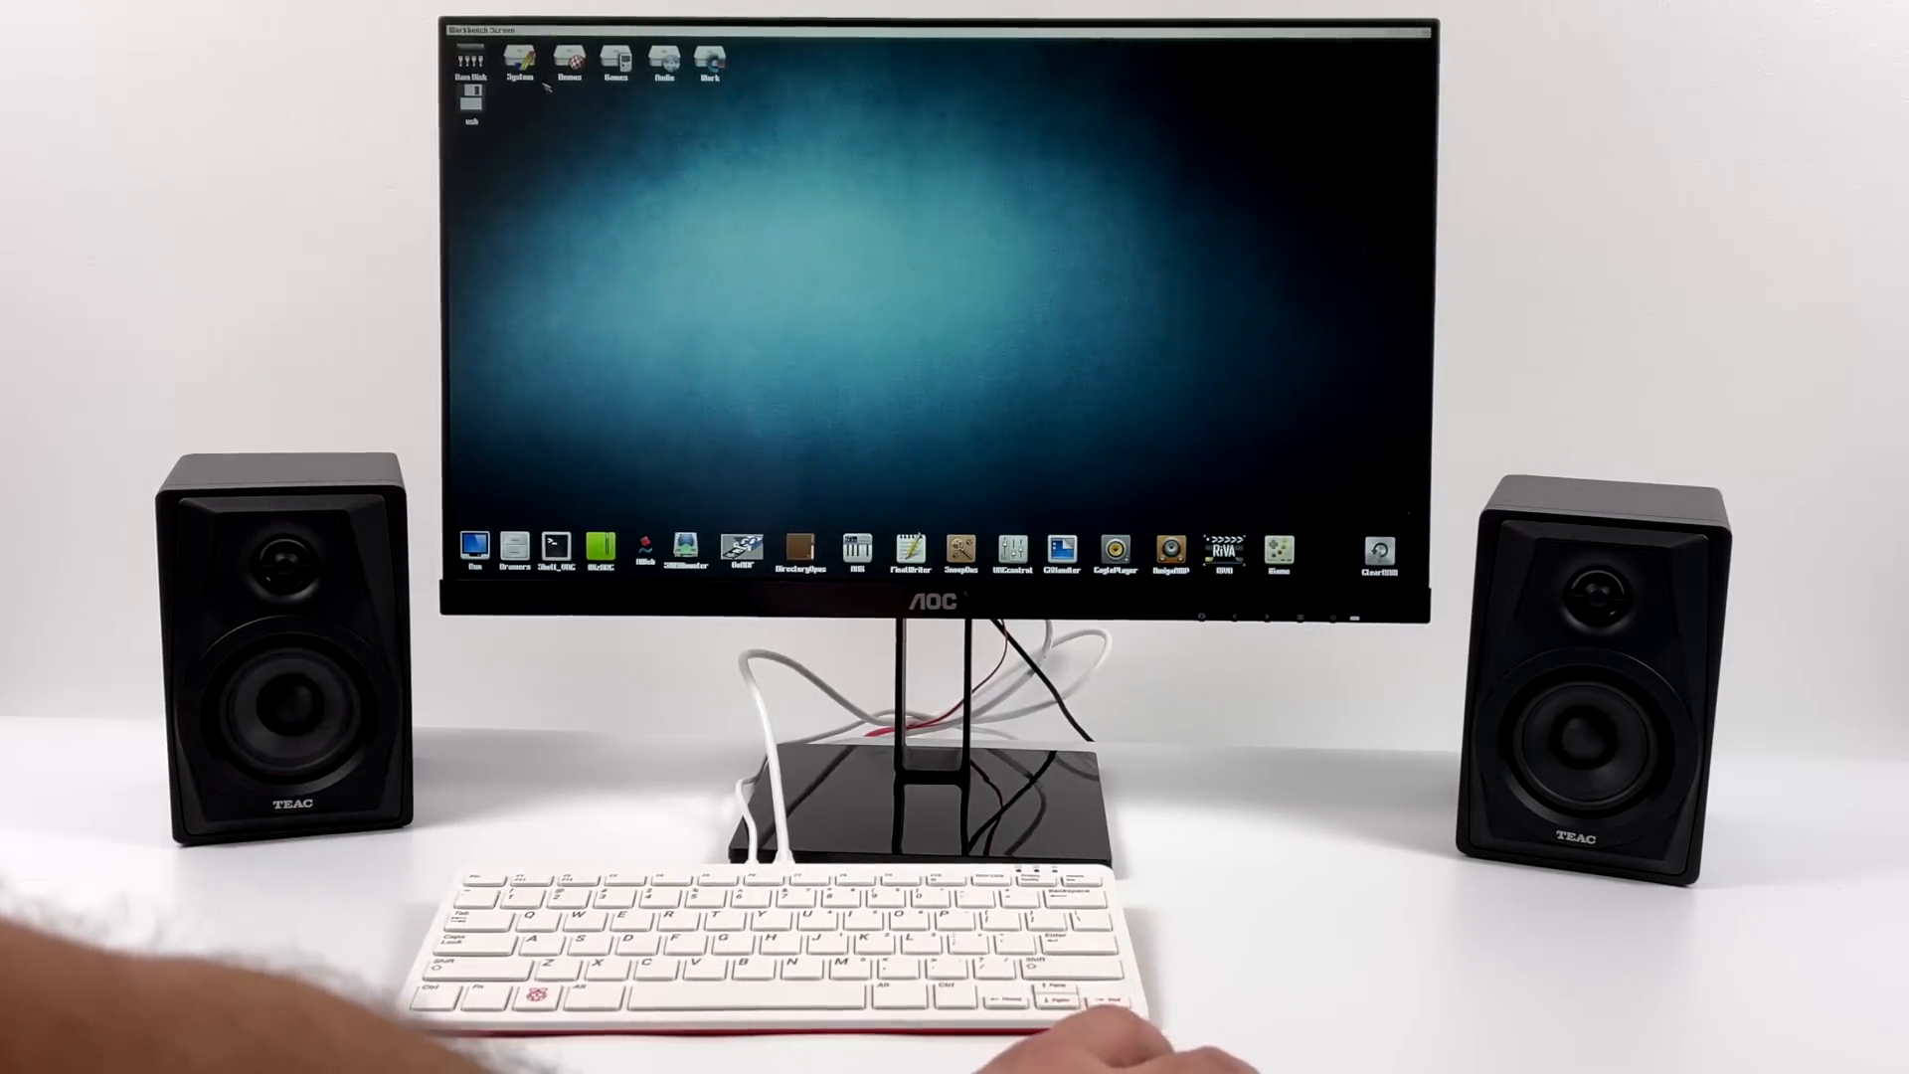
Boot the Pi 400 from the SD card into the Pimiga Workbench desktop.
drag(591, 139, 817, 252)
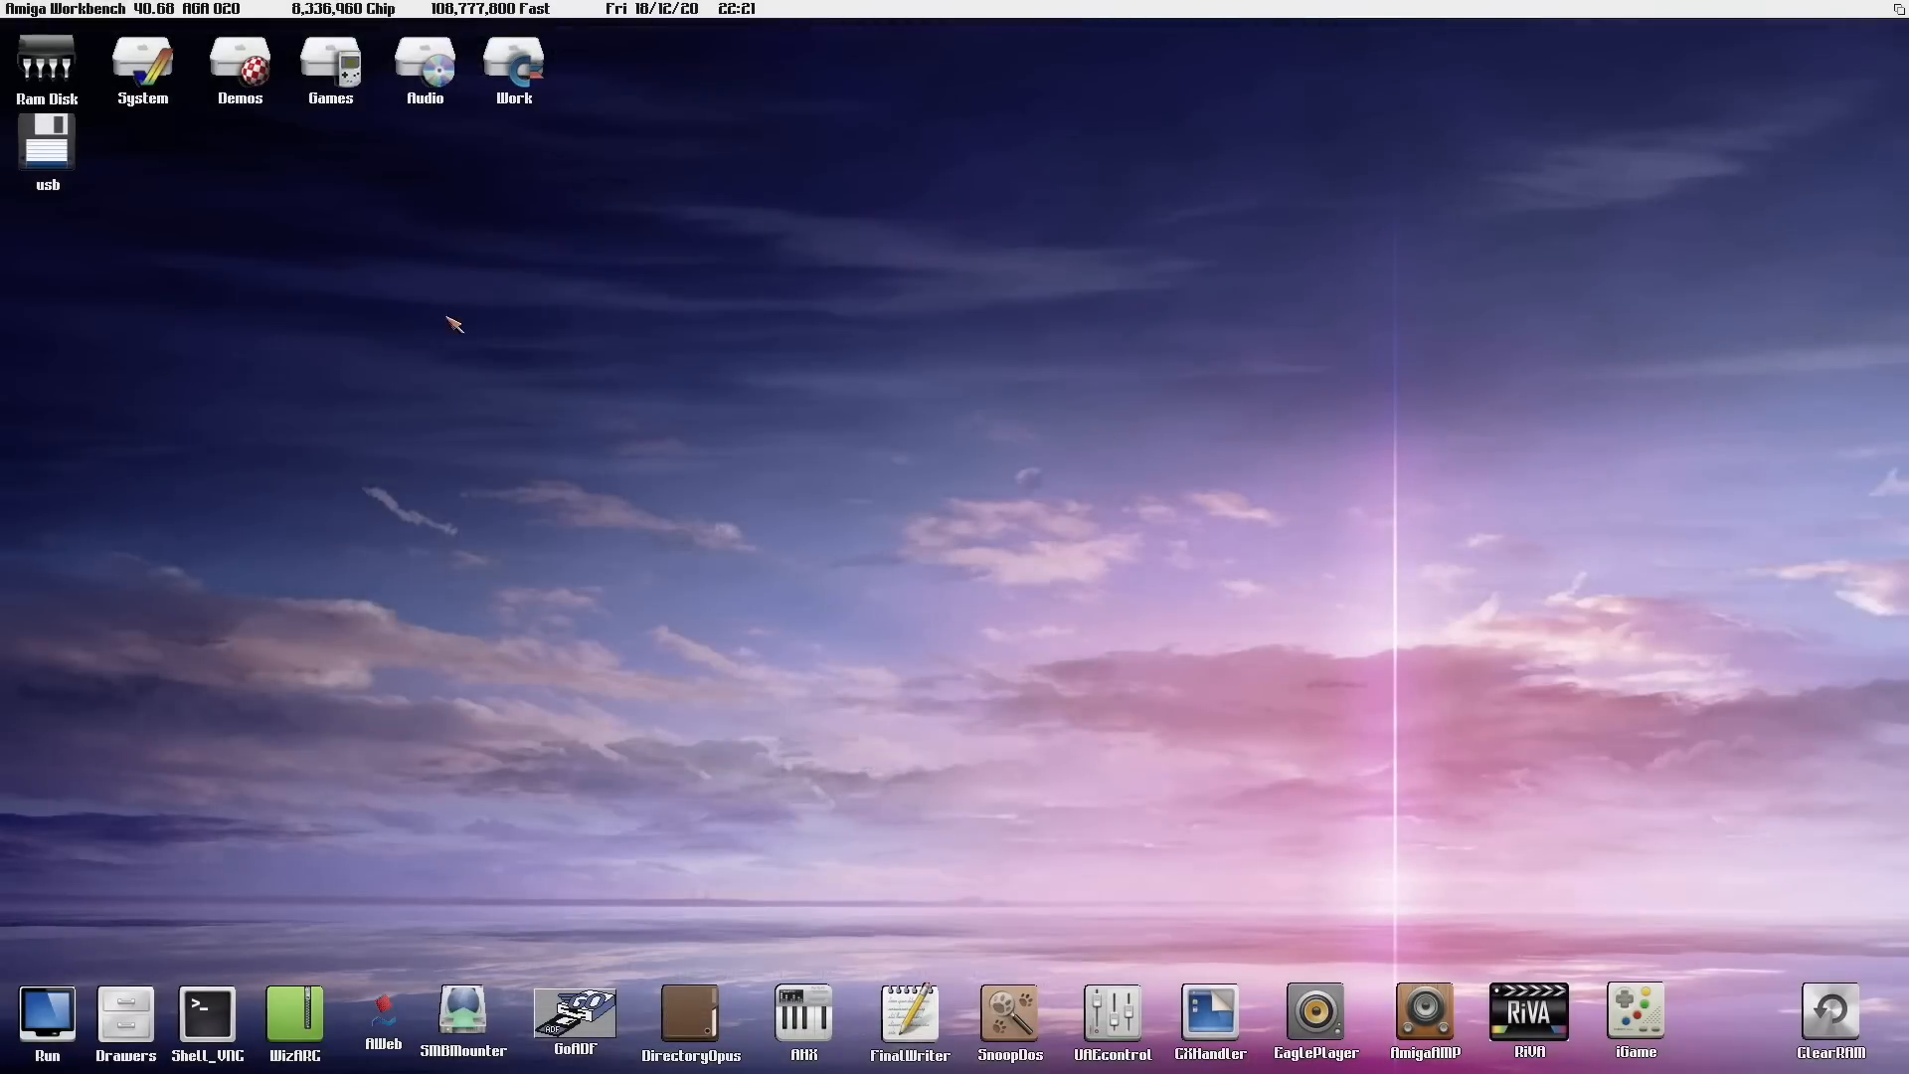
double_click(141, 58)
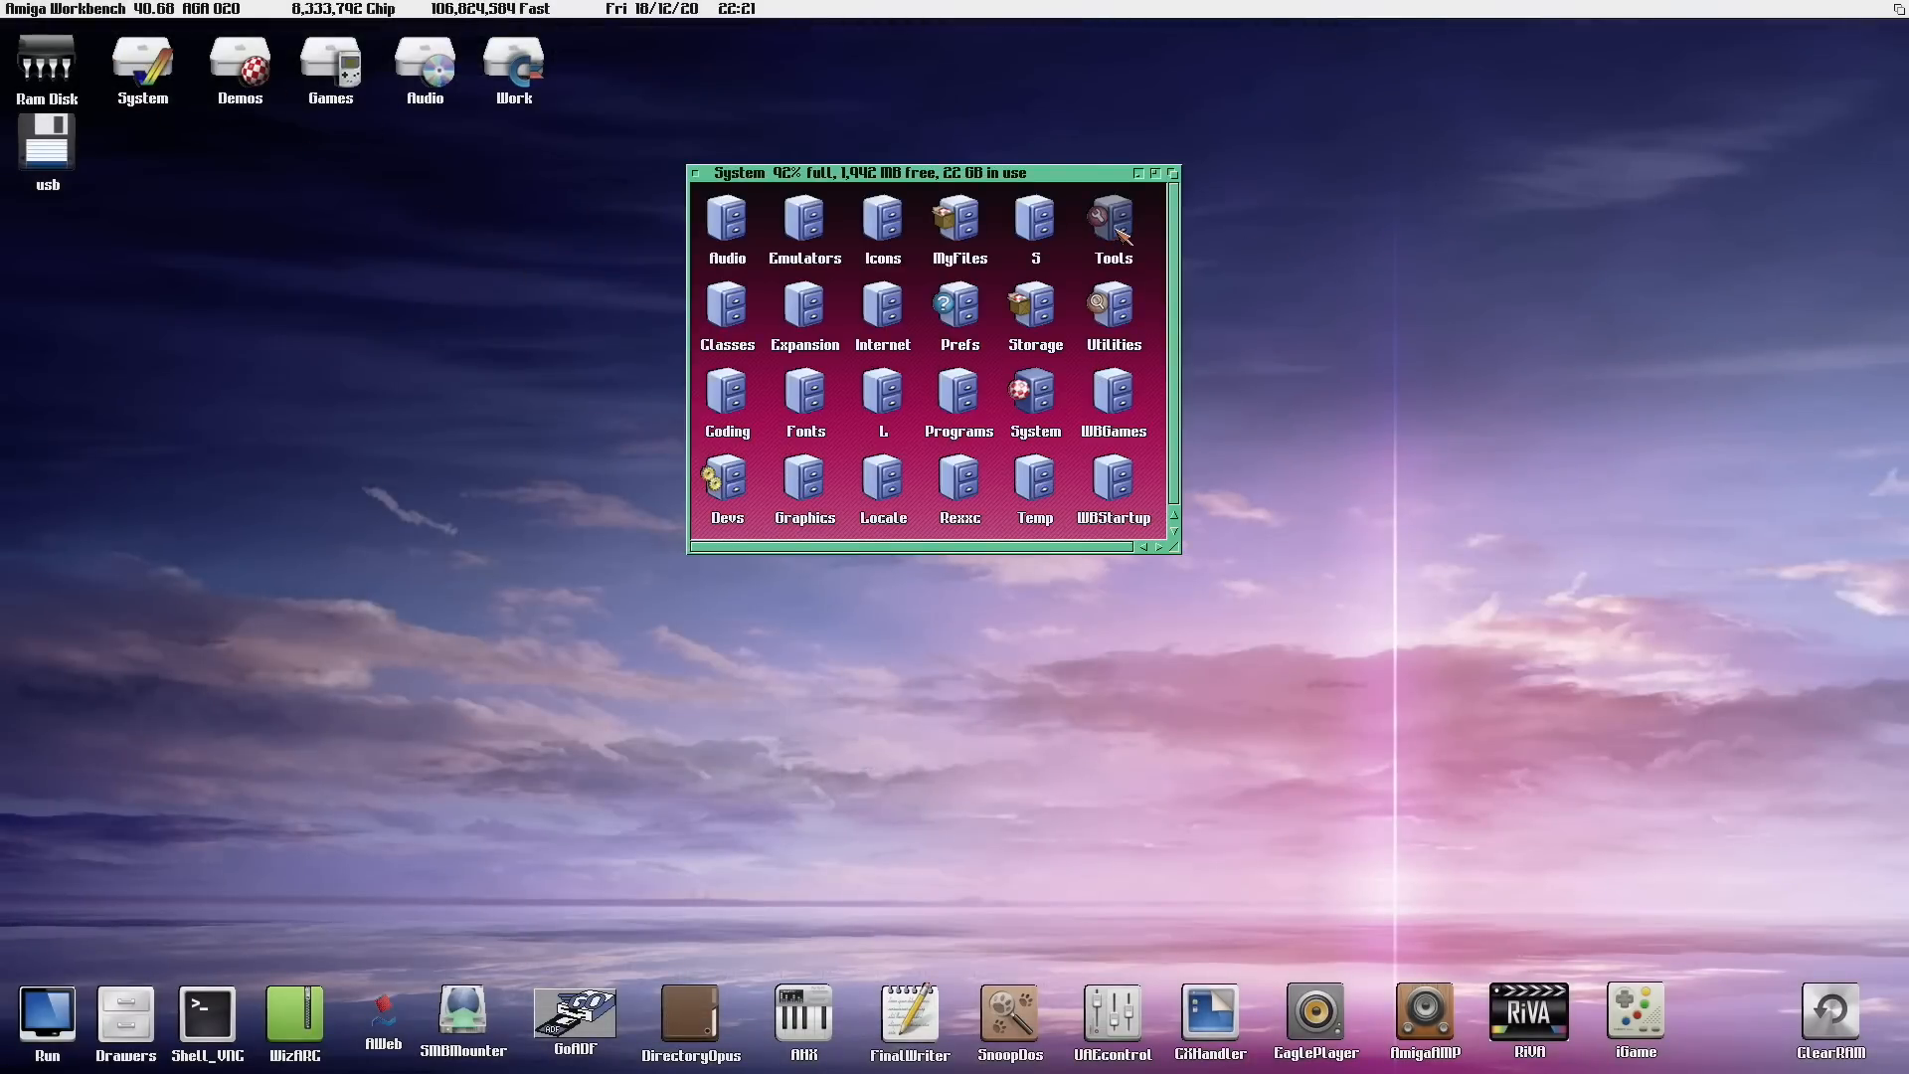
double_click(1109, 224)
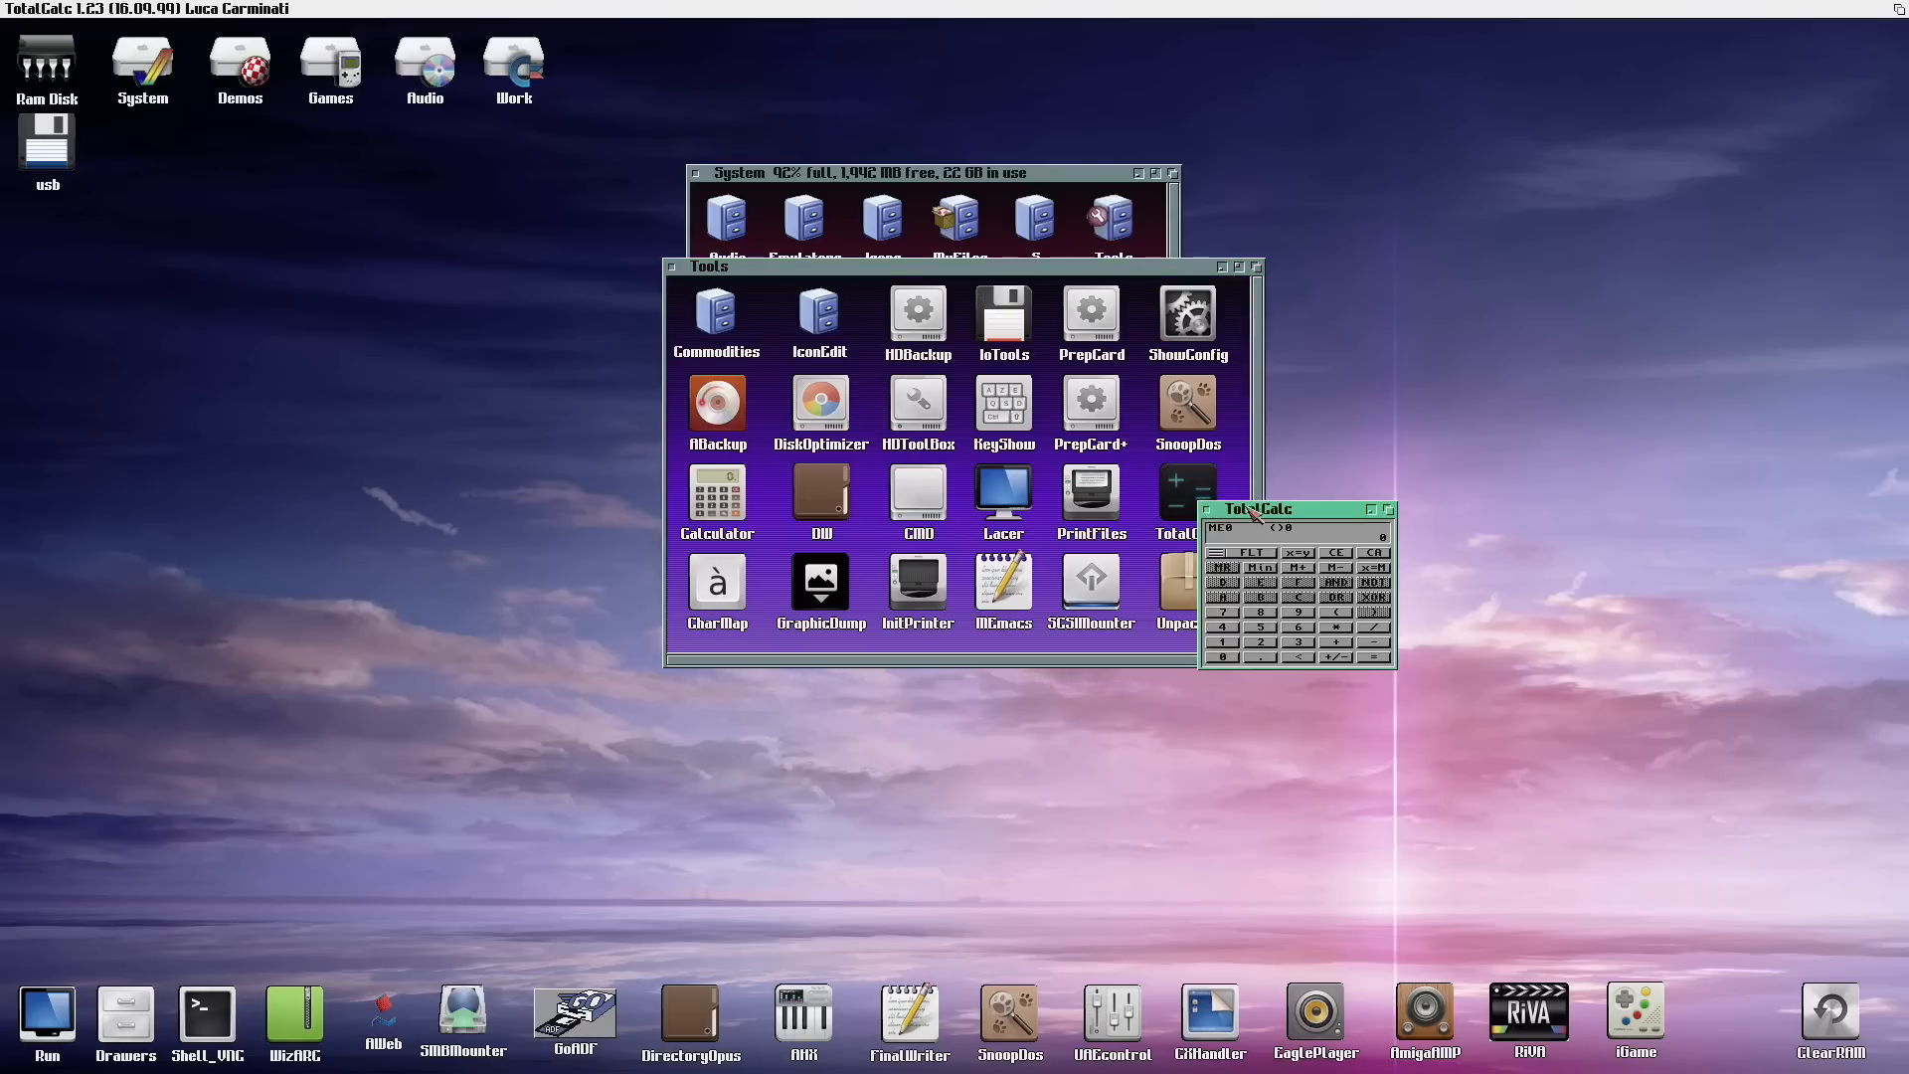
drag(1251, 509, 469, 296)
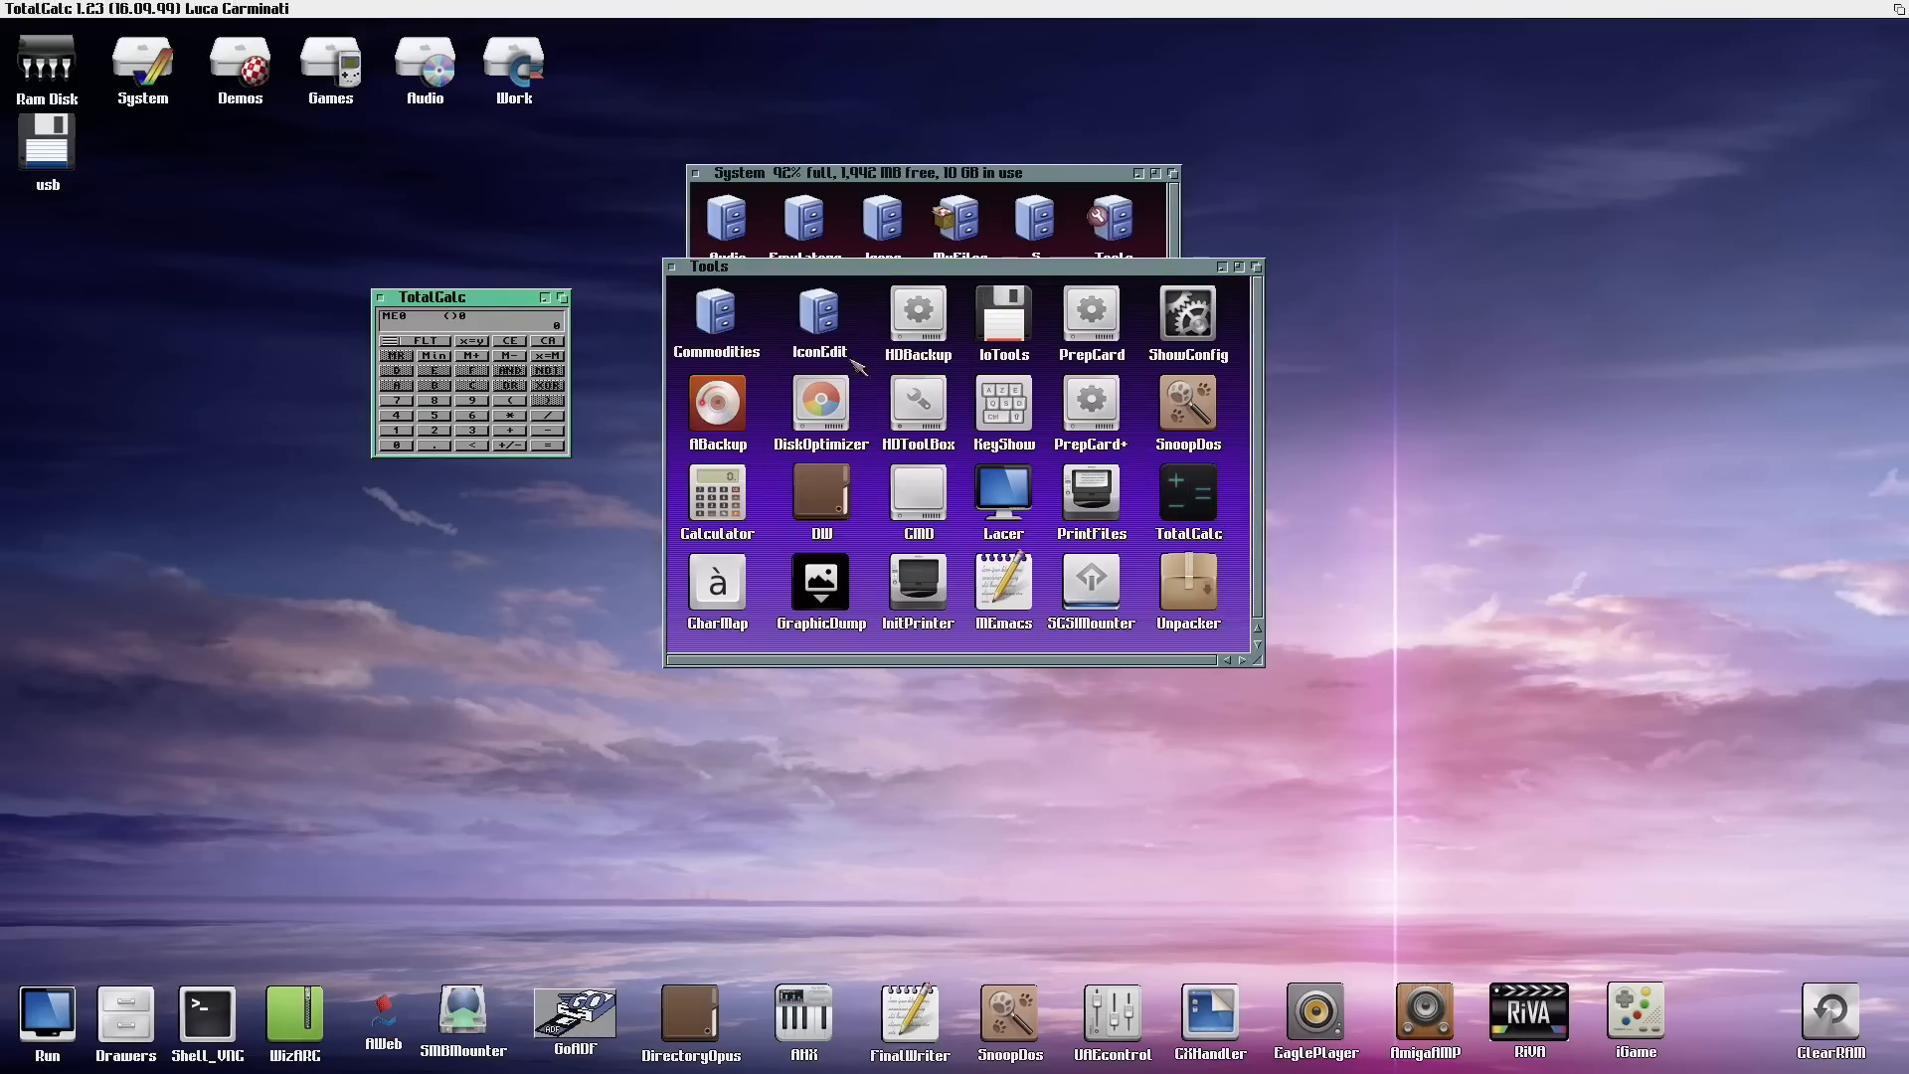
mouse_move(1382, 998)
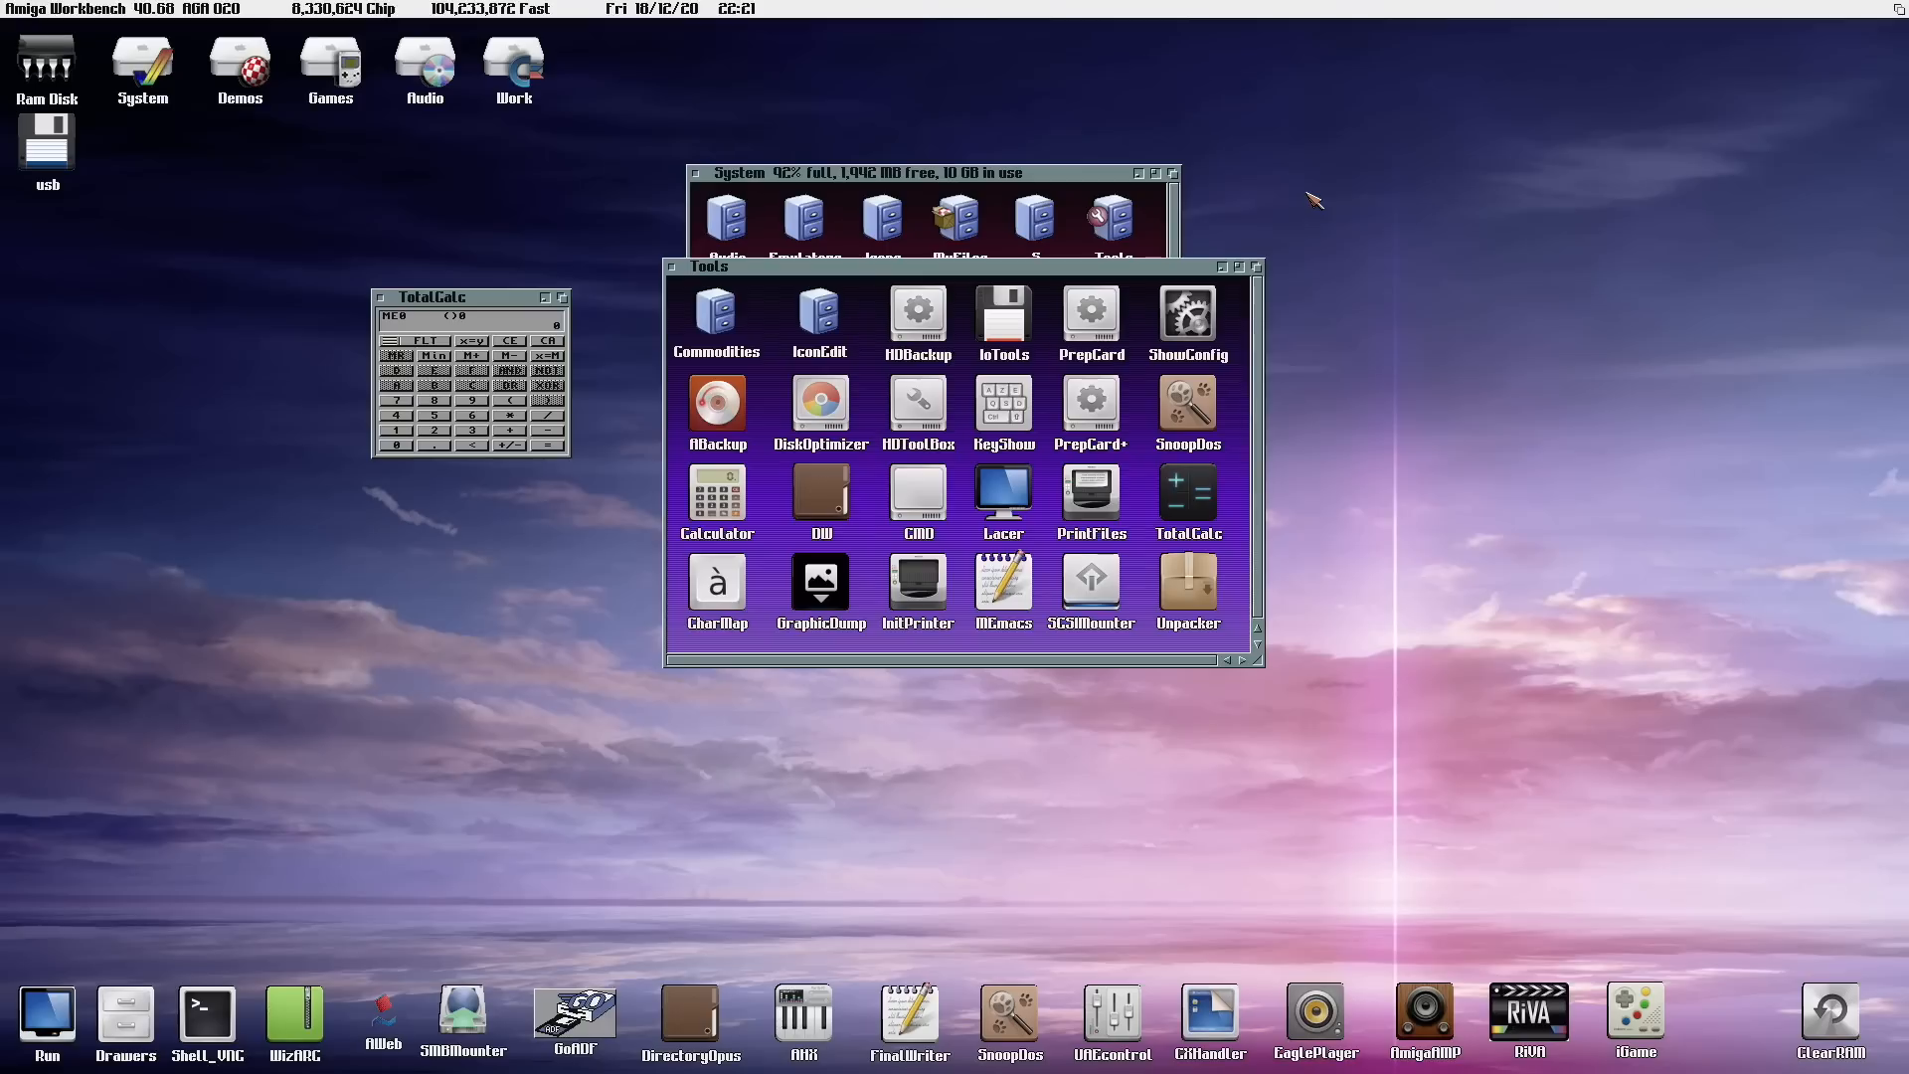
mouse_move(704, 270)
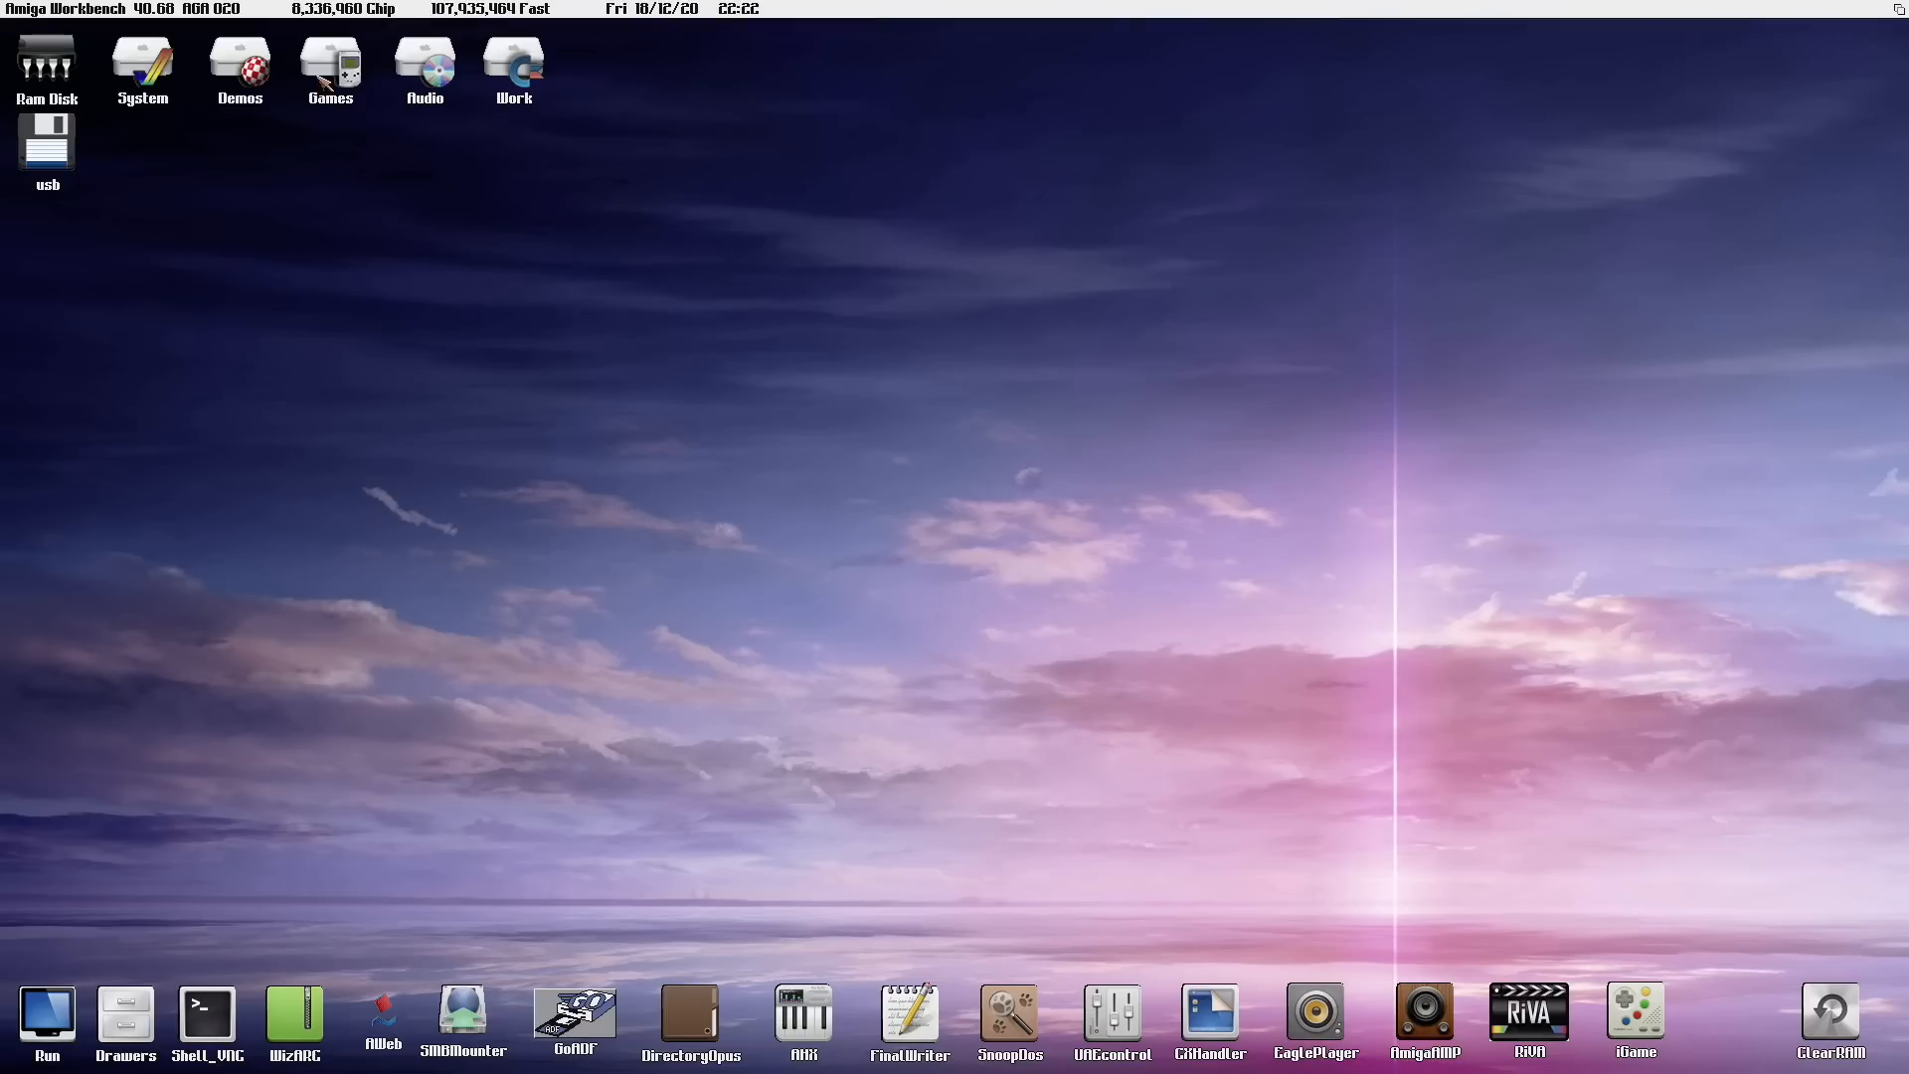
Launch Duke3D.exe from the DukeNukem3d drawer inside Games.
double_click(328, 57)
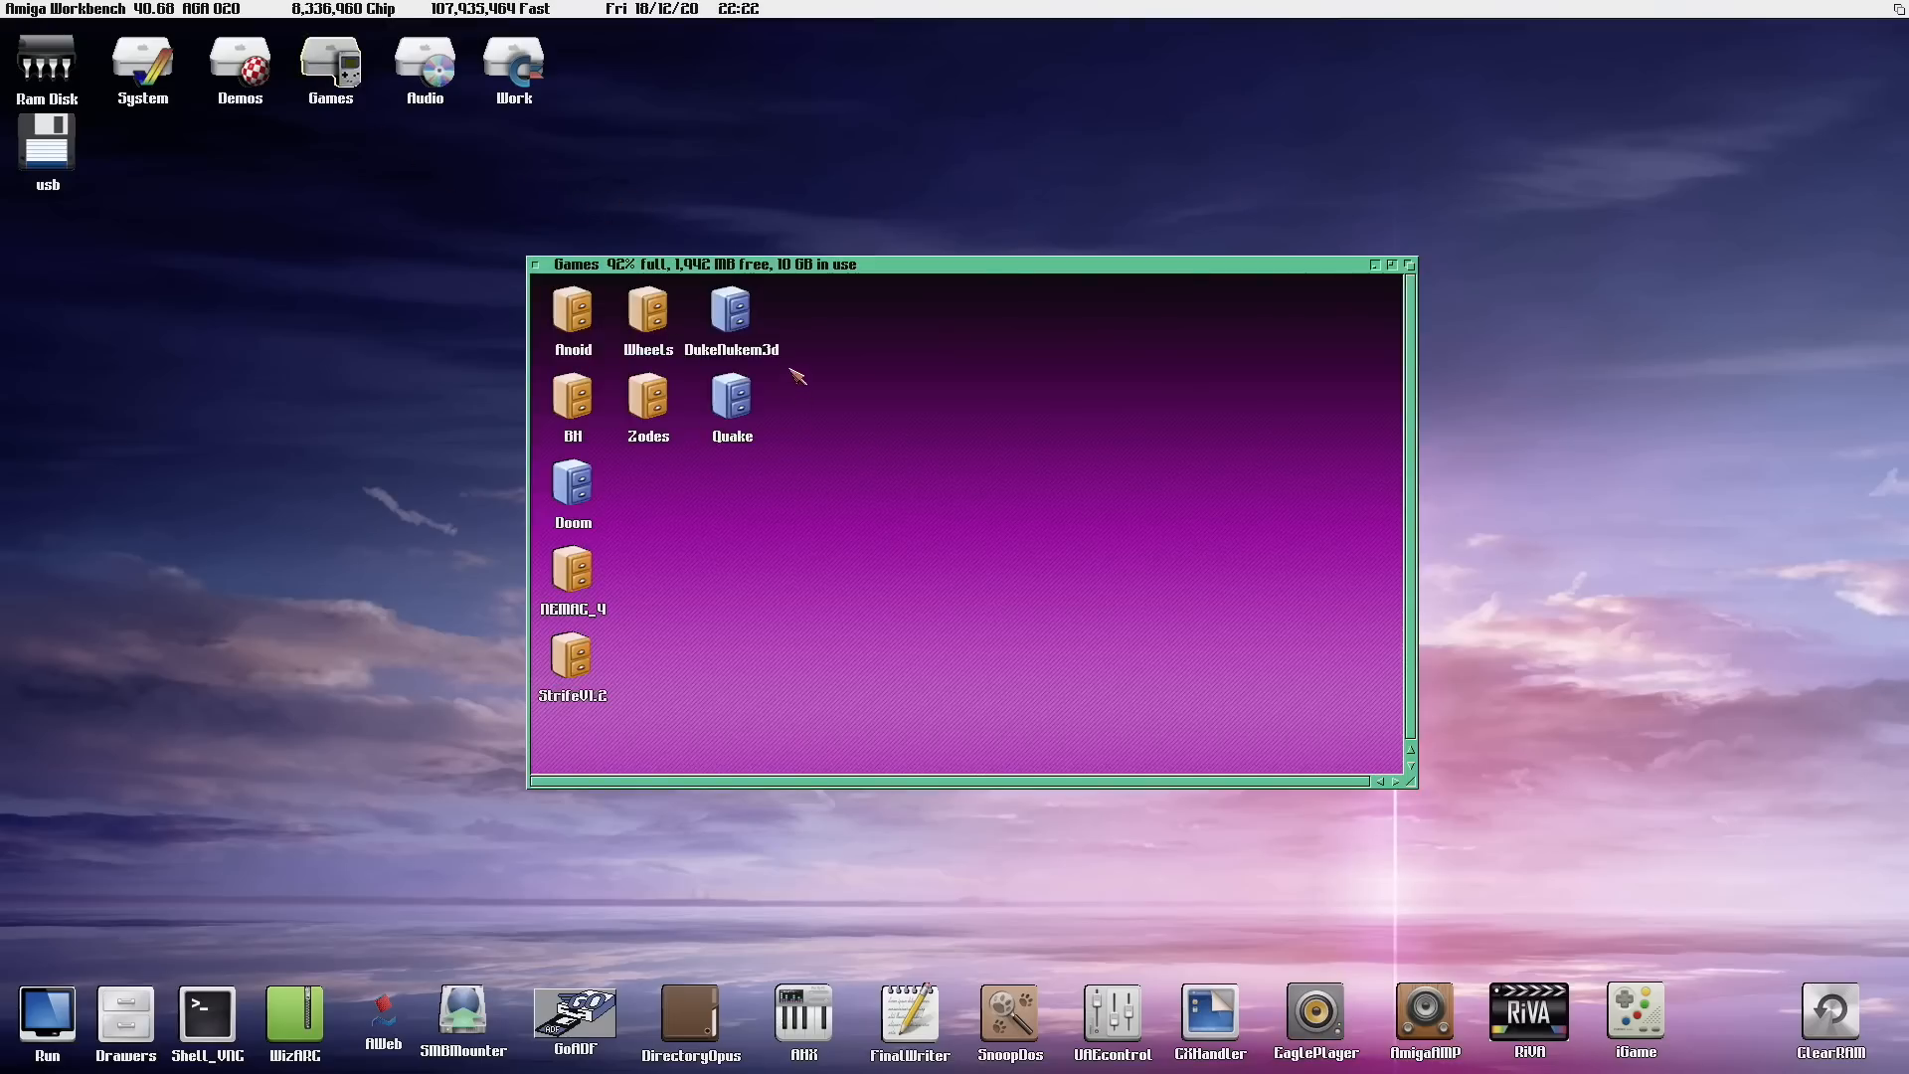
click(730, 310)
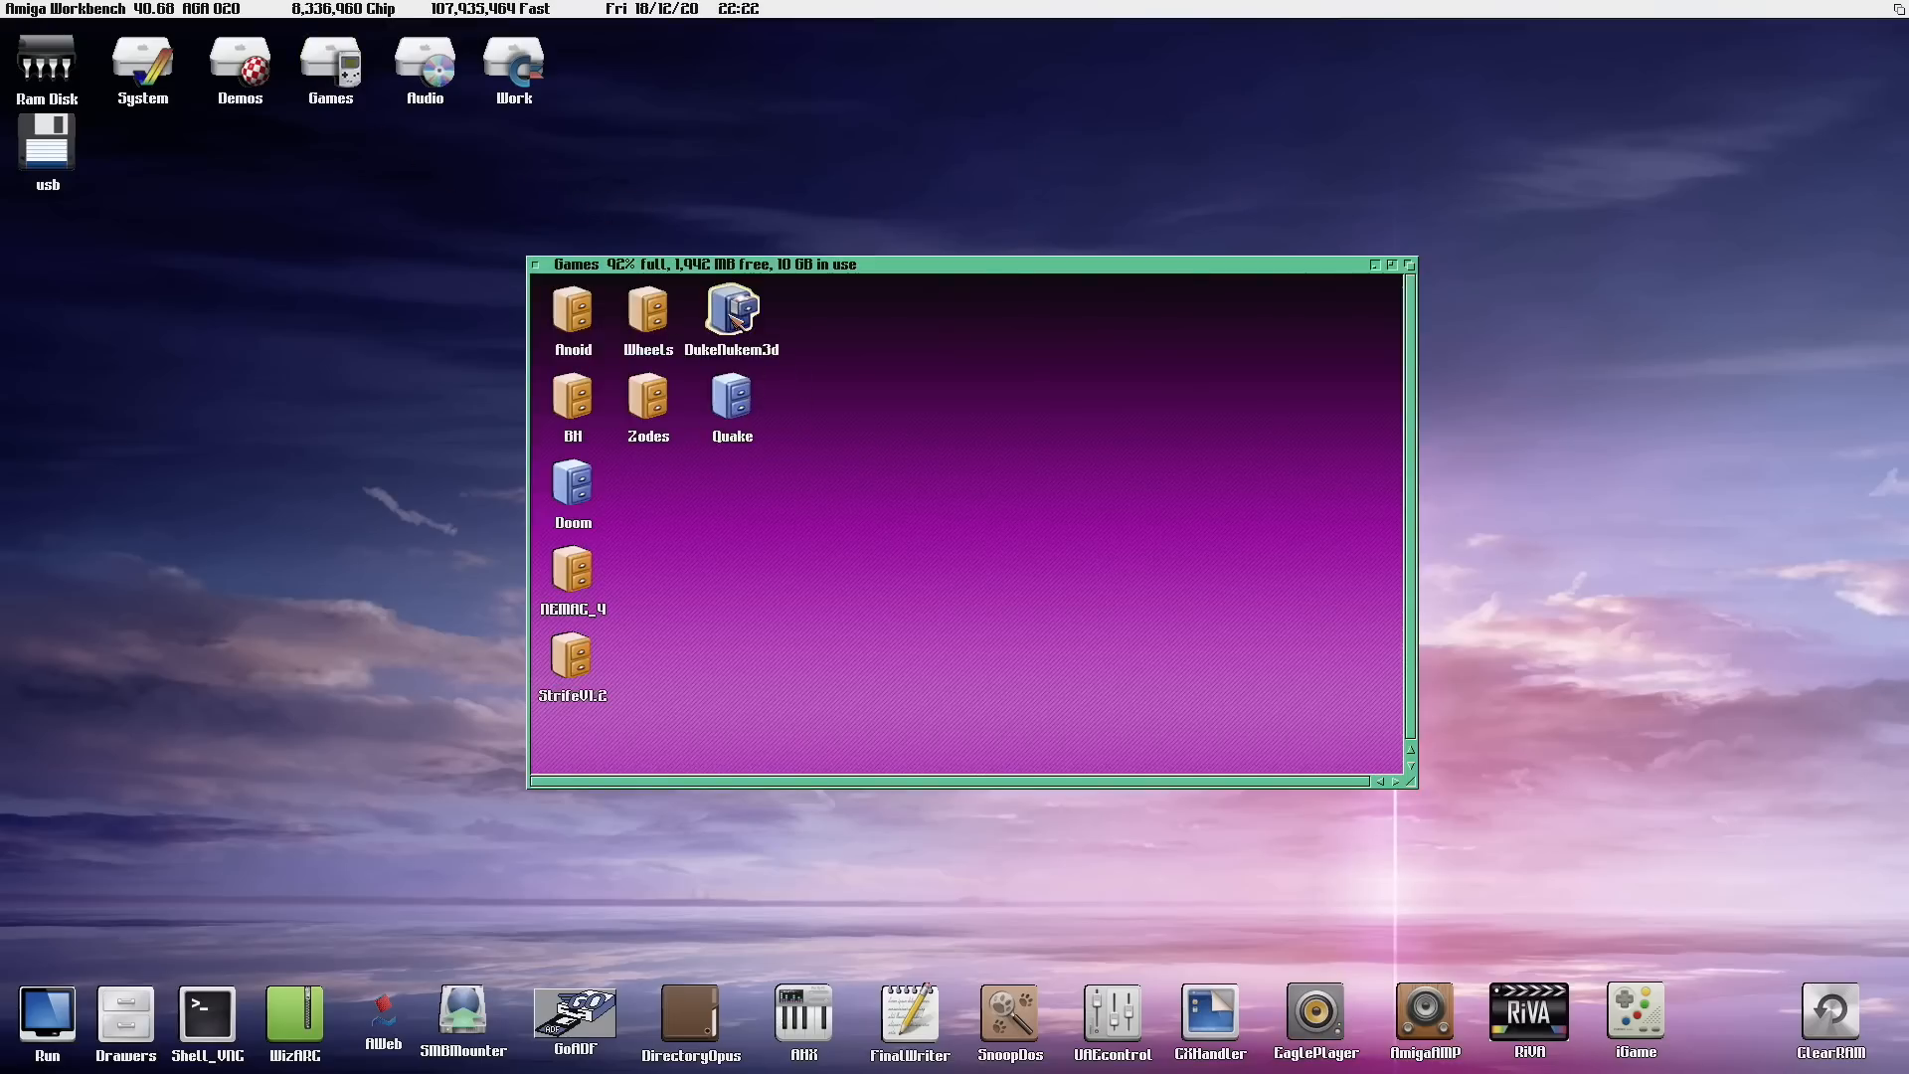
double_click(729, 308)
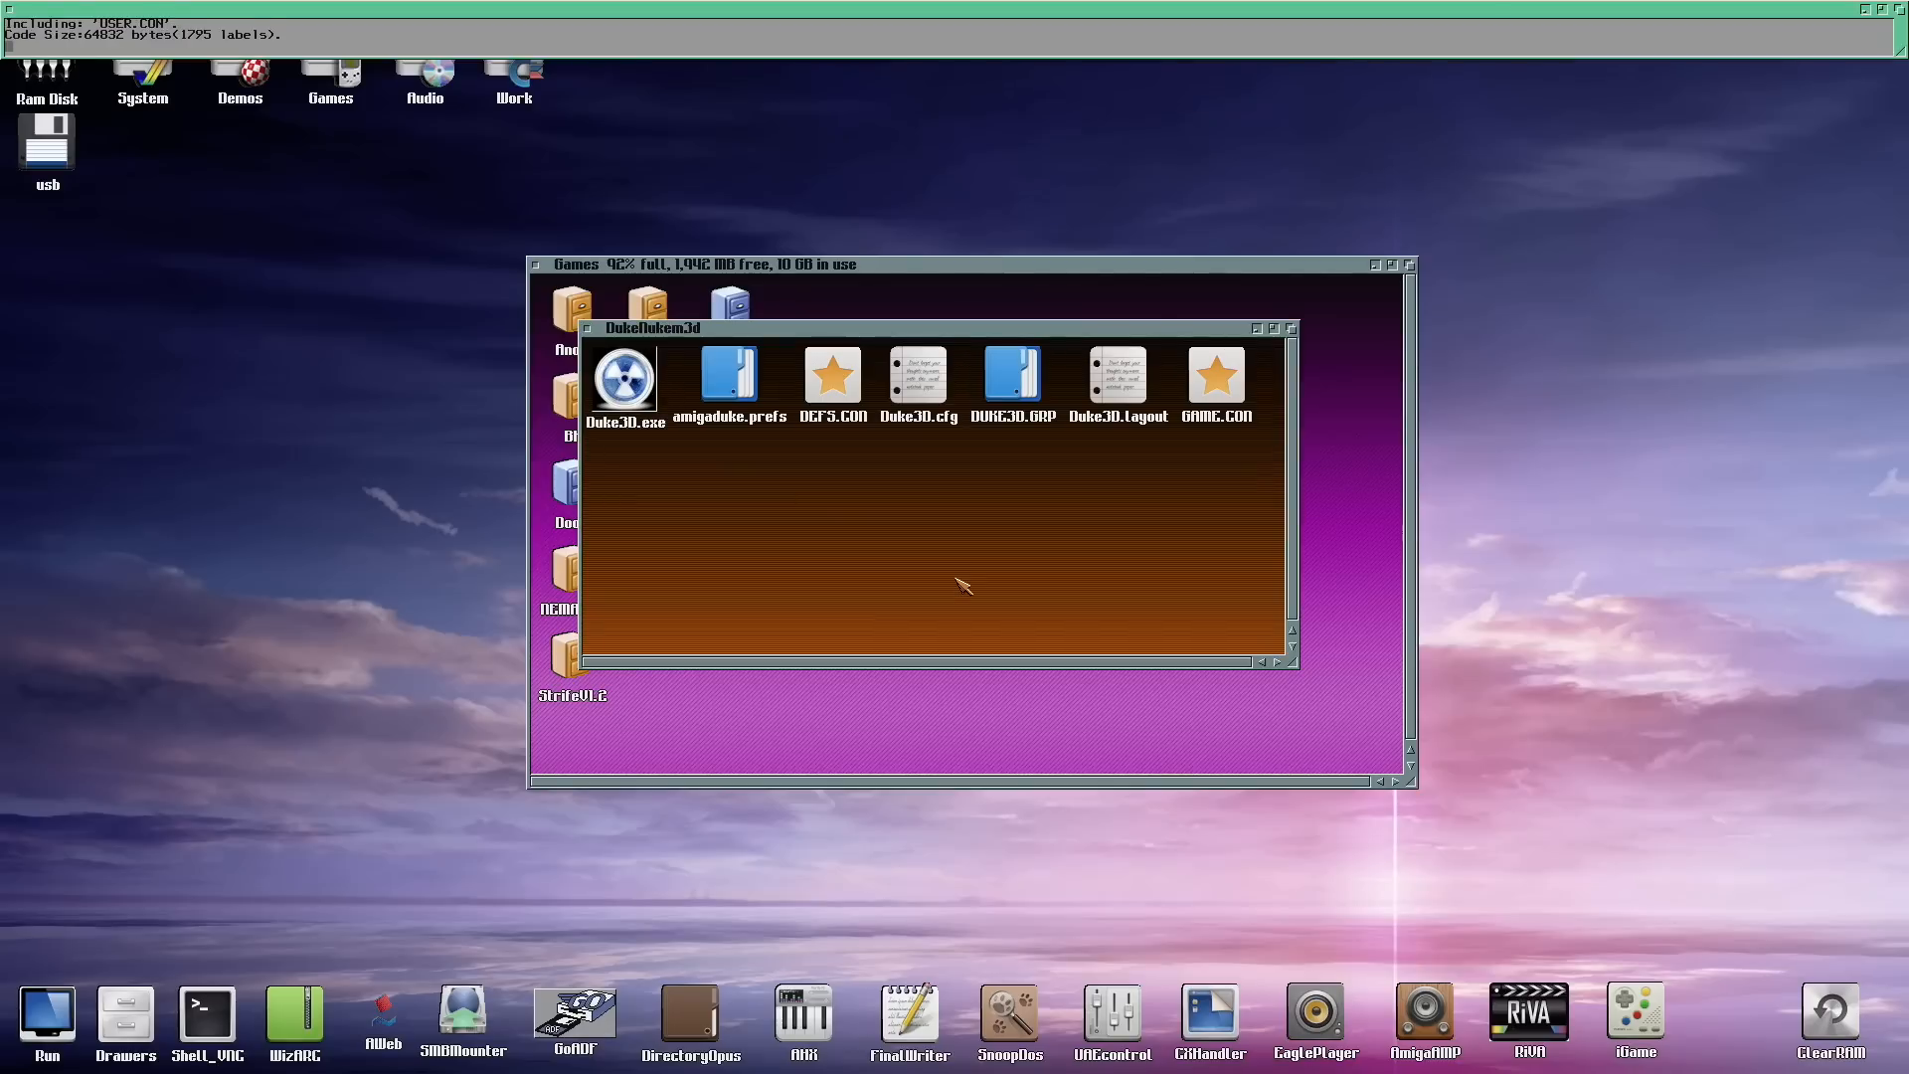
double_click(623, 376)
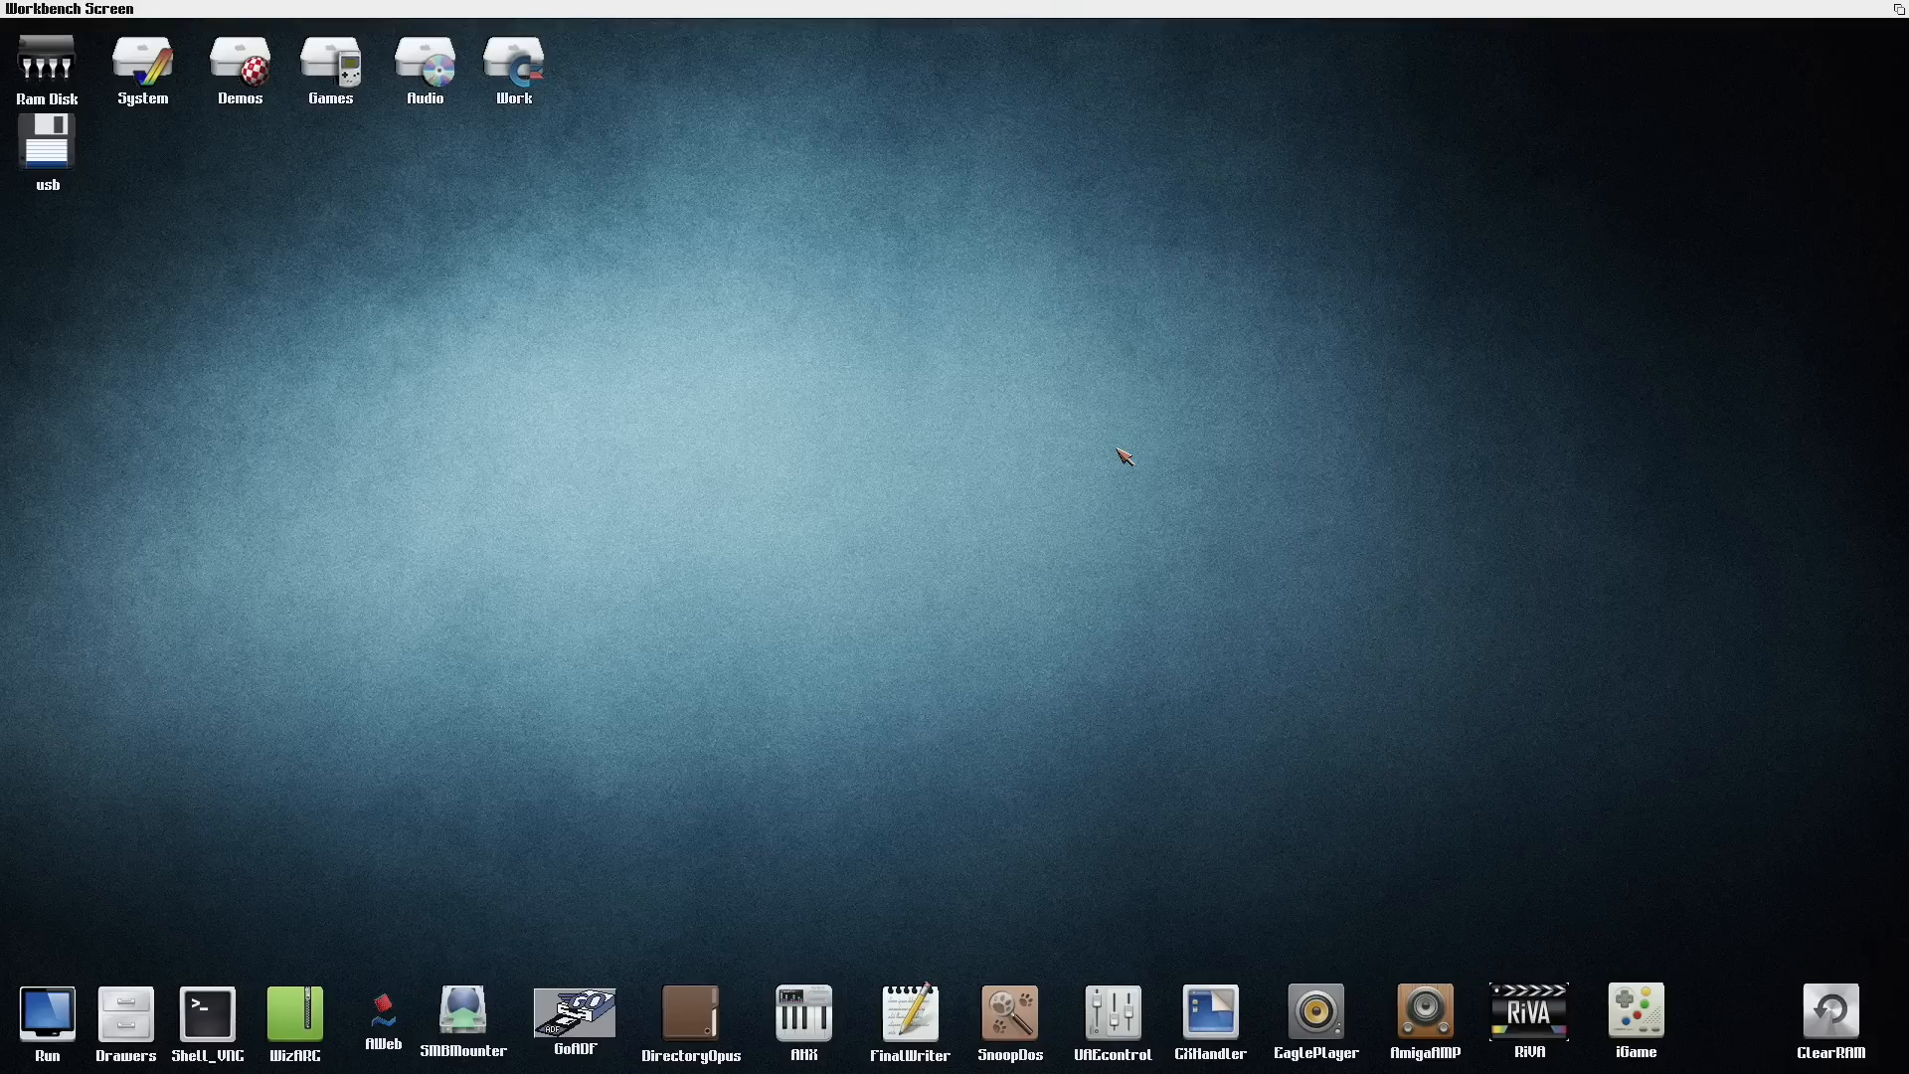
mouse_move(9, 76)
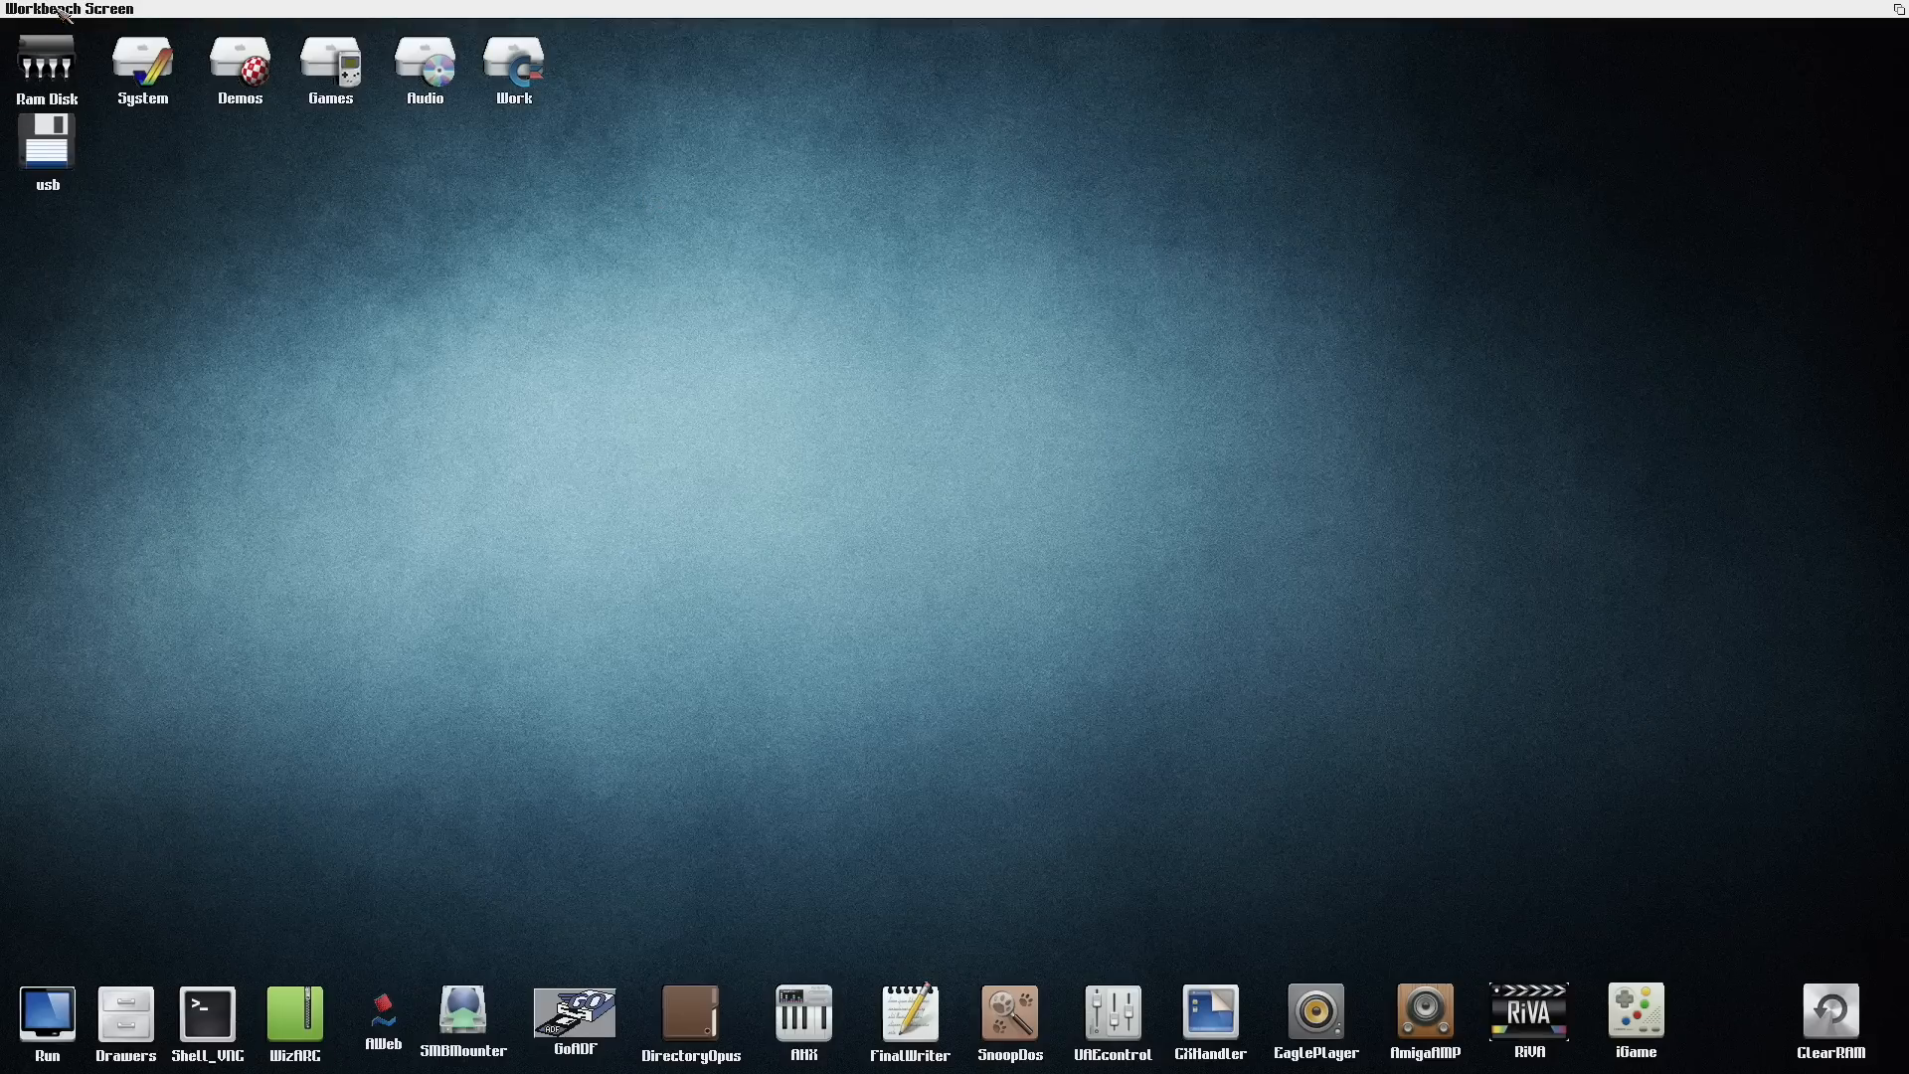
mouse_move(642, 290)
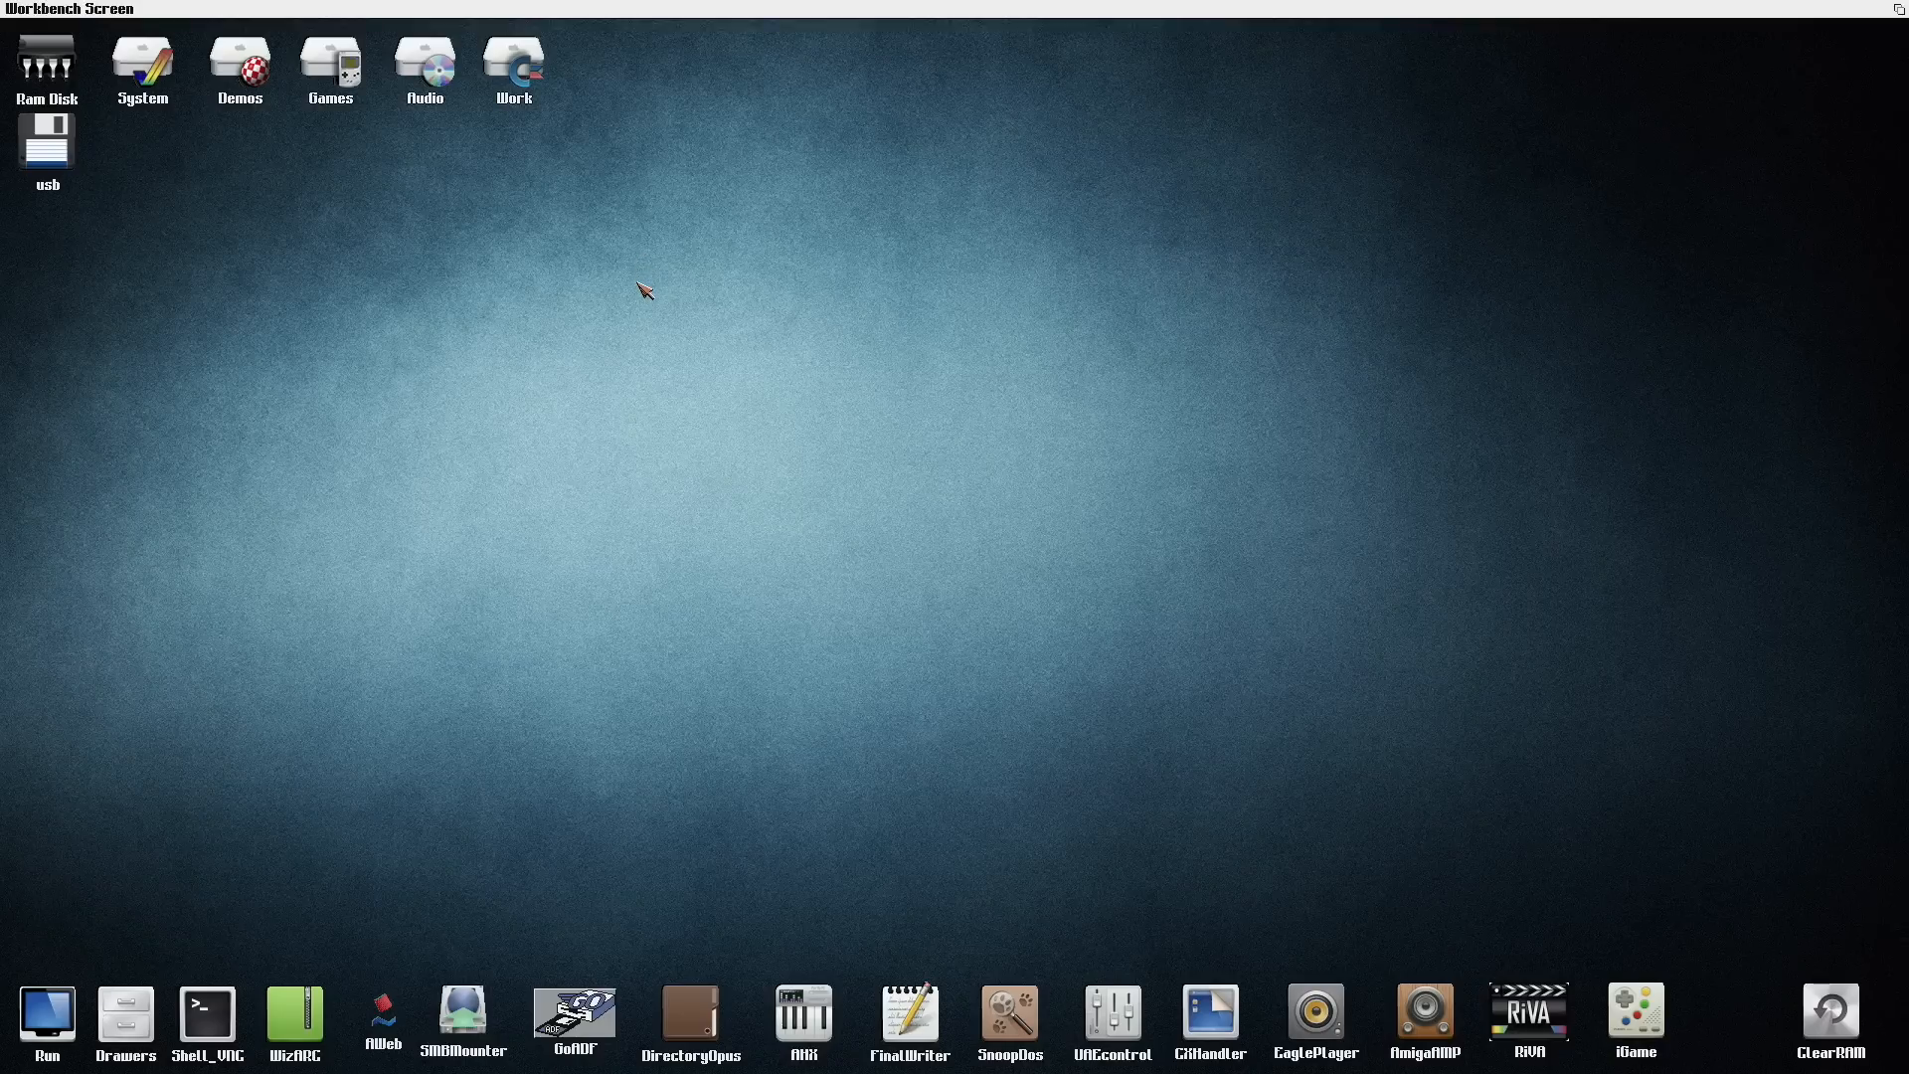